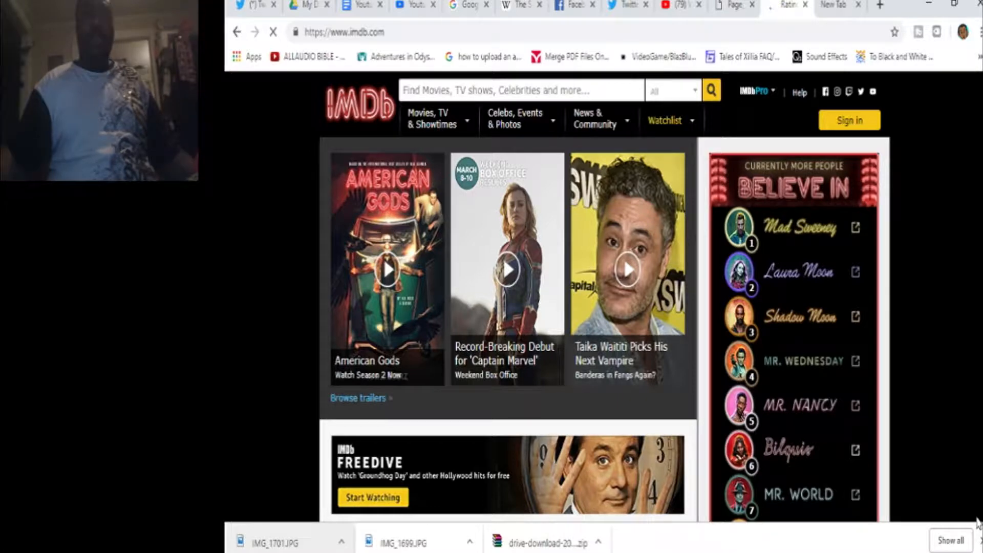
pyautogui.moveTo(849, 534)
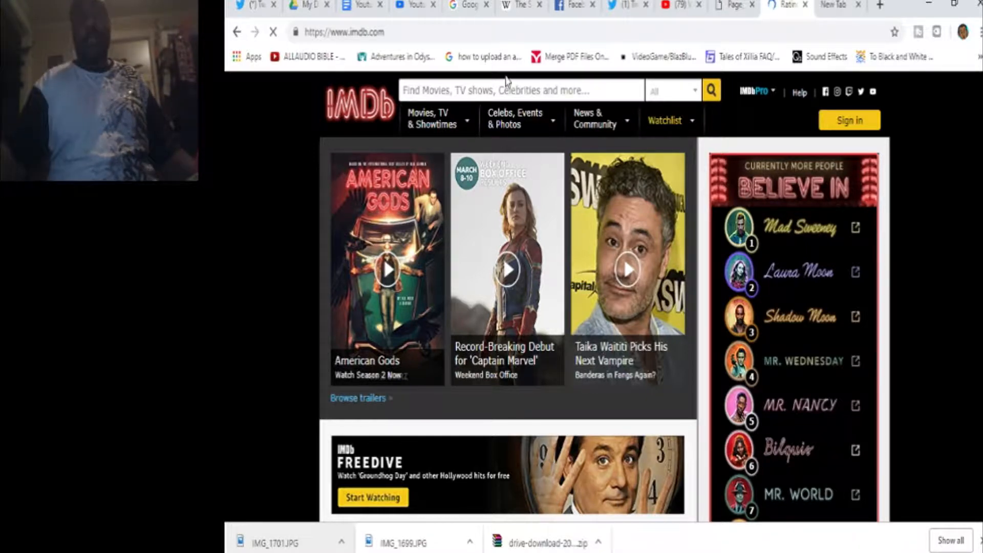
# Search 'sonic the hedgehog (video game' and open the Sonic the Hedgehog (1991) game page.
pyautogui.click(519, 90)
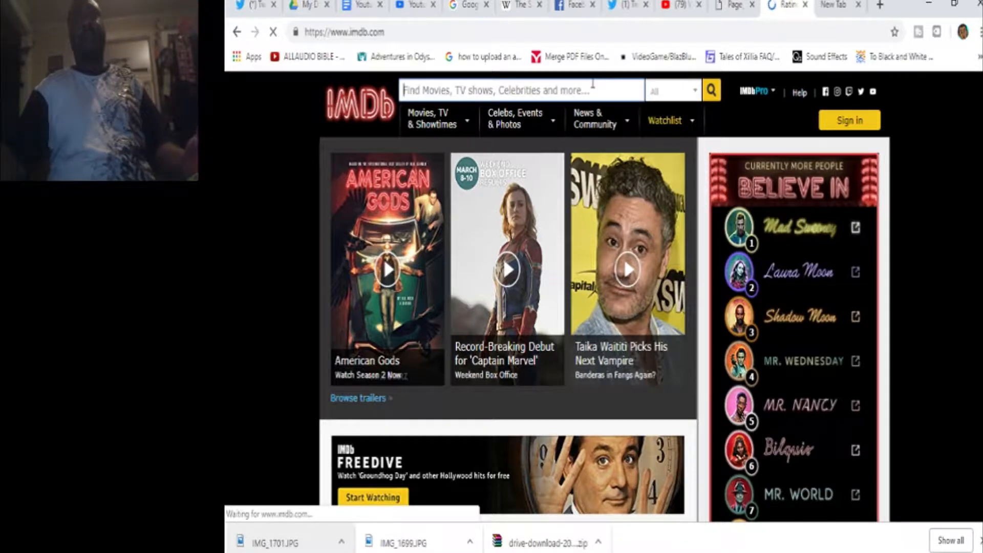
pyautogui.write('sonic')
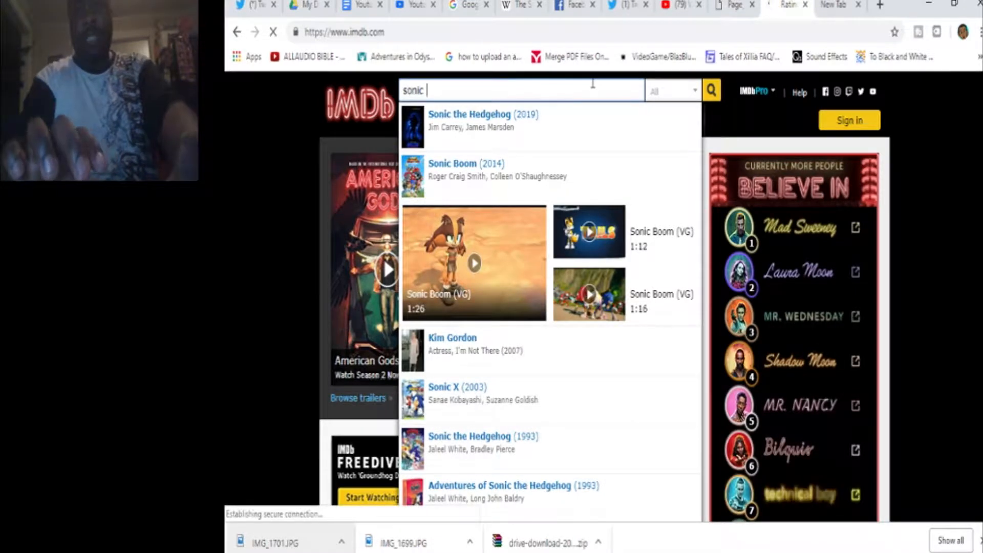
pyautogui.moveTo(500, 216)
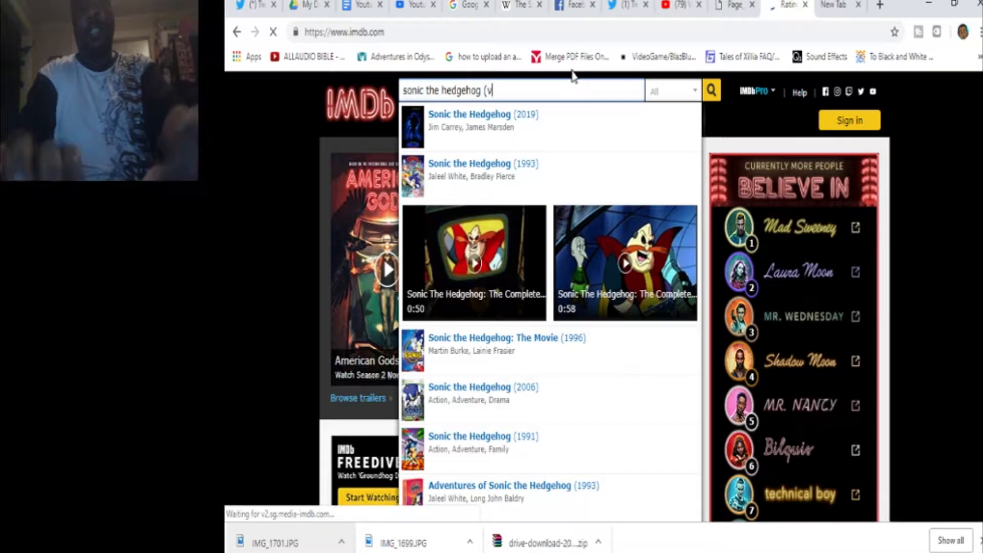
pyautogui.write('ideo game')
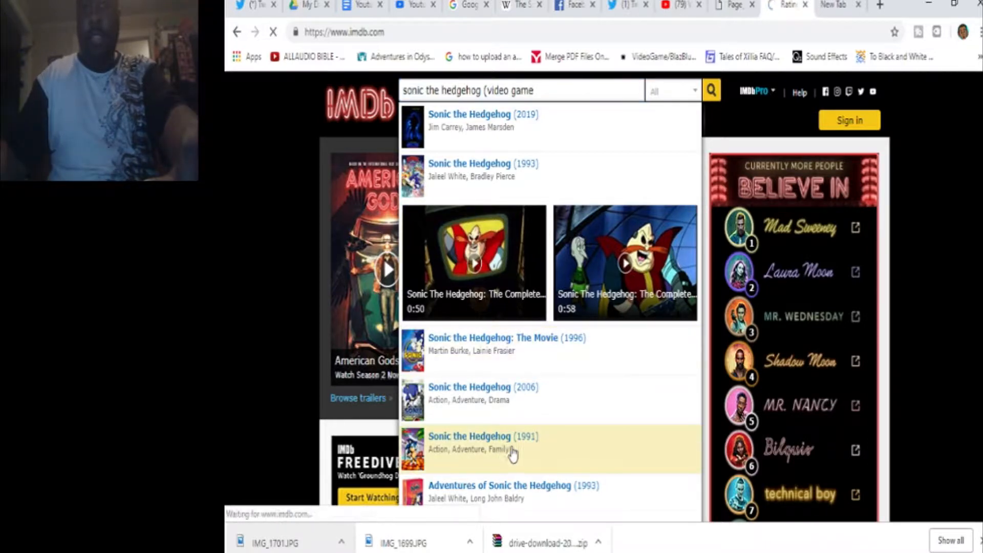
pyautogui.click(469, 436)
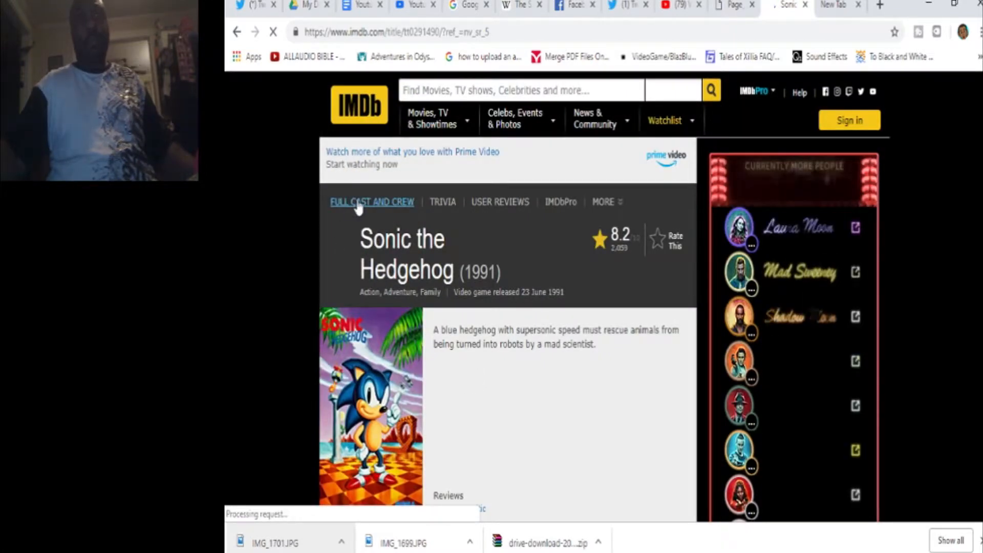
# View the 1991 game's Full Cast & Crew credits, scrolling through music, art and sound.
pyautogui.click(371, 202)
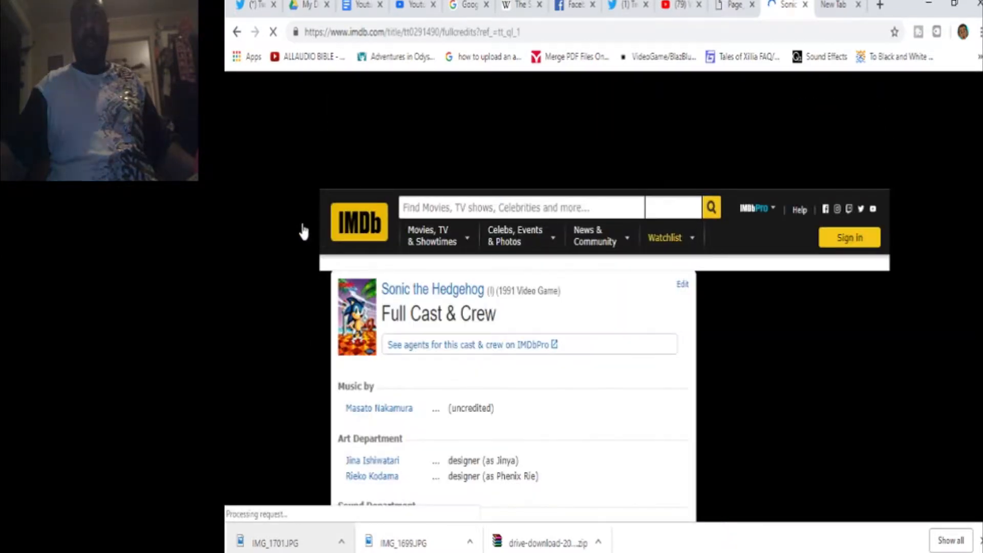
pyautogui.scroll(-3)
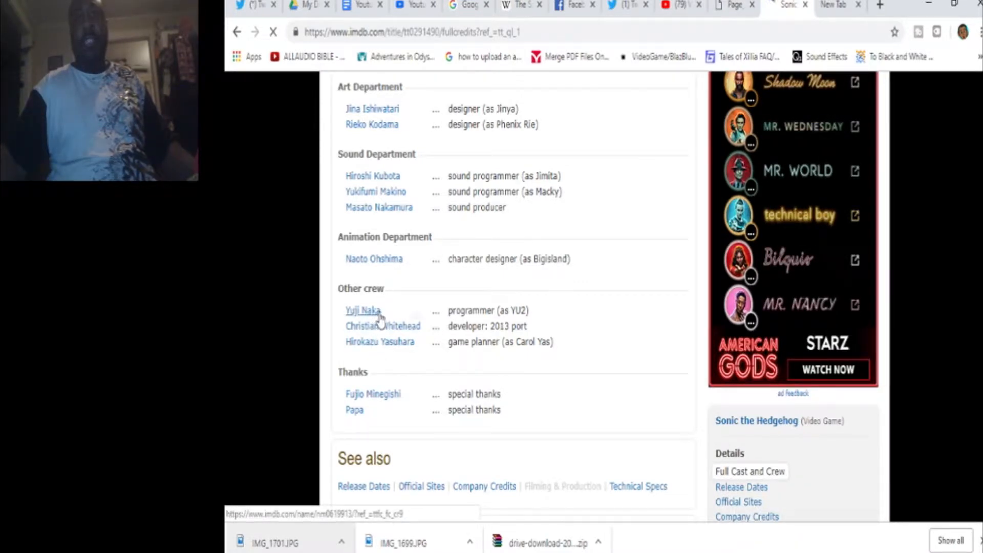
pyautogui.click(363, 310)
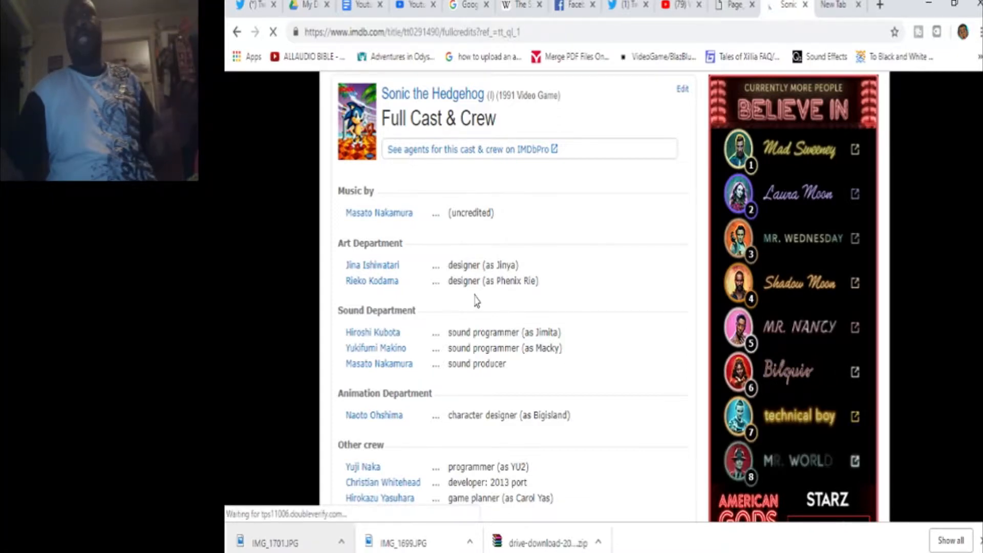
pyautogui.scroll(-3)
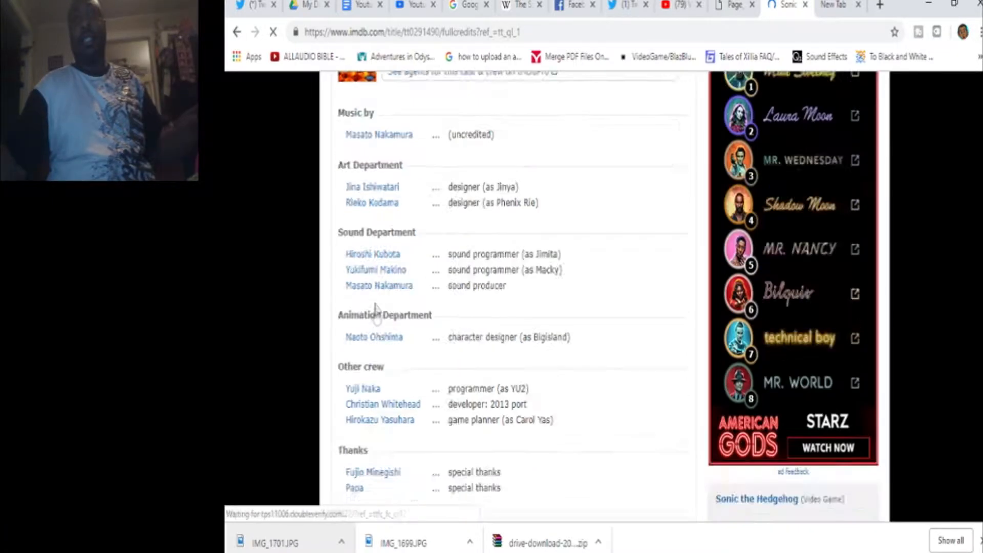
pyautogui.scroll(-3)
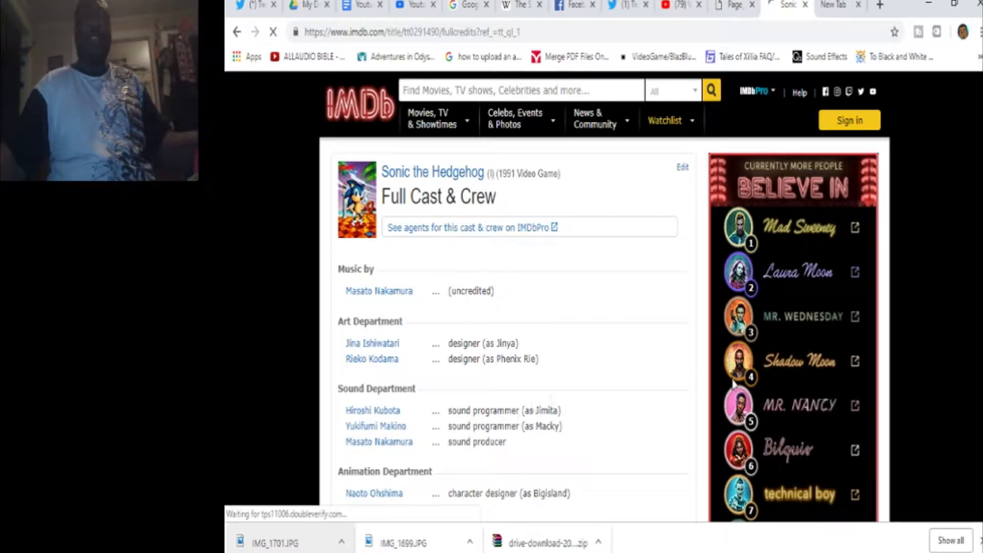
pyautogui.moveTo(563, 392)
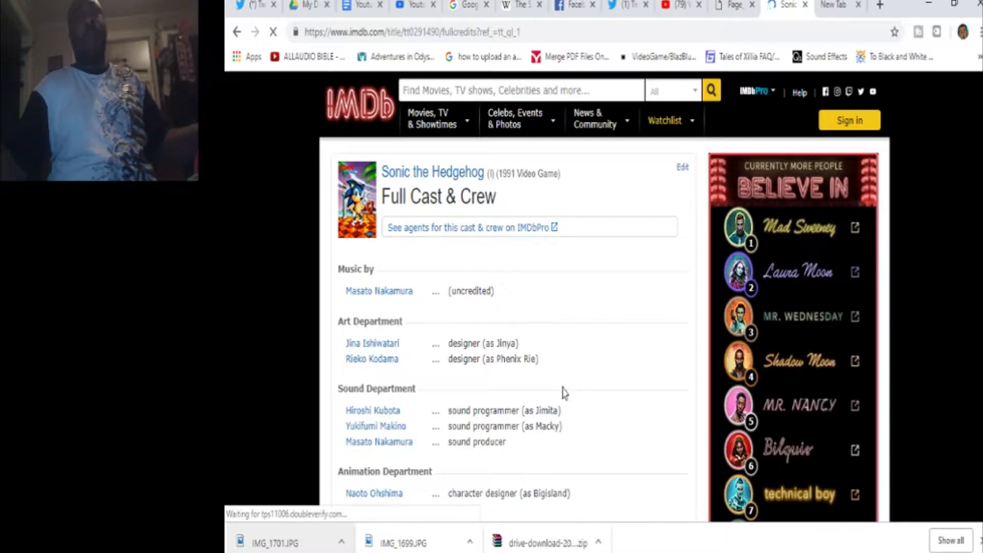
pyautogui.moveTo(523, 378)
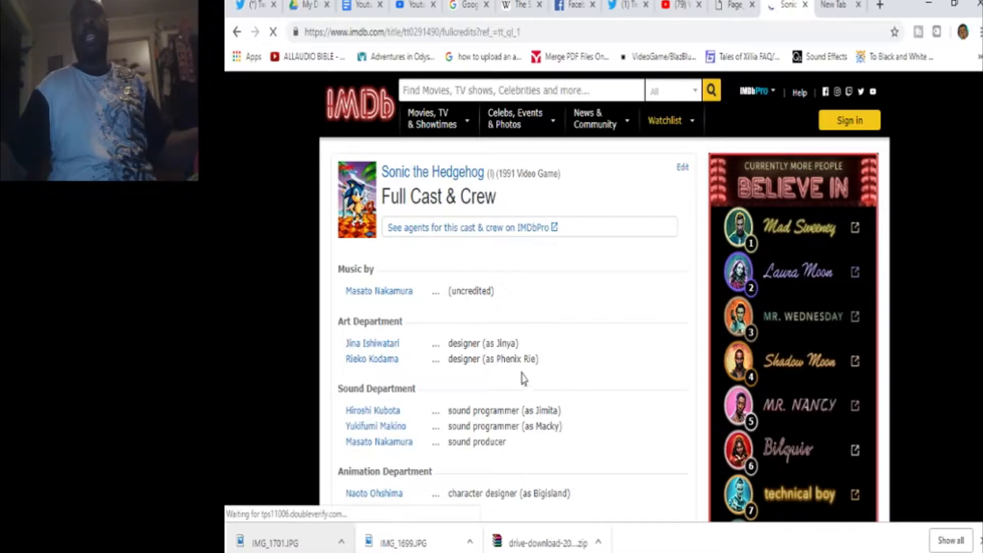
pyautogui.moveTo(517, 342)
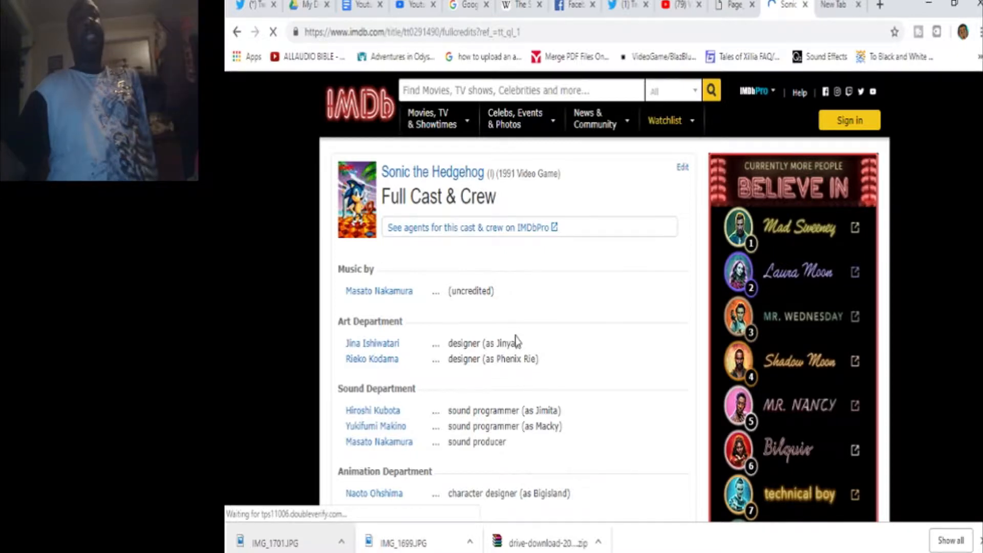
pyautogui.scroll(-3)
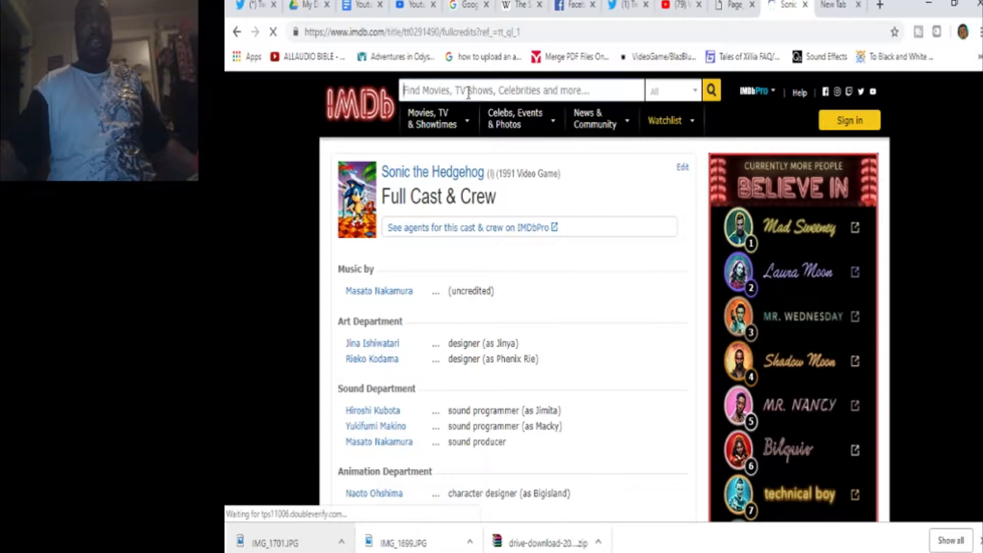
pyautogui.click(521, 90)
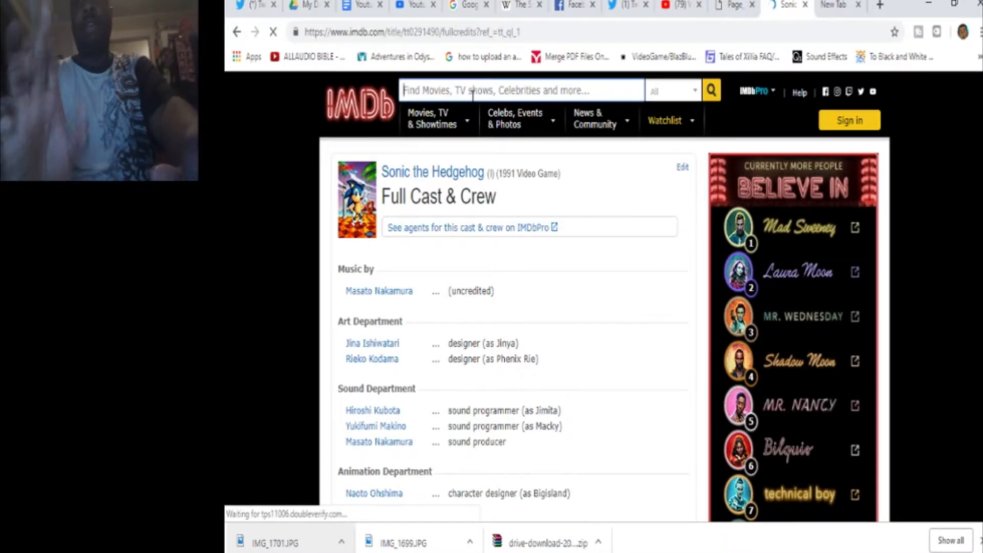
# Search 'Sonic 2', open Sonic the Hedgehog 2 (1992), and follow the IMDbPro agents link.
pyautogui.write('Sonic 2')
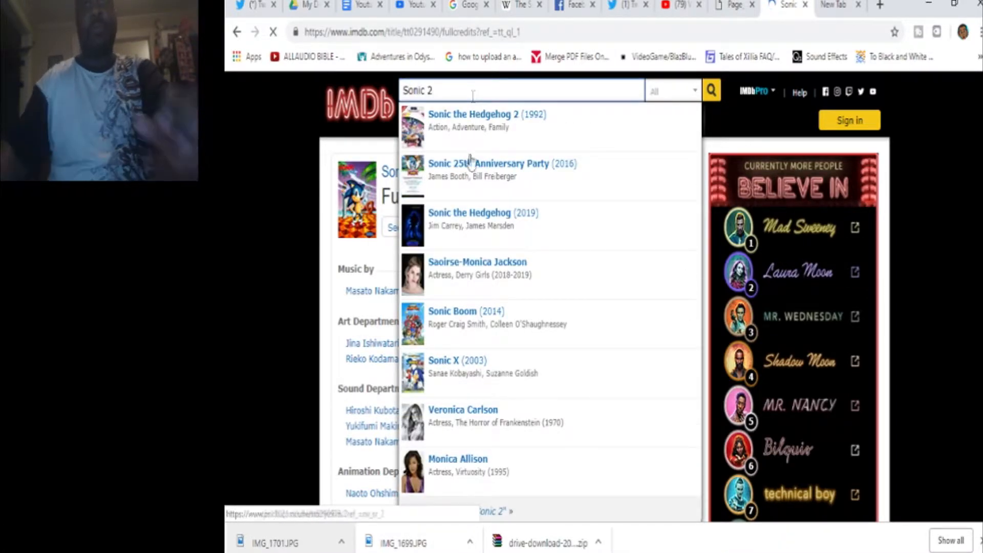
pyautogui.click(482, 213)
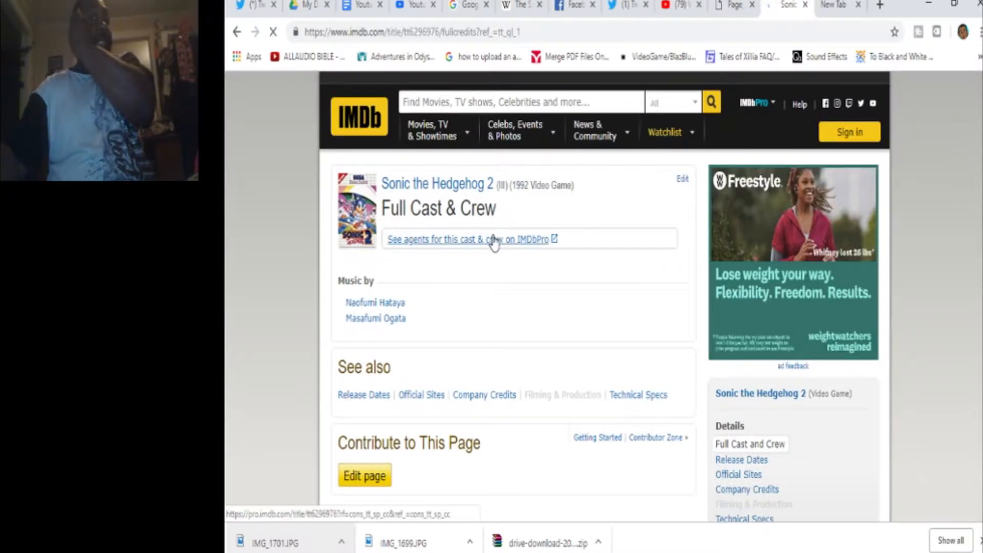
pyautogui.click(467, 239)
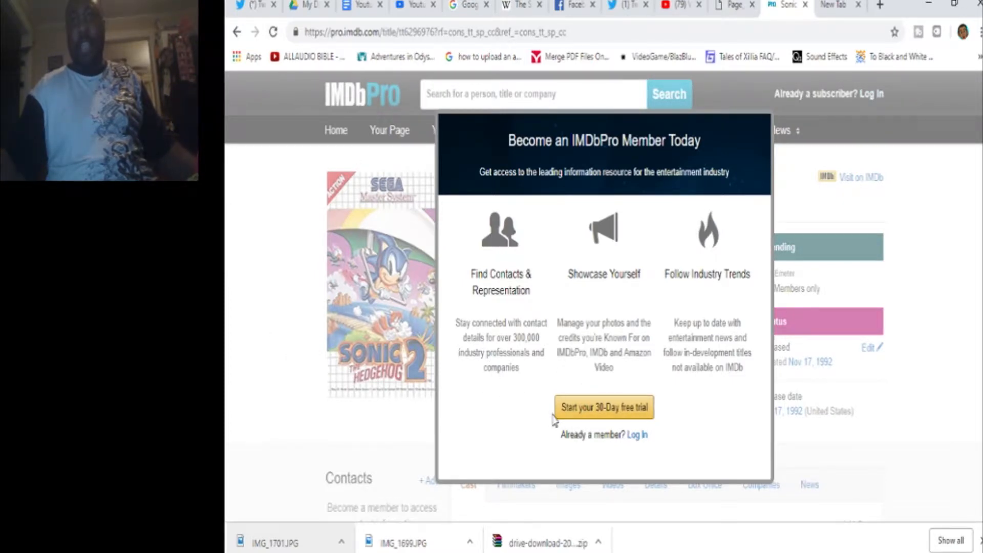
# Go back from the IMDbPro offer to the Sonic the Hedgehog 2 credits page.
pyautogui.click(237, 31)
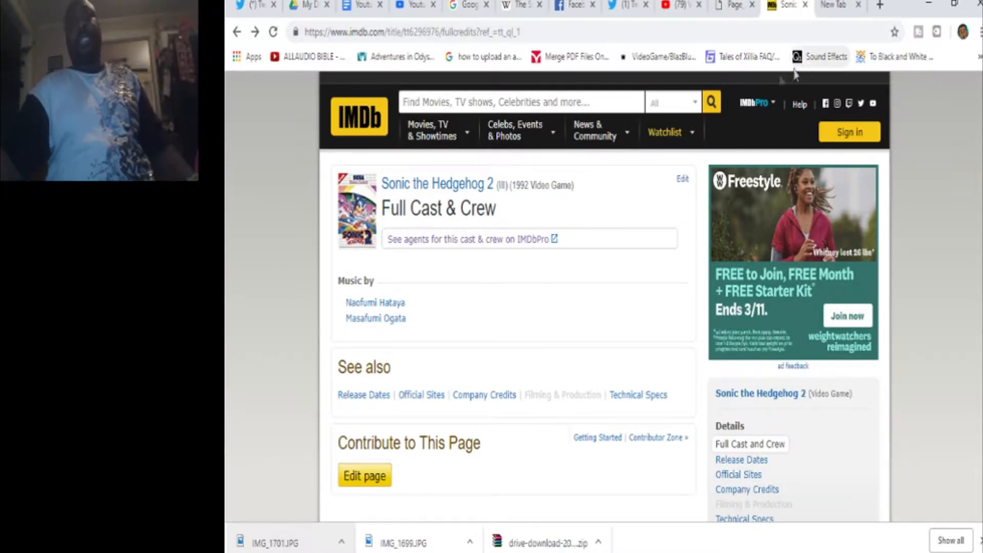
pyautogui.click(514, 101)
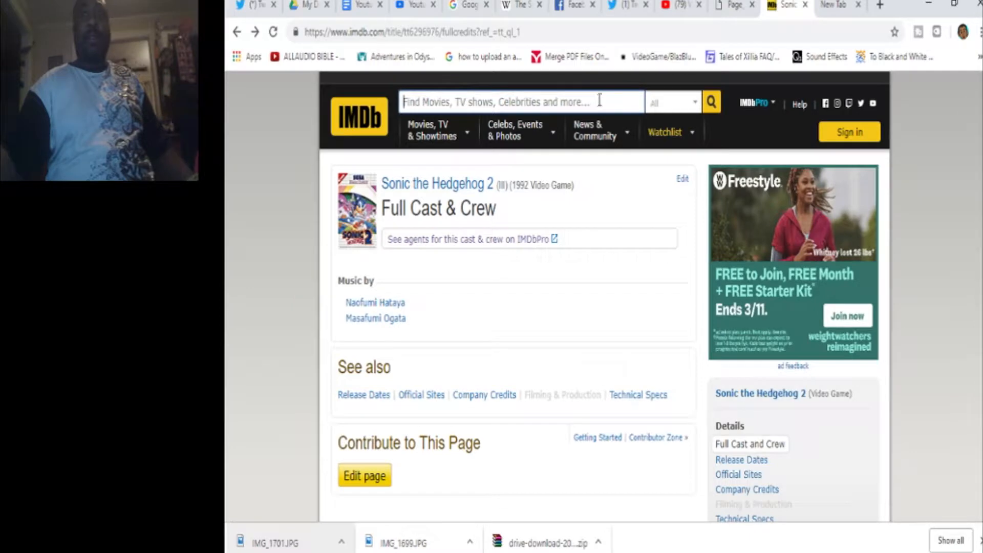
pyautogui.click(596, 130)
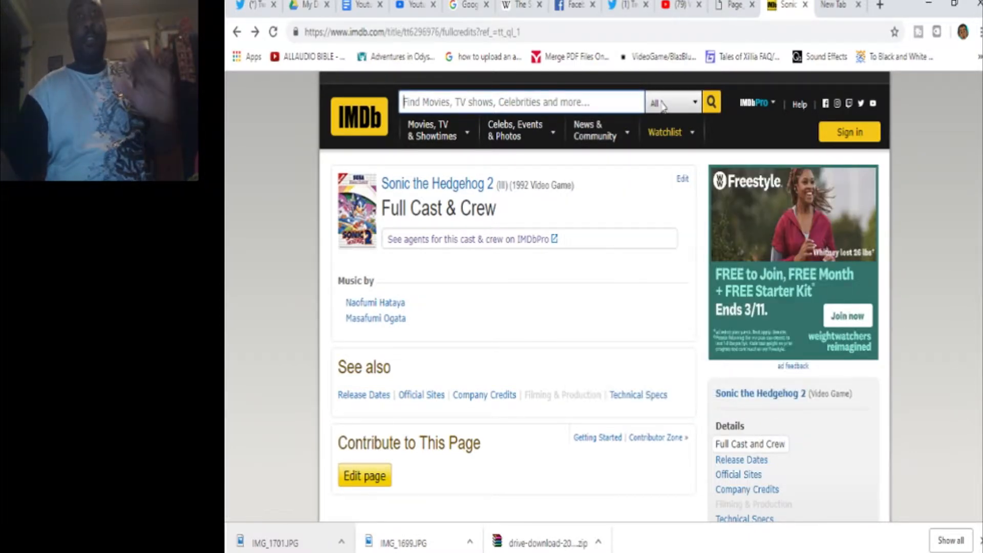
pyautogui.write('sonic 3')
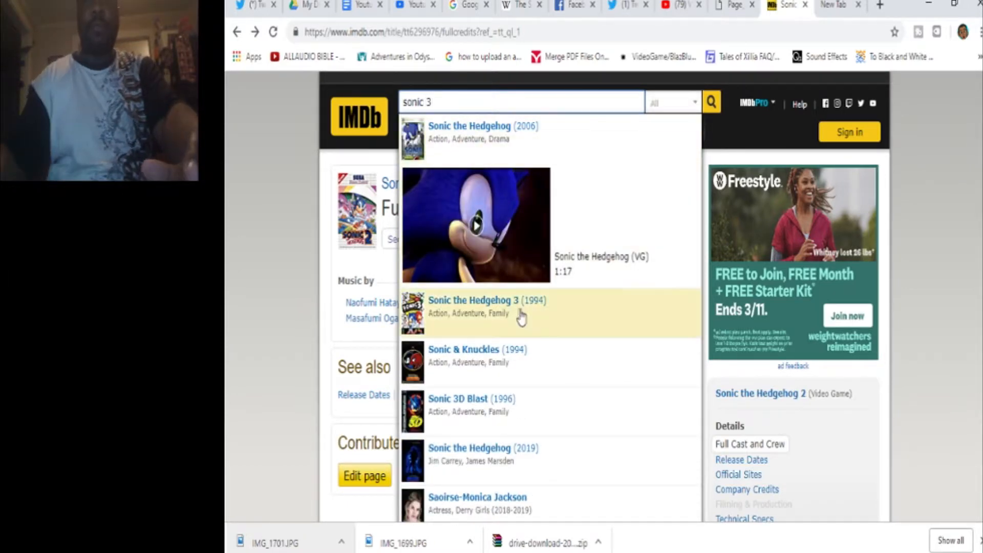
pyautogui.click(473, 306)
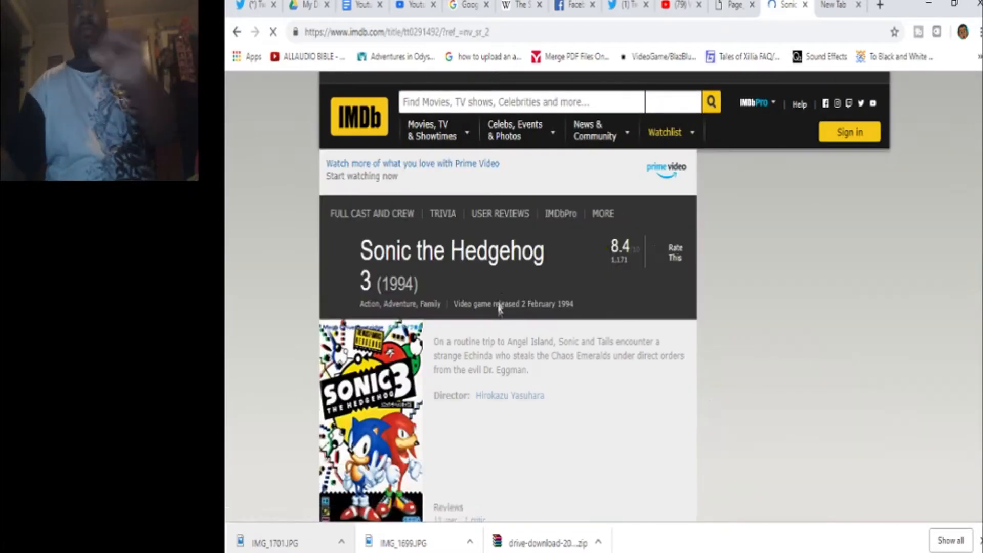
pyautogui.scroll(-3)
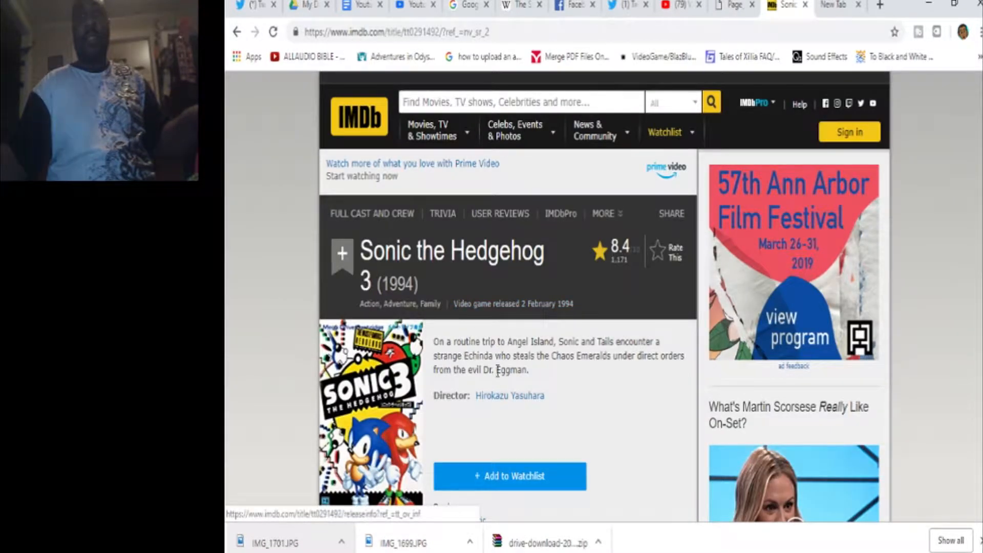
pyautogui.scroll(-3)
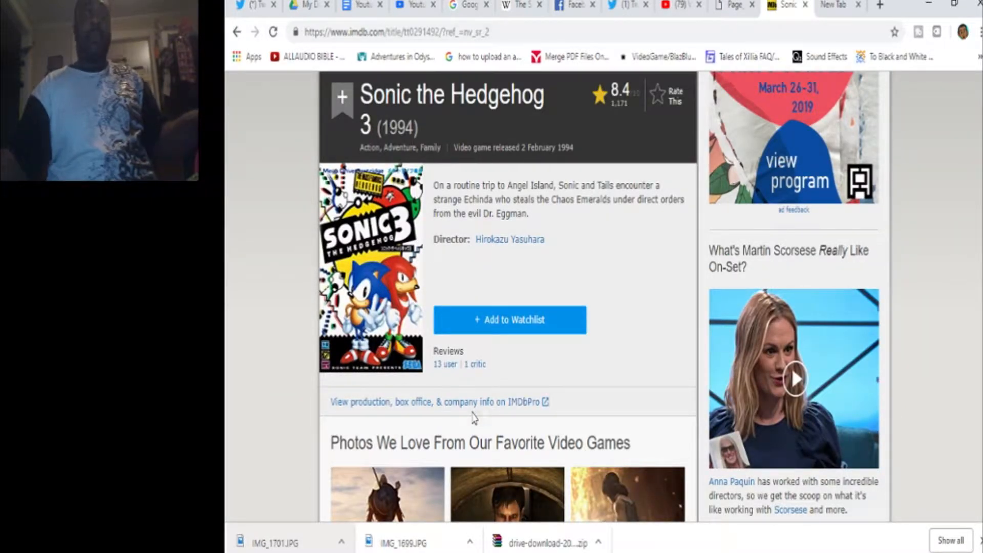
pyautogui.moveTo(582, 325)
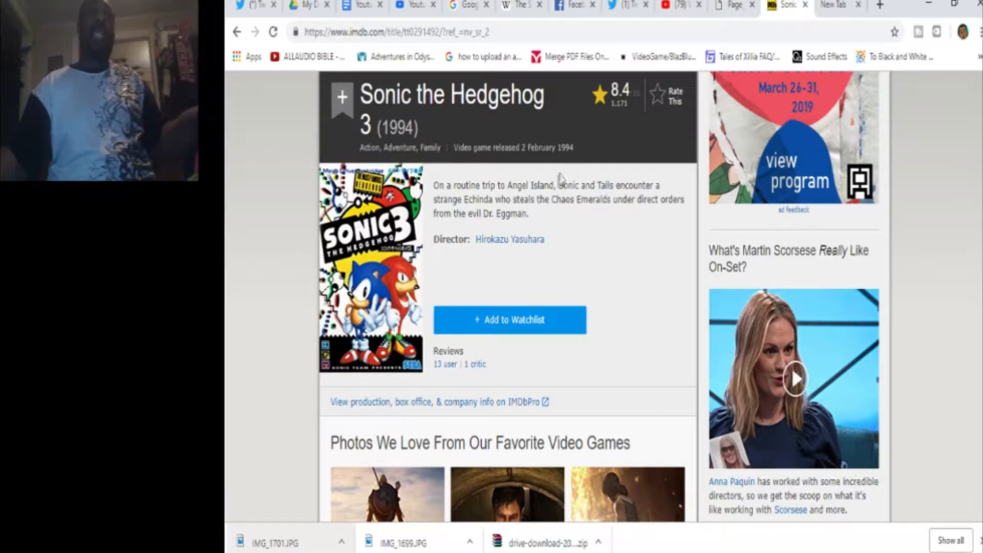
pyautogui.scroll(-3)
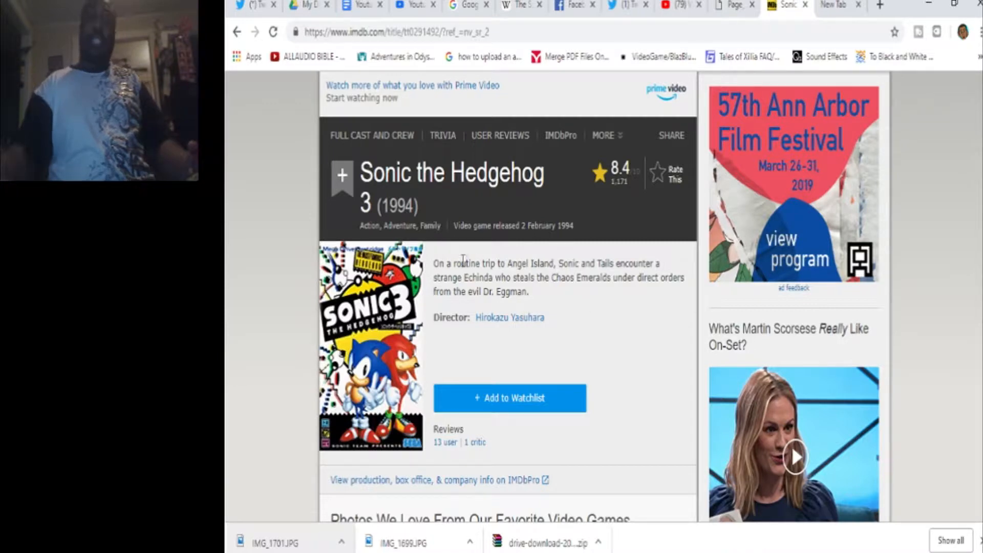
pyautogui.moveTo(225, 384)
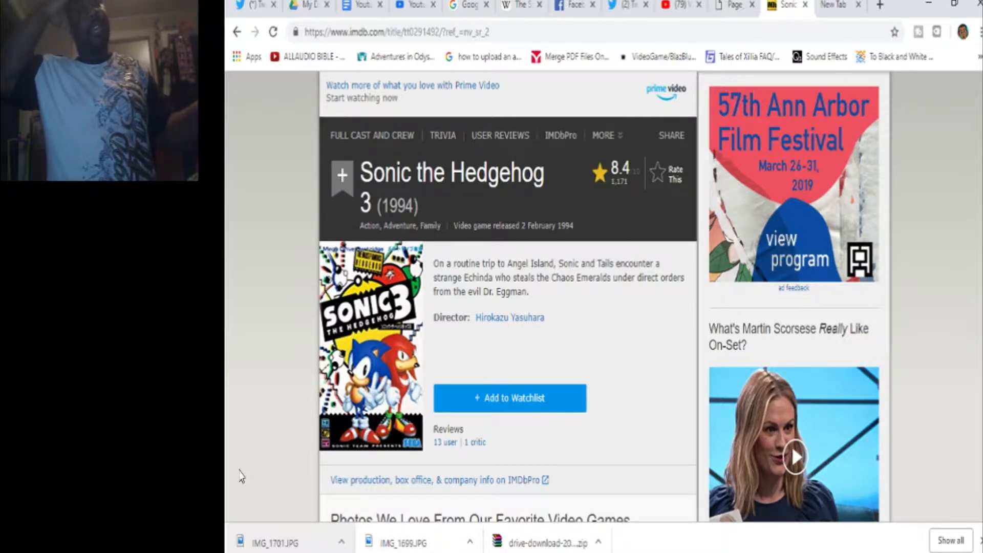
pyautogui.moveTo(300, 292)
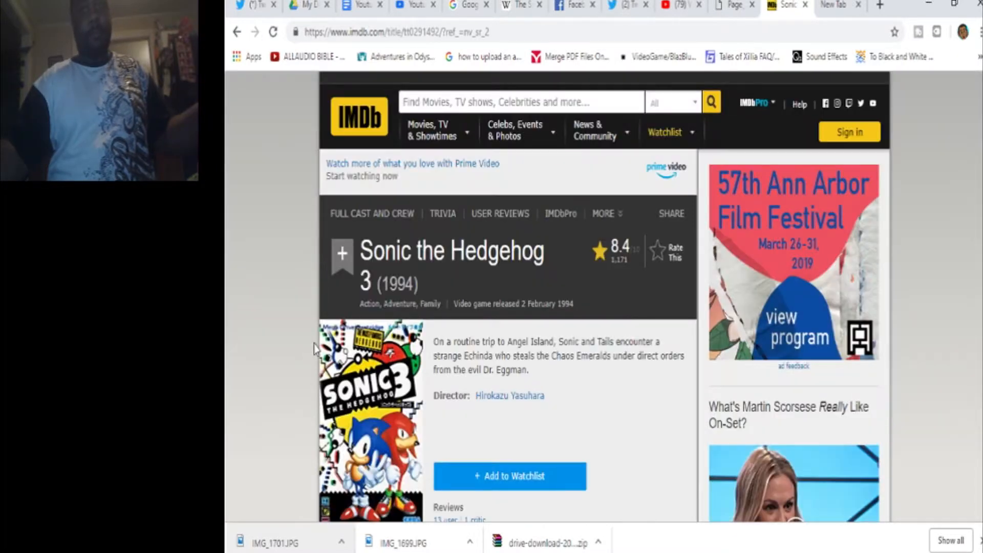
pyautogui.scroll(-3)
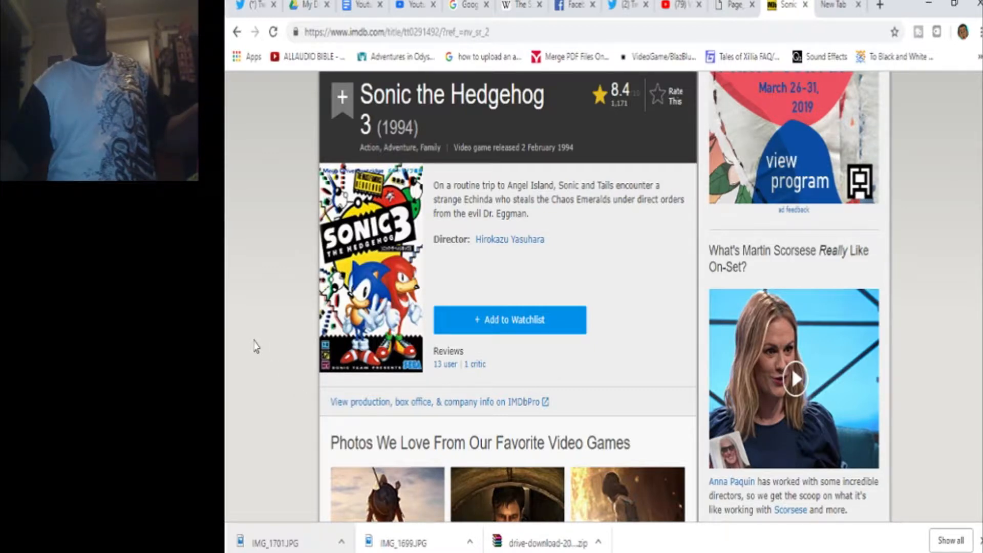
pyautogui.moveTo(255, 318)
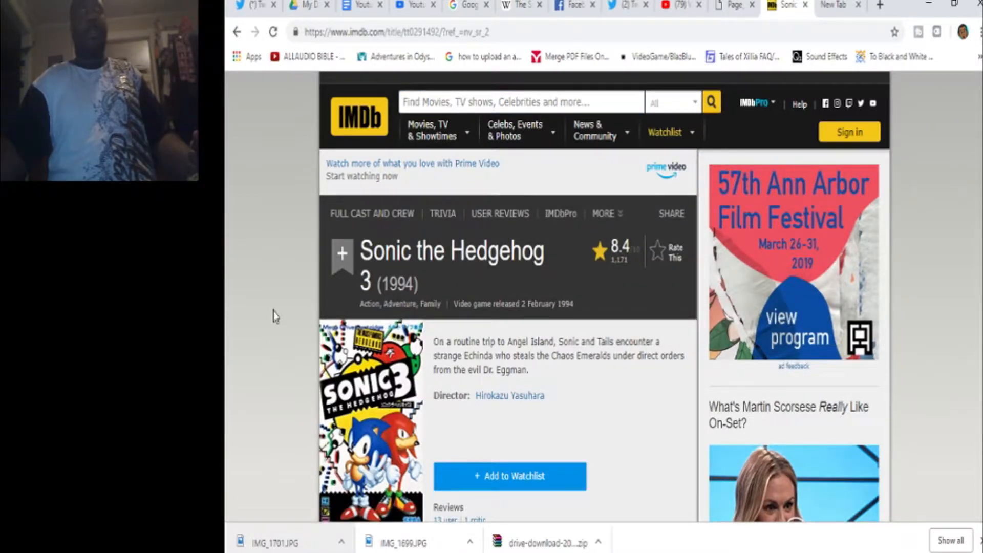
pyautogui.moveTo(232, 293)
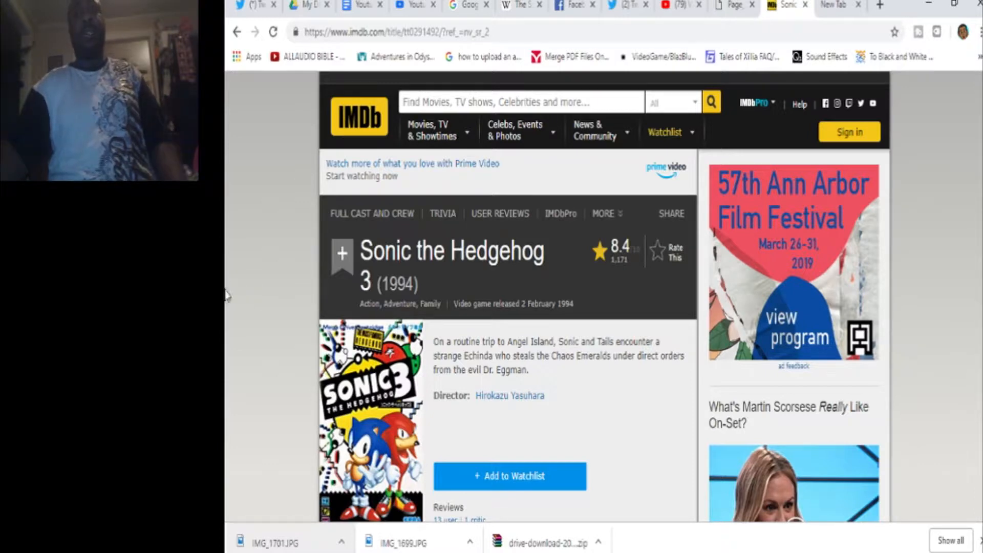
pyautogui.moveTo(244, 281)
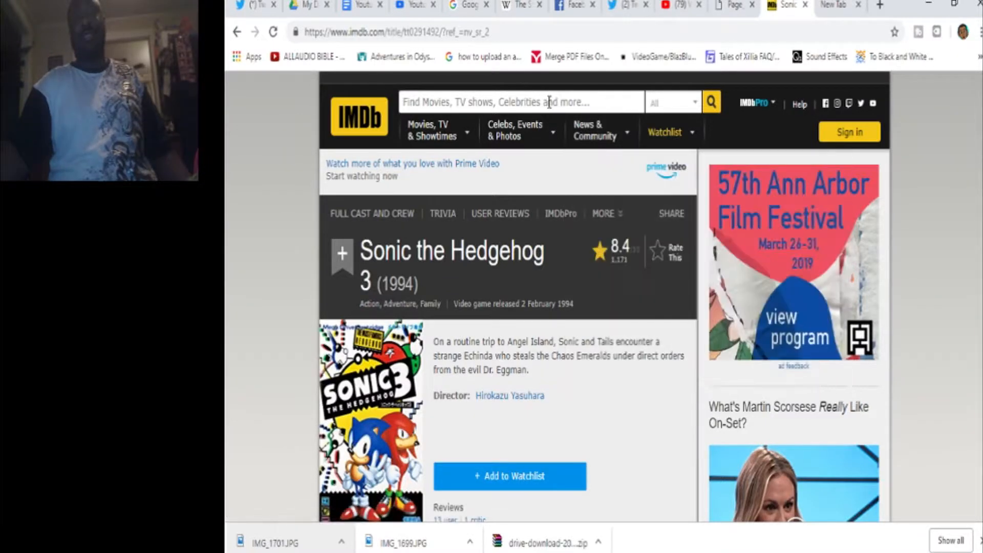
# Search 'sonic adv' and pick the Sonic Adventure (1998) suggestion.
pyautogui.click(519, 102)
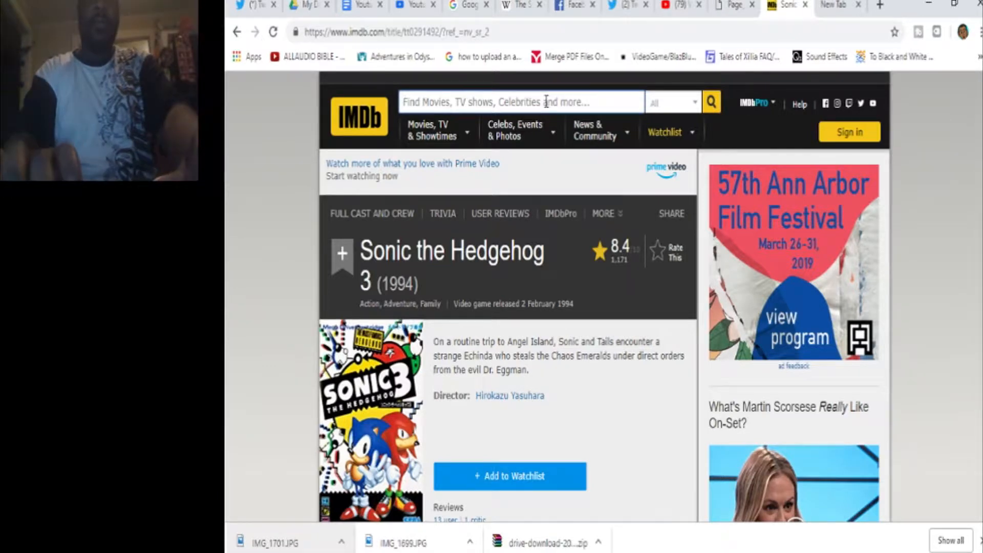
pyautogui.write('sonic adv')
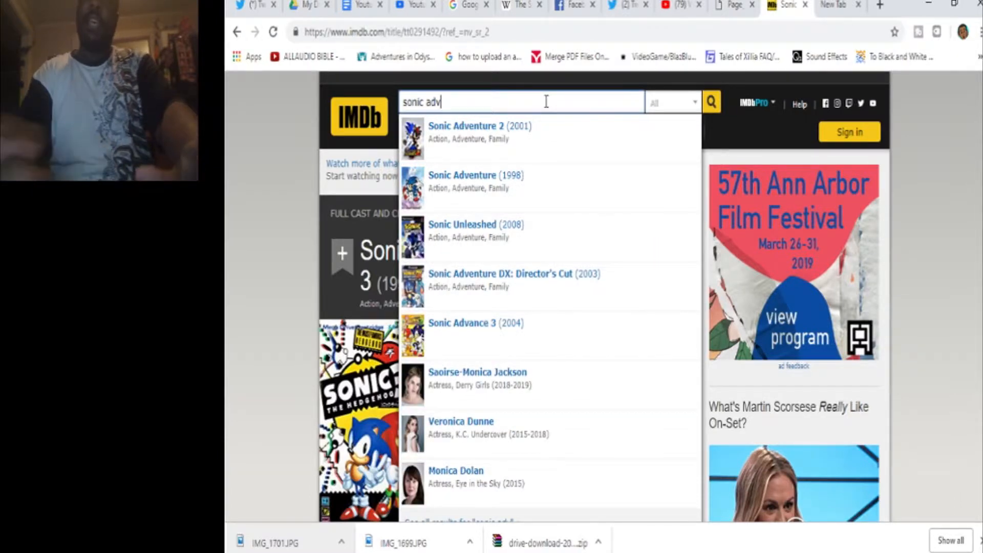
pyautogui.click(475, 181)
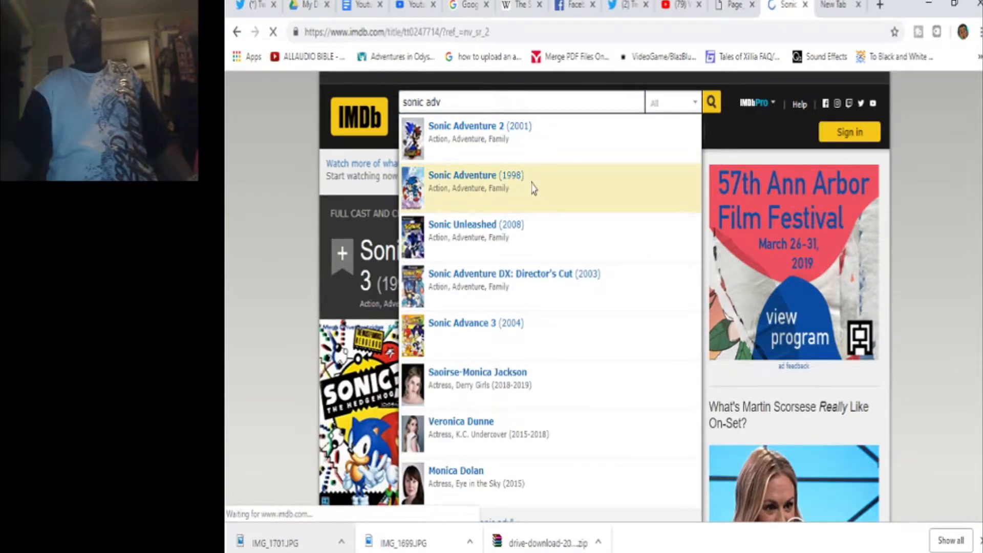
# Load the Sonic Adventure (1998) title page and scroll down toward its directors credits.
pyautogui.click(474, 182)
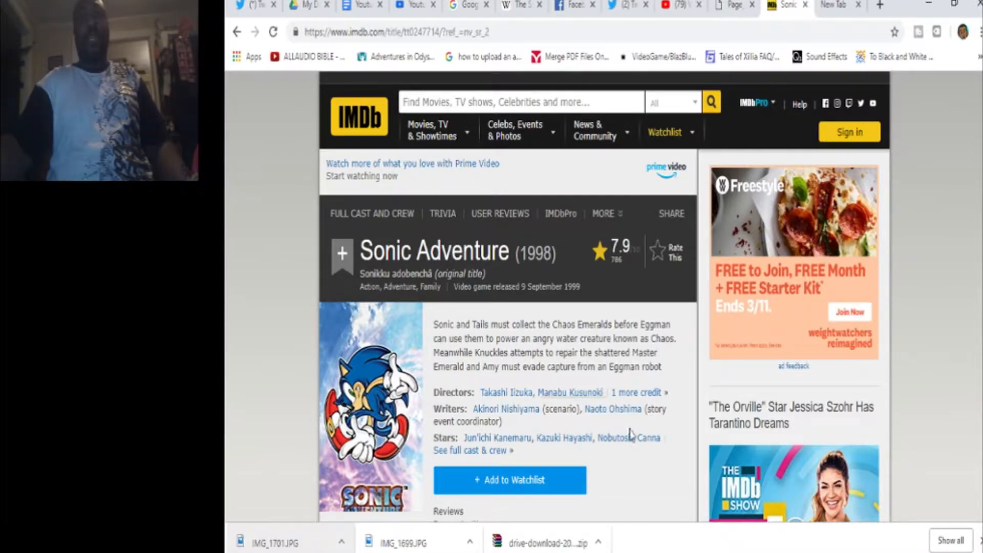
pyautogui.moveTo(514, 392)
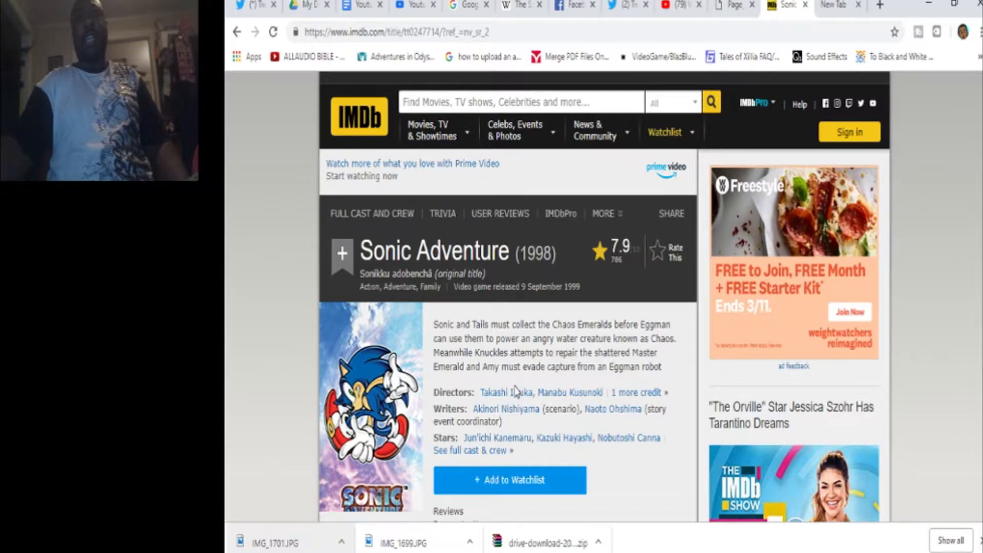
pyautogui.scroll(-3)
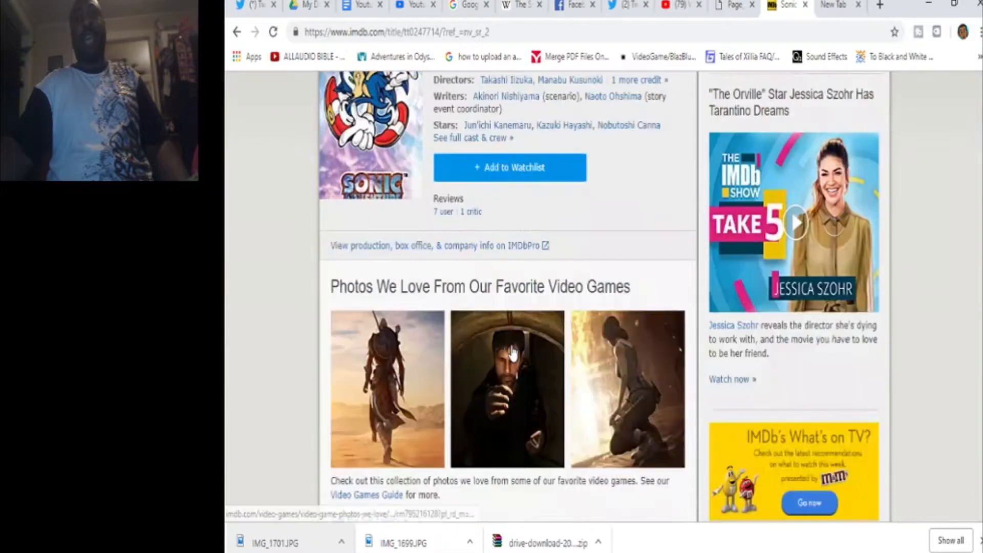
pyautogui.scroll(-3)
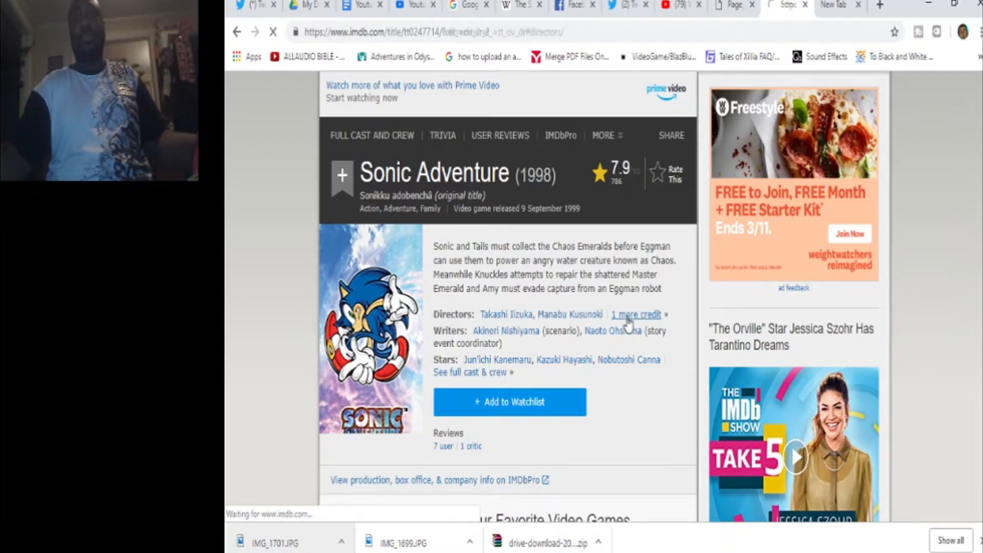
pyautogui.click(635, 314)
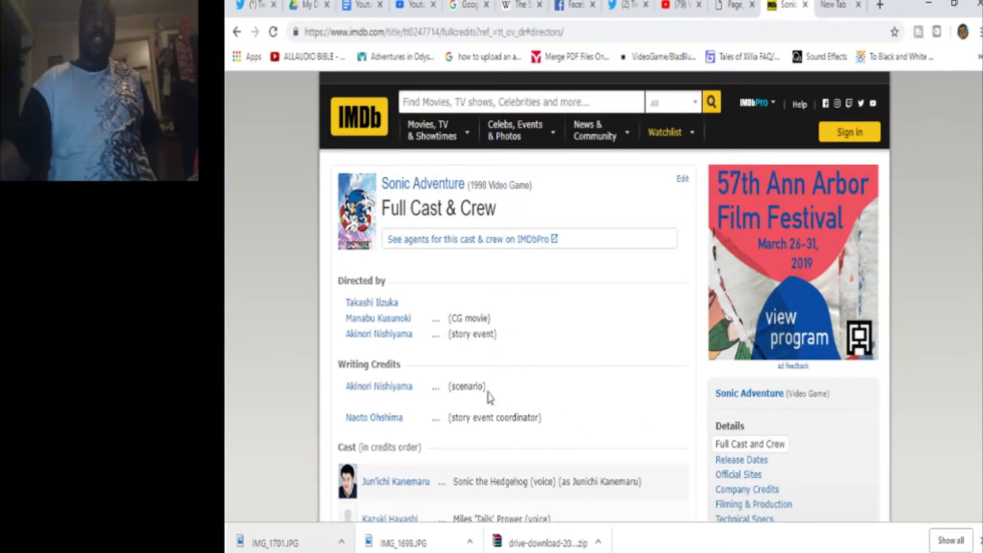
pyautogui.moveTo(489, 370)
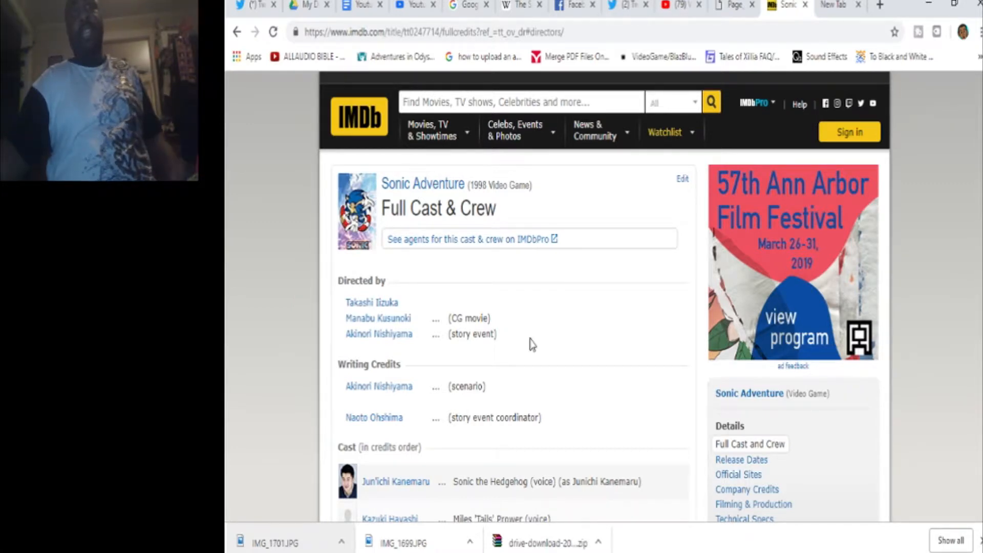
pyautogui.moveTo(663, 387)
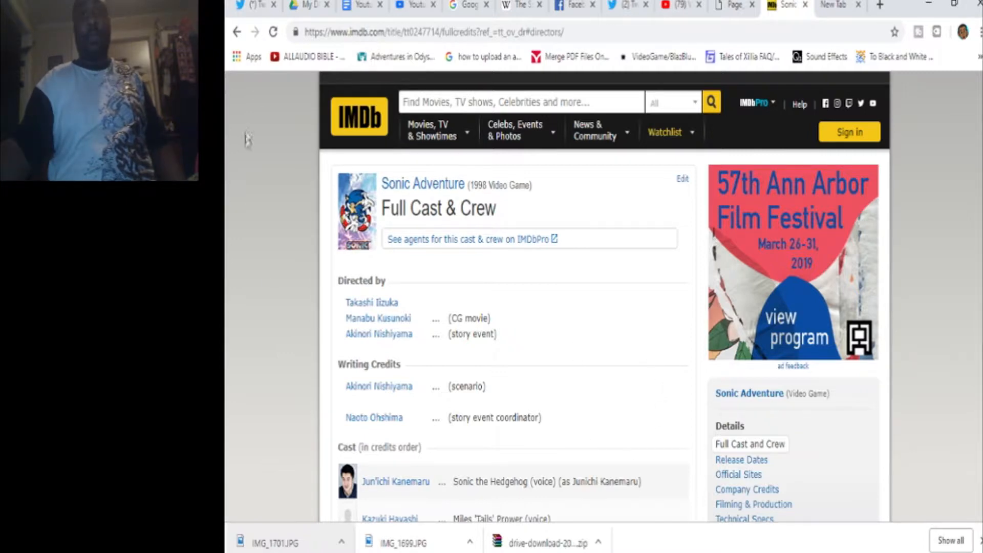
pyautogui.moveTo(515, 340)
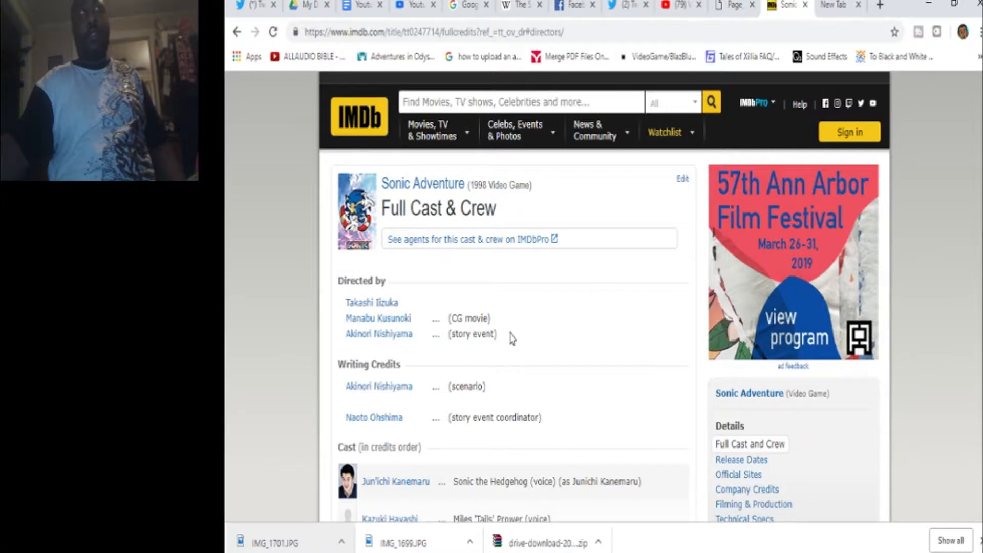
pyautogui.moveTo(507, 347)
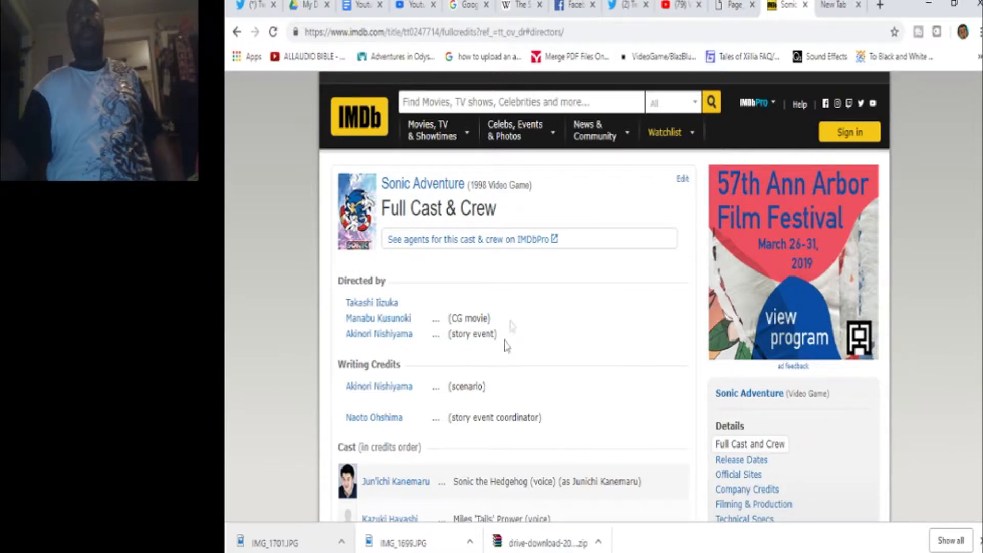
pyautogui.moveTo(507, 332)
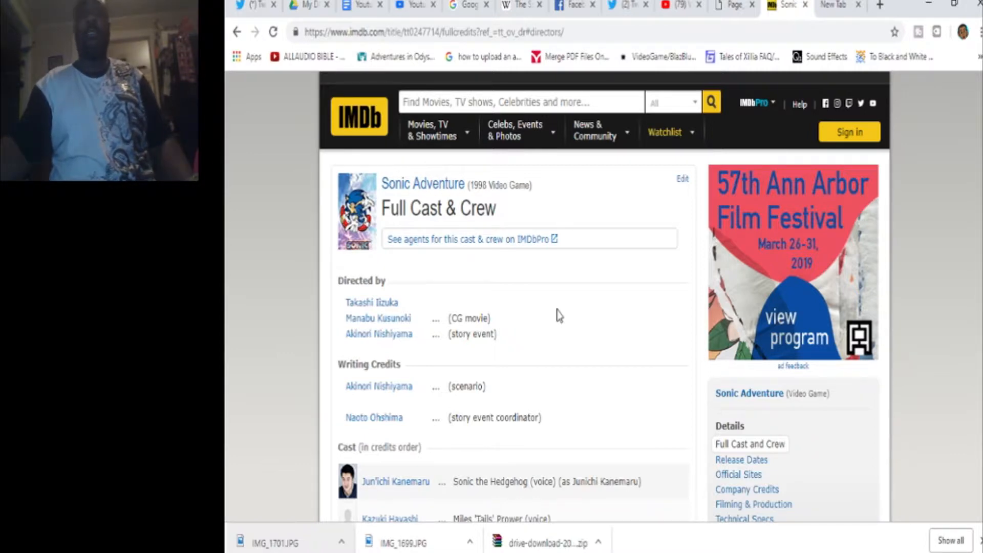
pyautogui.moveTo(570, 363)
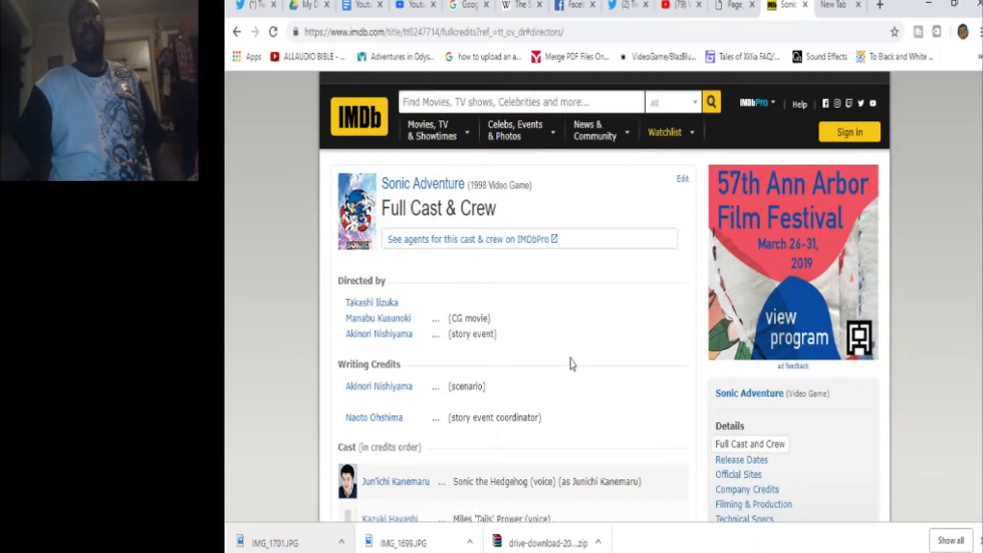
pyautogui.moveTo(576, 362)
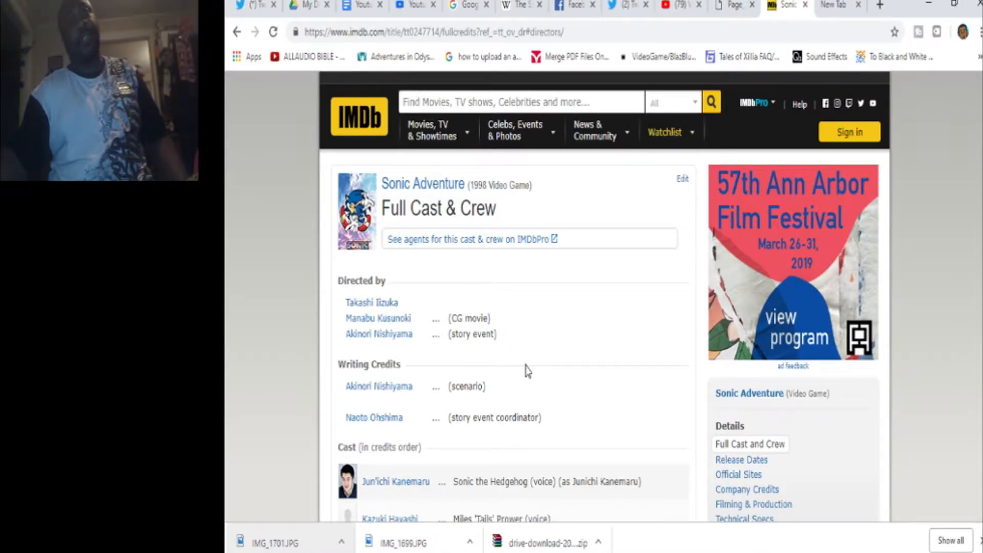
pyautogui.moveTo(515, 369)
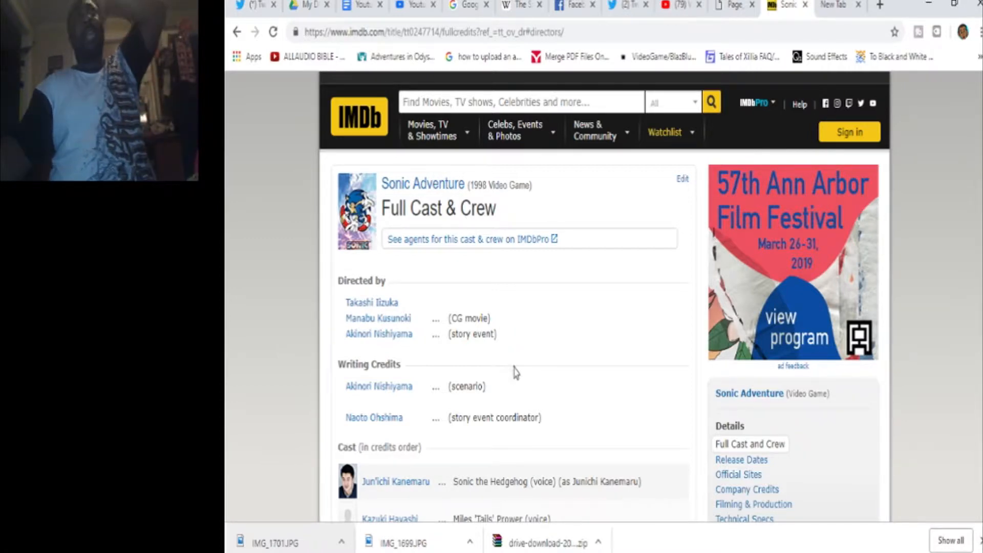
pyautogui.moveTo(536, 374)
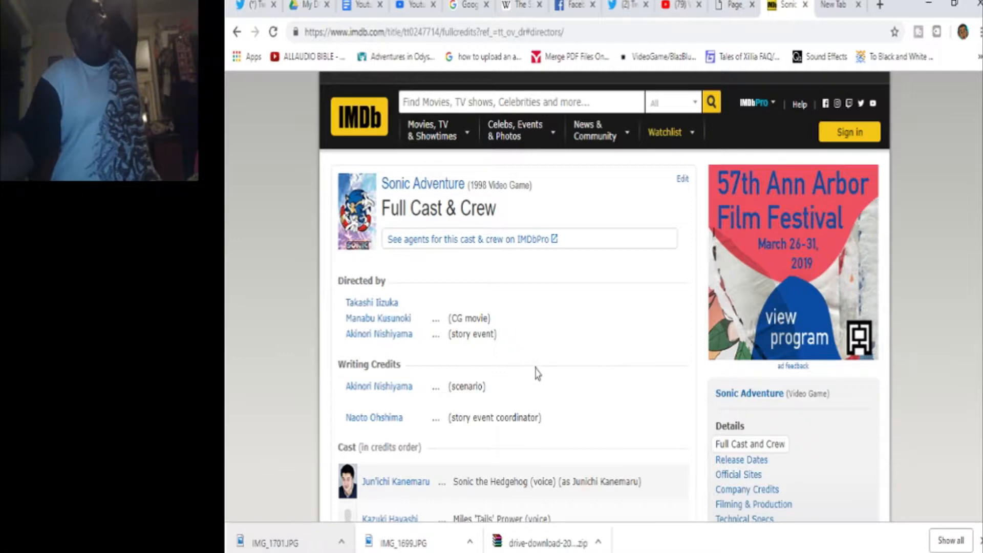
pyautogui.moveTo(517, 379)
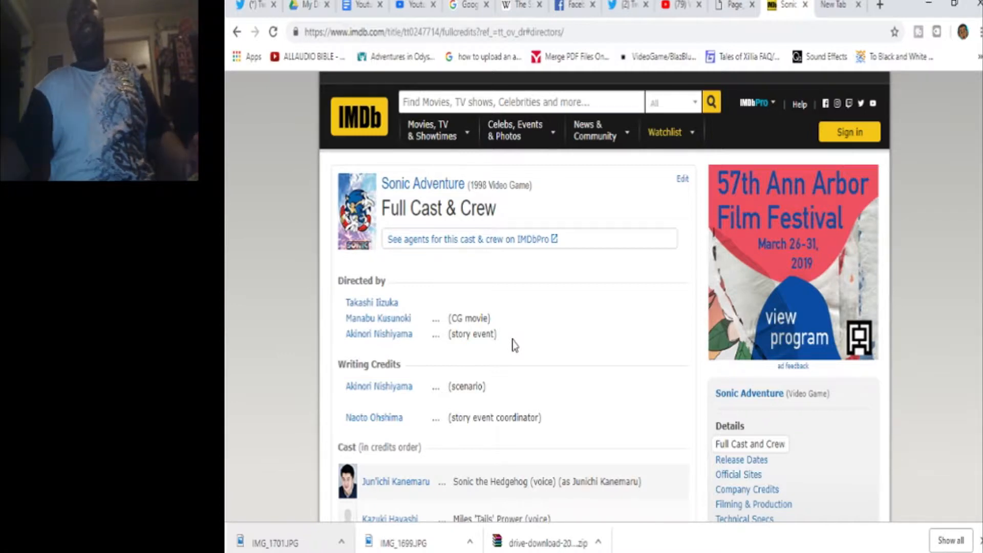
pyautogui.moveTo(509, 348)
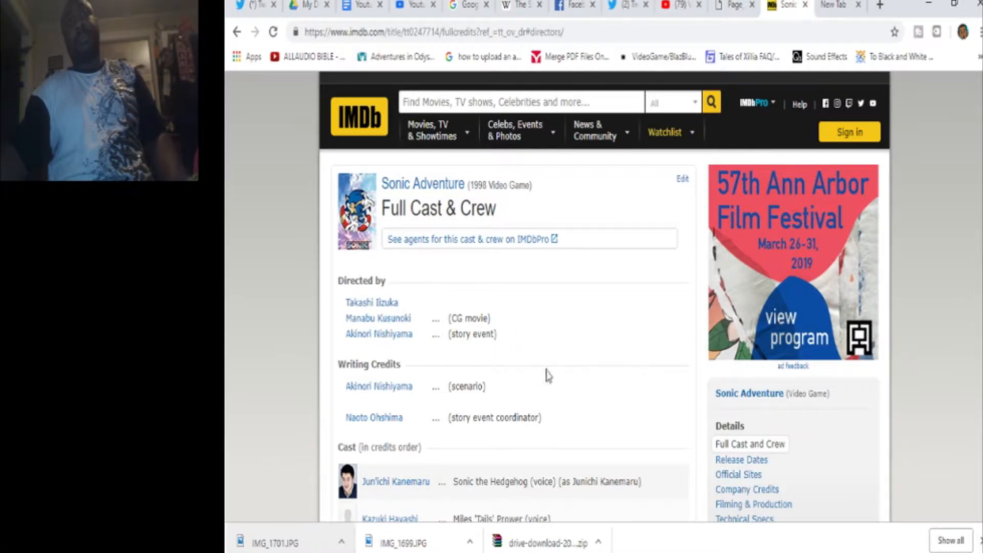
pyautogui.moveTo(570, 393)
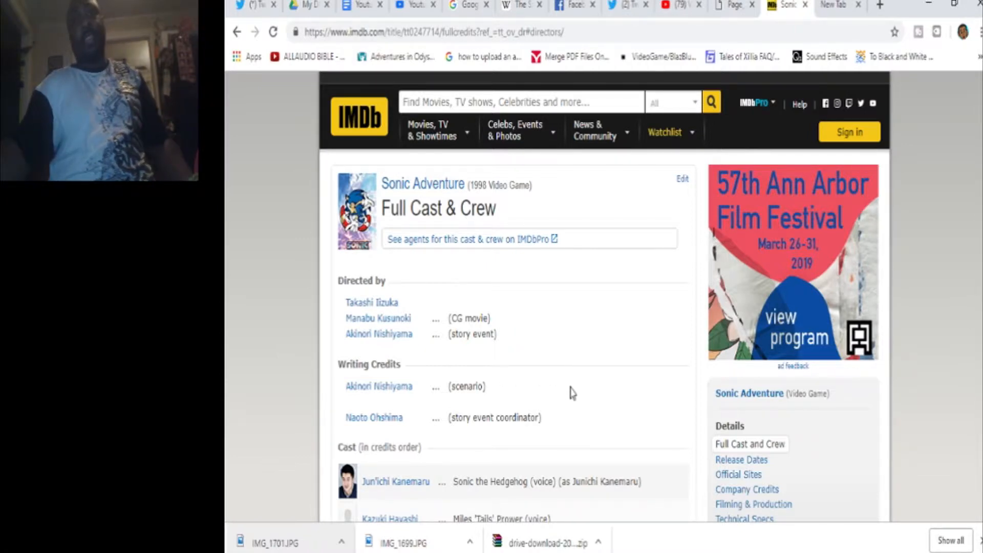
pyautogui.moveTo(446, 408)
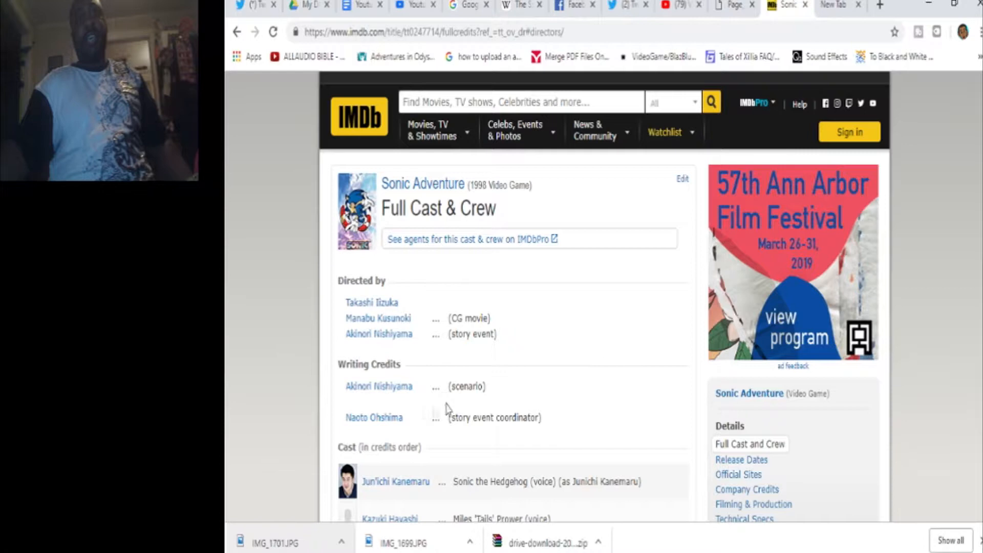
pyautogui.moveTo(538, 406)
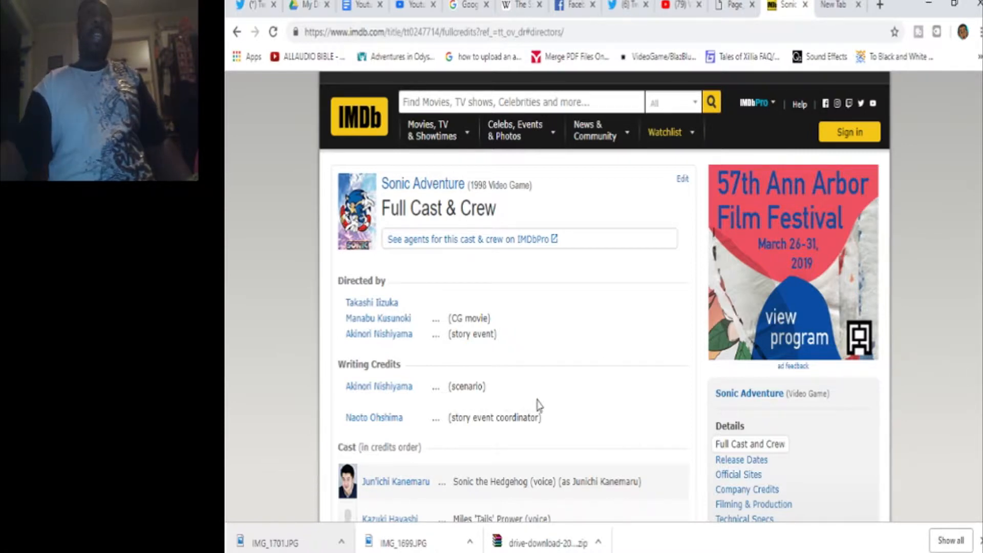
pyautogui.moveTo(606, 387)
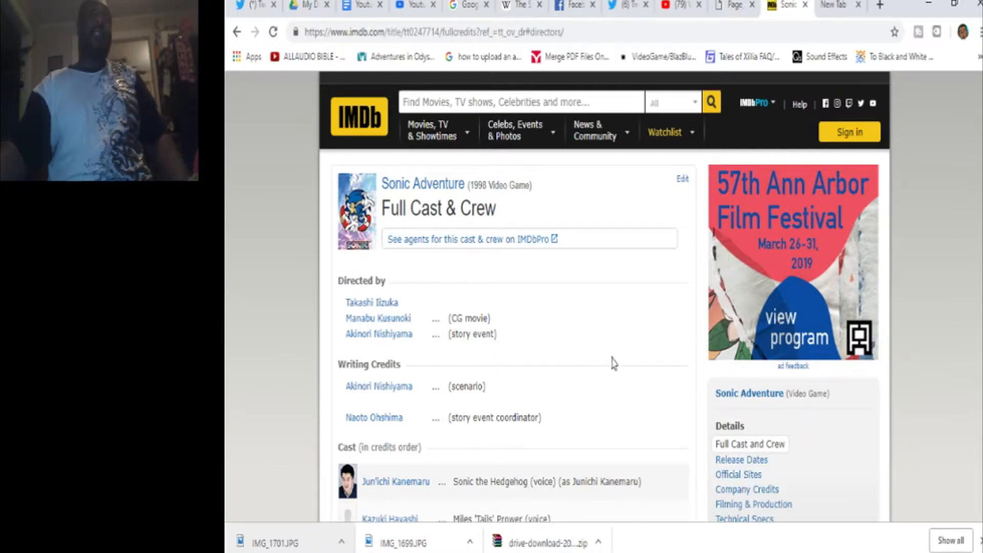
pyautogui.moveTo(590, 366)
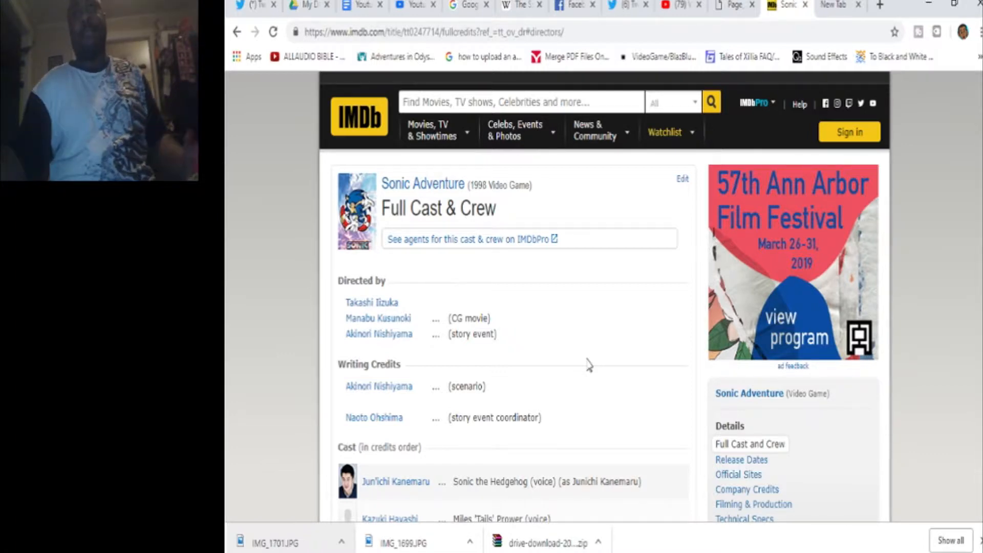
pyautogui.moveTo(482, 332)
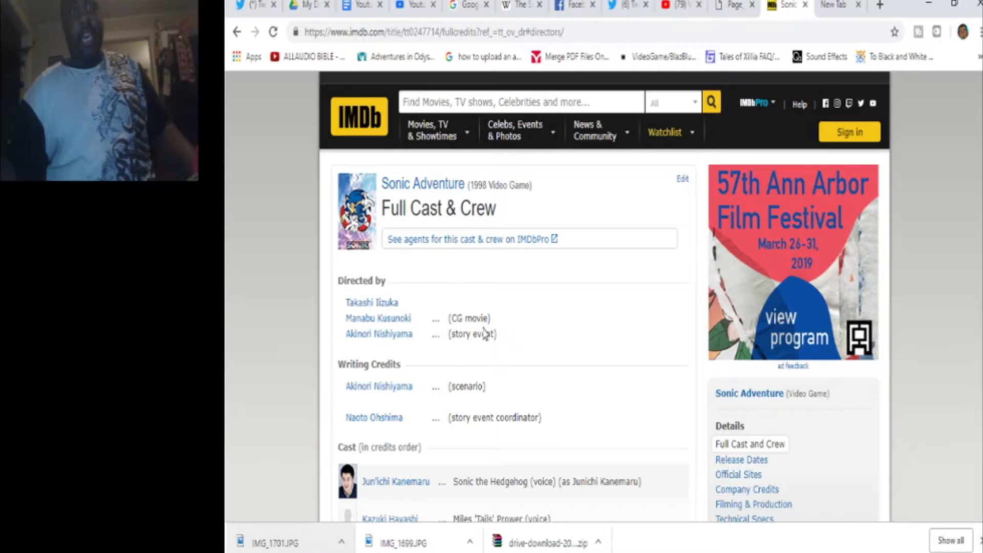
pyautogui.moveTo(499, 327)
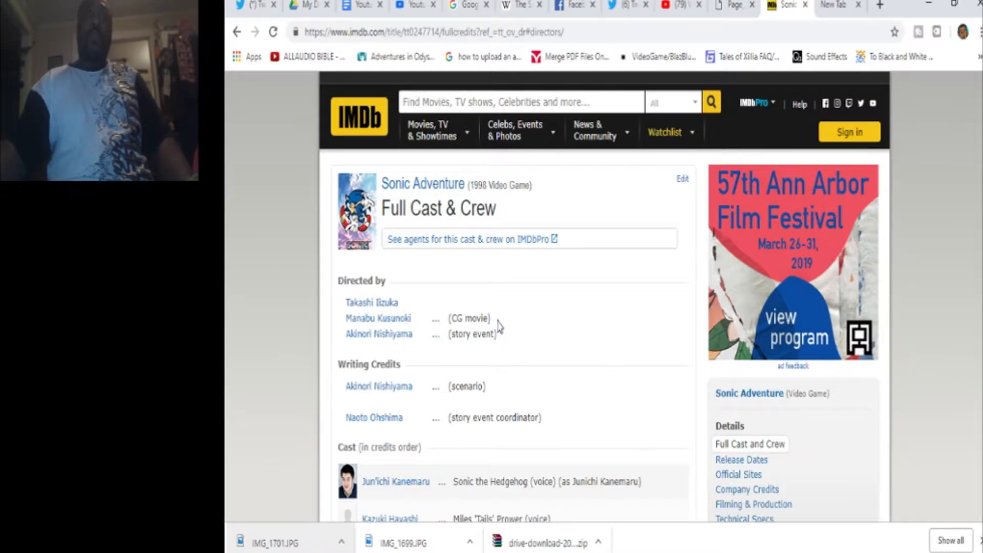
pyautogui.moveTo(499, 364)
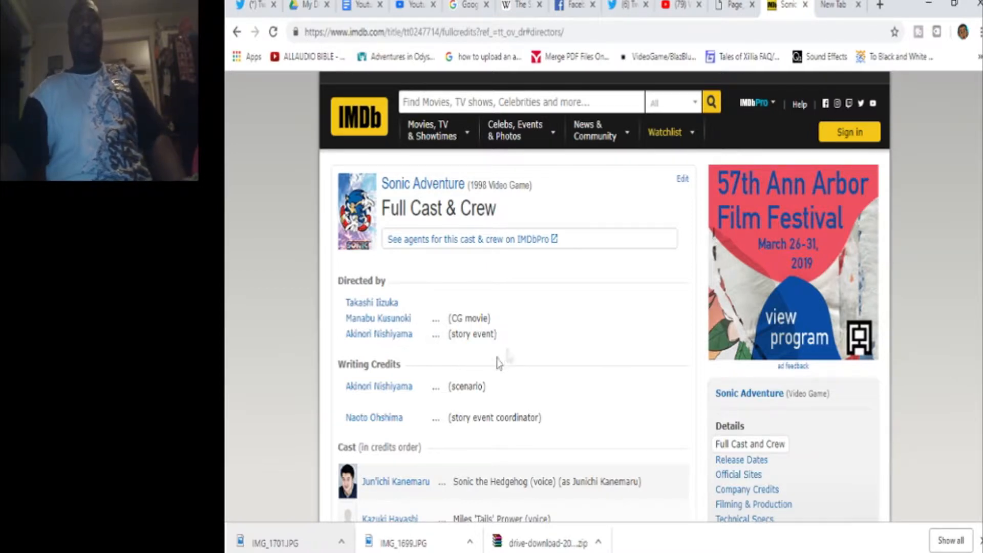
pyautogui.moveTo(529, 345)
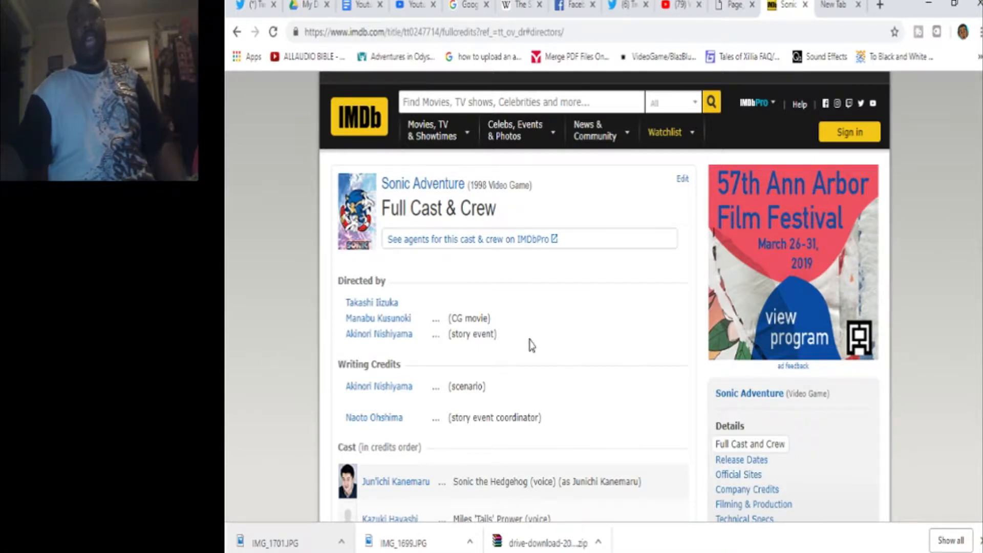
pyautogui.moveTo(478, 370)
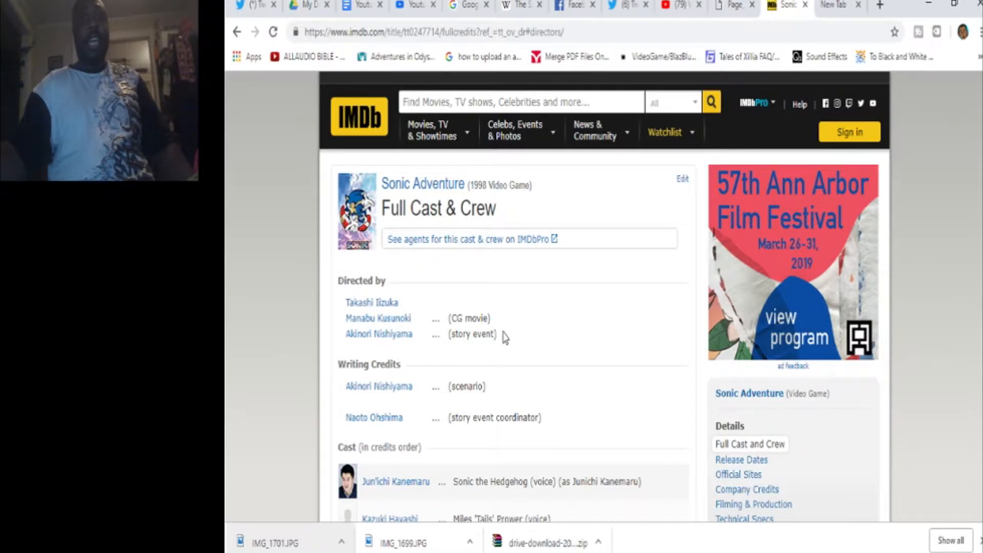
pyautogui.moveTo(508, 342)
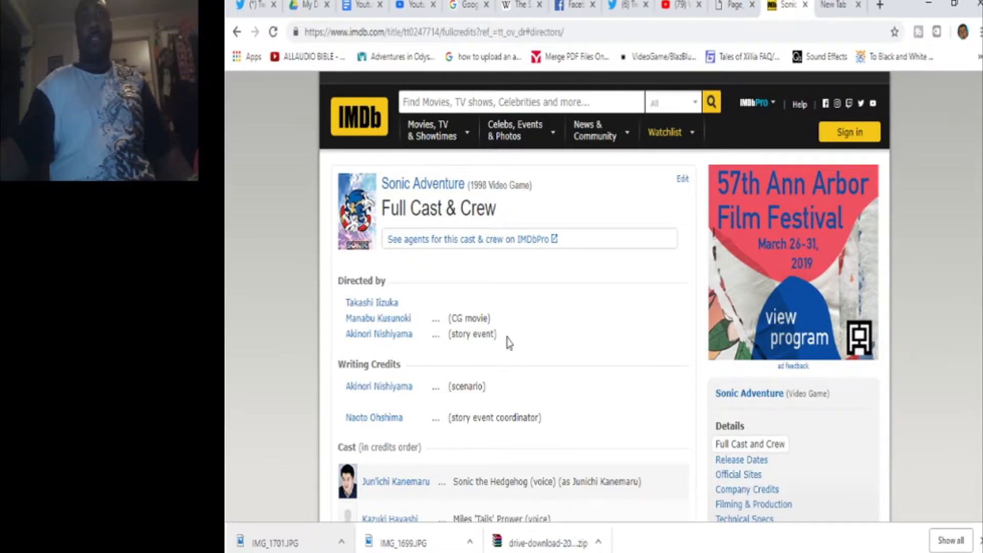
pyautogui.moveTo(506, 296)
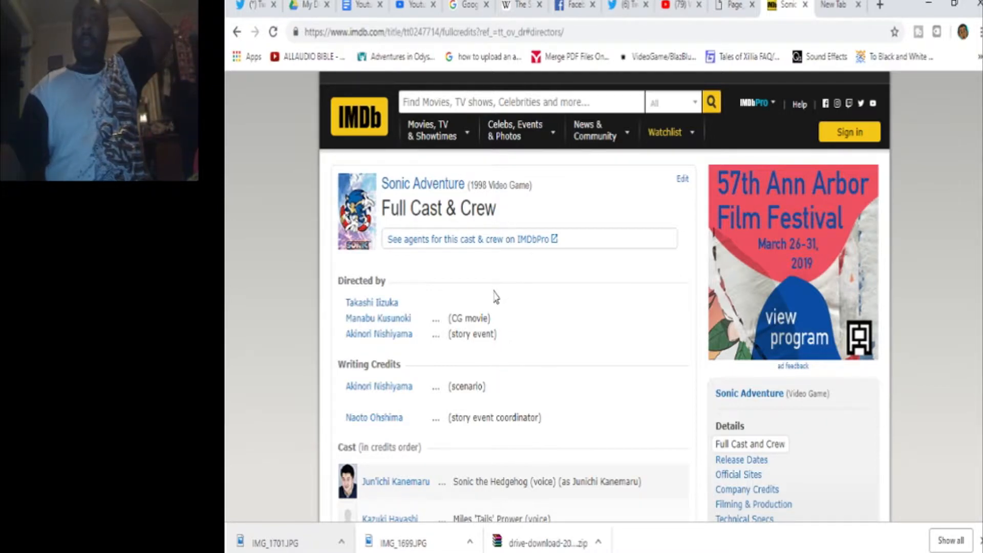
pyautogui.moveTo(501, 293)
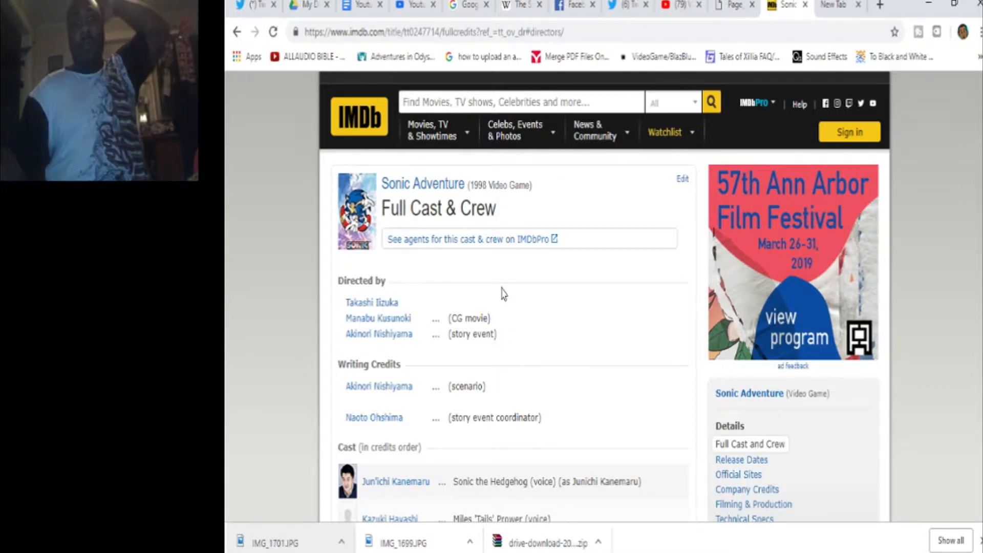
pyautogui.moveTo(514, 287)
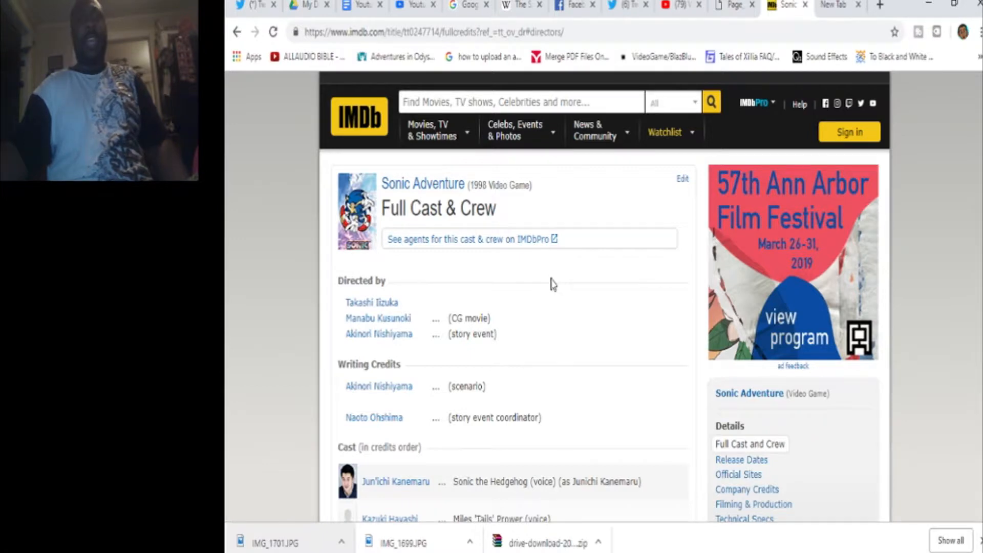
pyautogui.moveTo(557, 274)
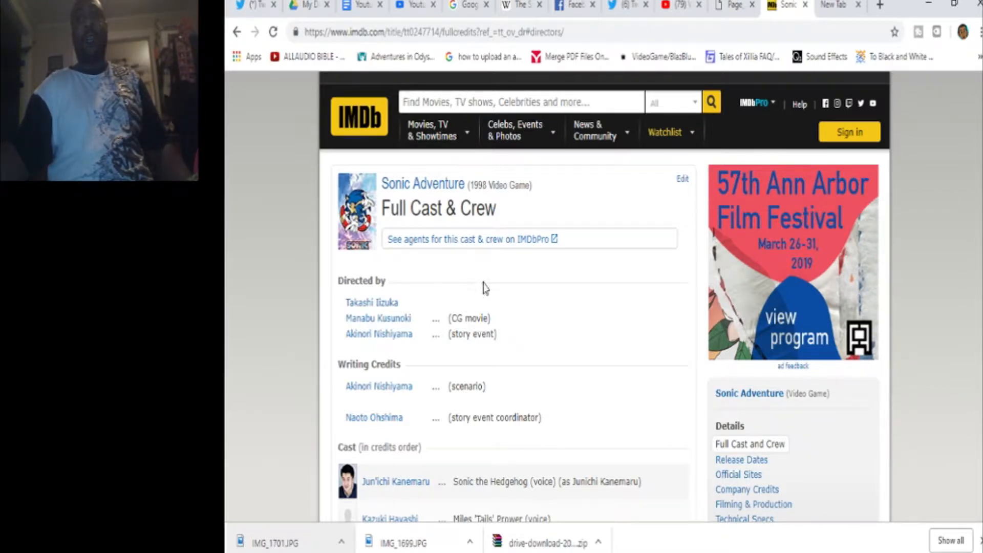
pyautogui.moveTo(552, 318)
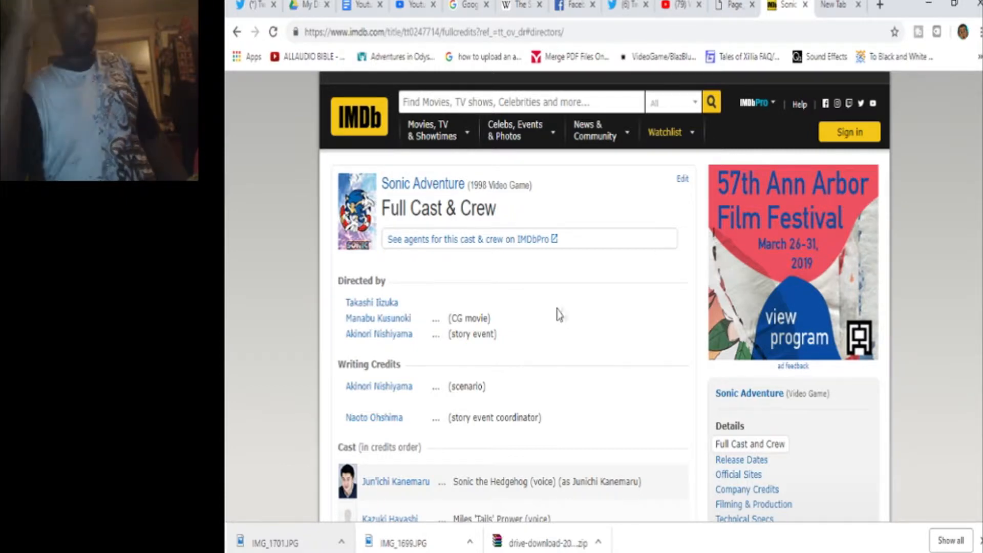
pyautogui.moveTo(571, 410)
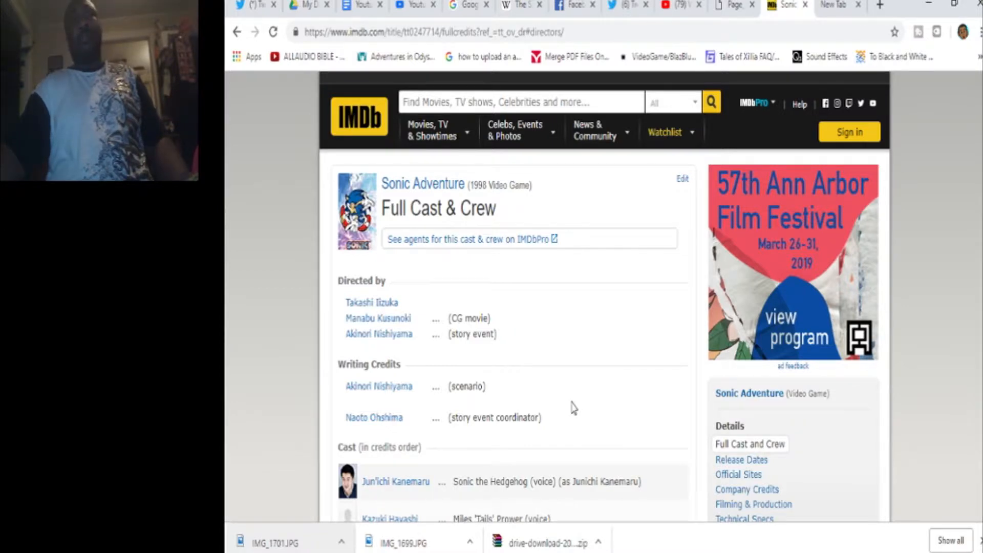
pyautogui.moveTo(572, 408)
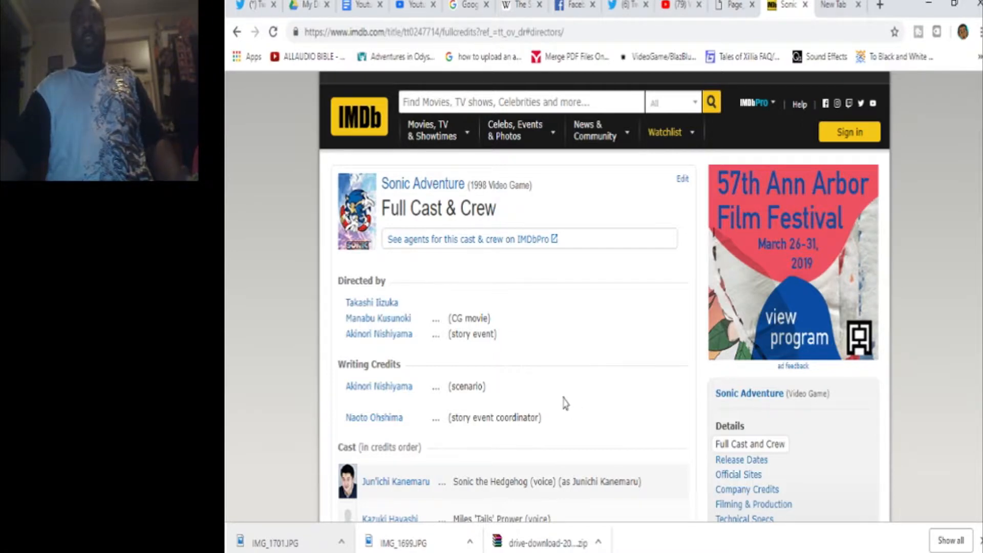
pyautogui.moveTo(558, 402)
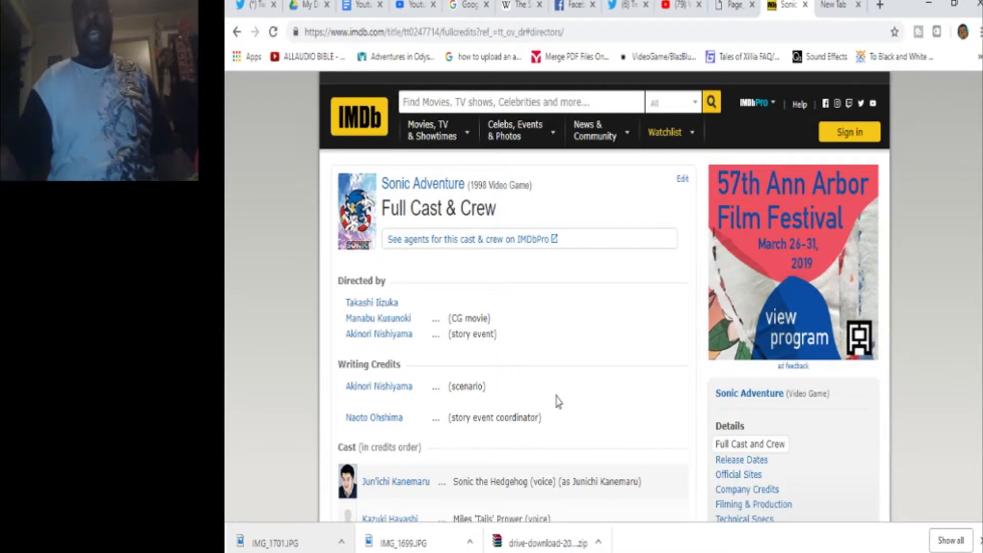
pyautogui.moveTo(576, 361)
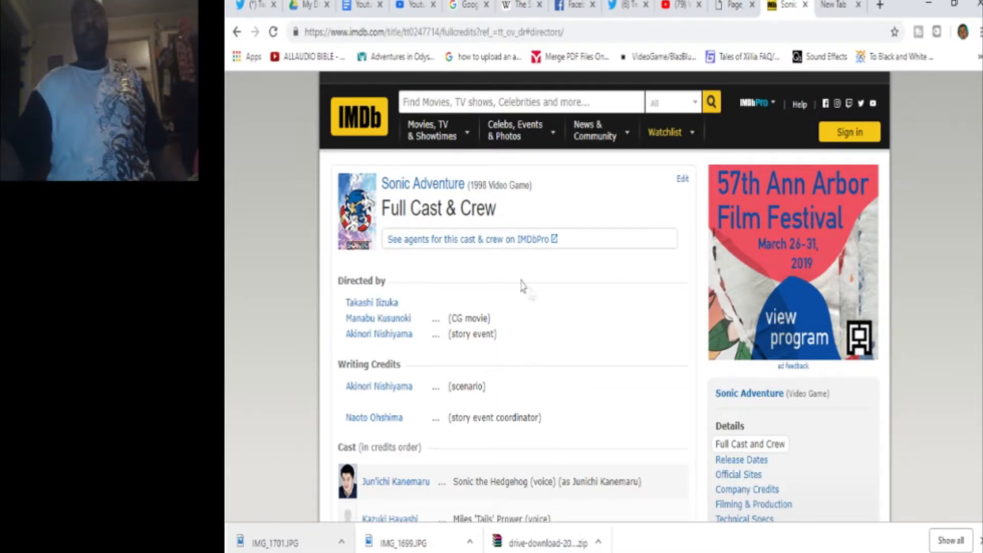
# Search 'sonic adventure 2' and open the Sonic Adventure 2 (2001) title page.
pyautogui.click(519, 102)
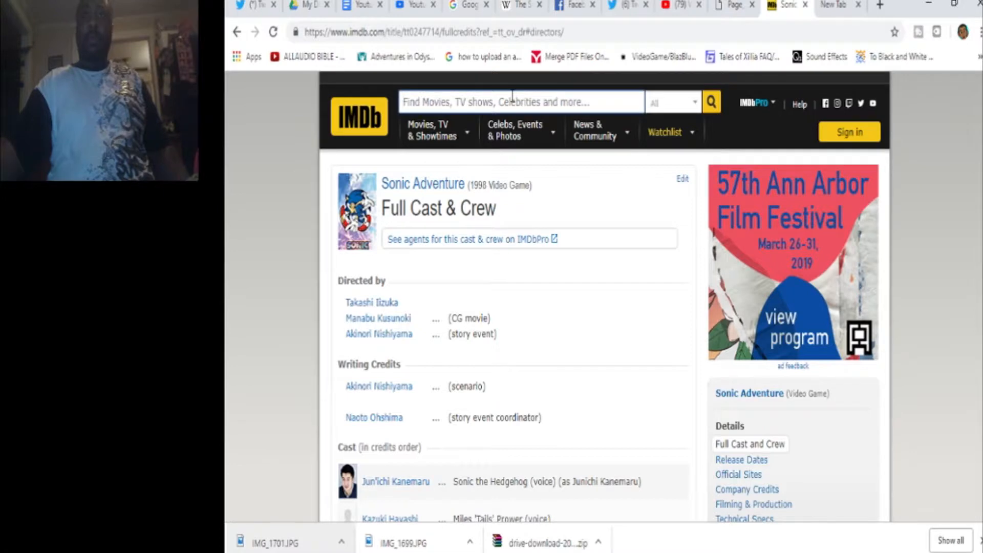
pyautogui.write('sonic adventure 2')
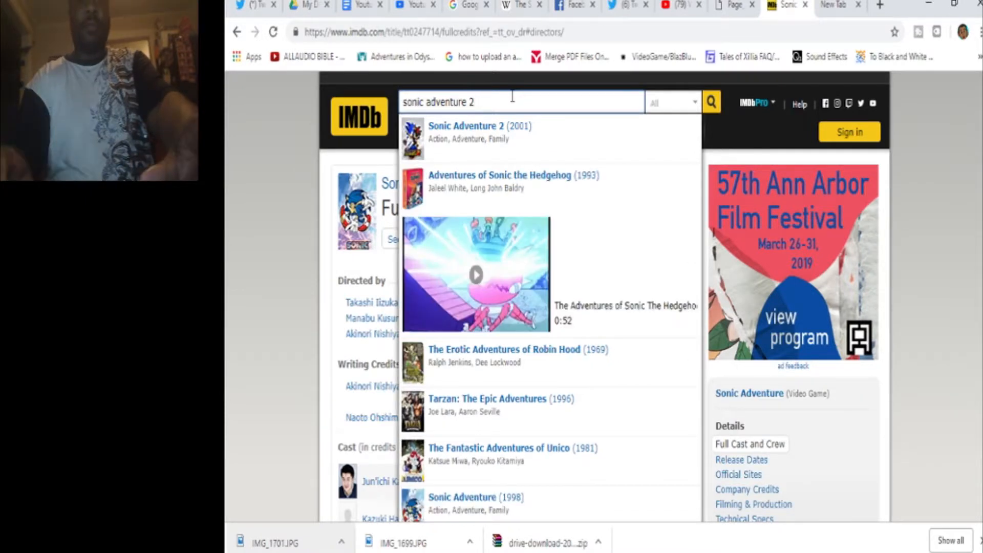
pyautogui.click(479, 132)
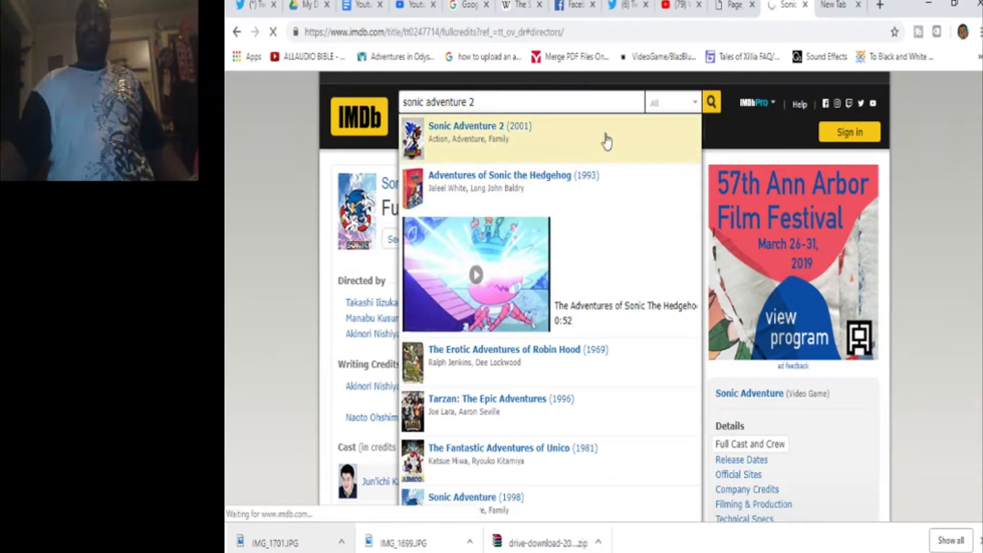
pyautogui.click(479, 125)
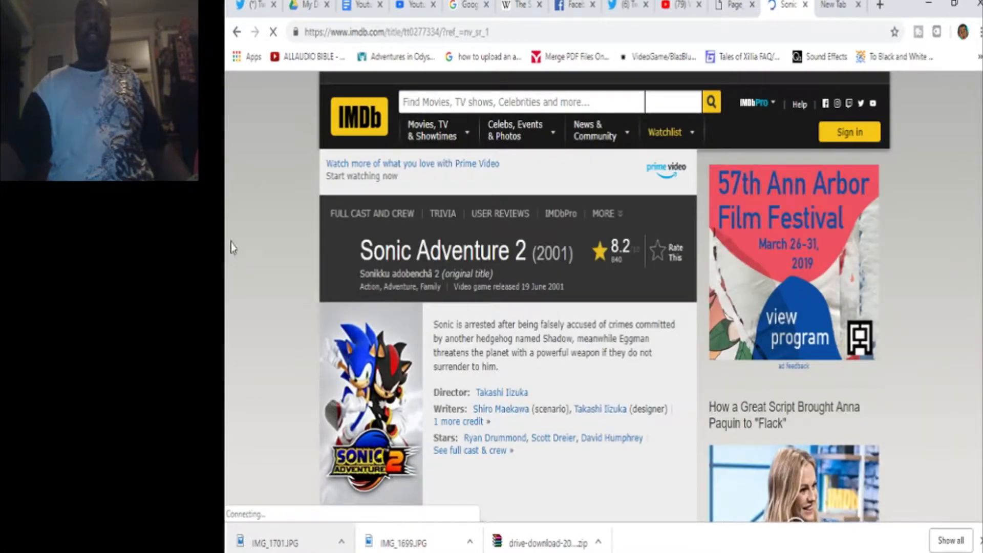
pyautogui.scroll(-3)
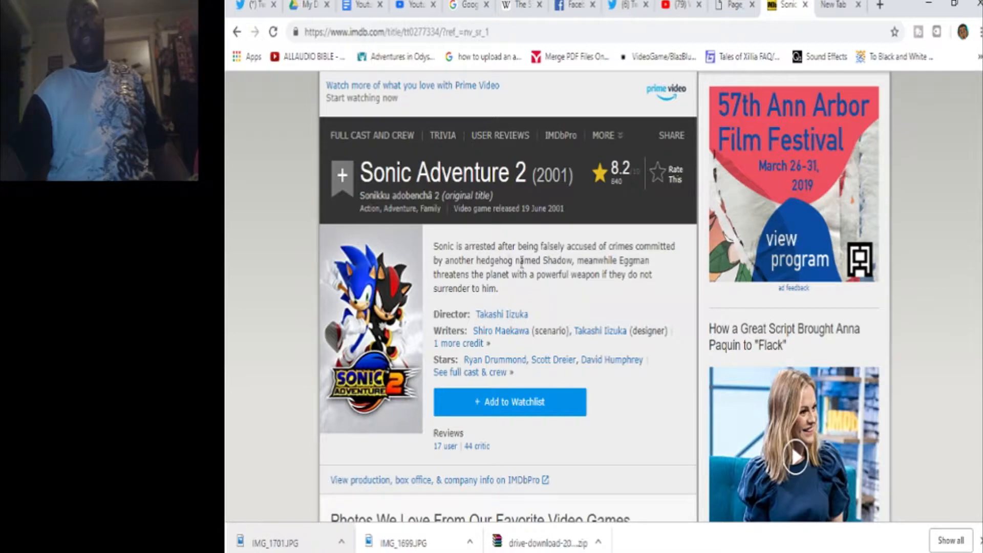
pyautogui.moveTo(507, 290)
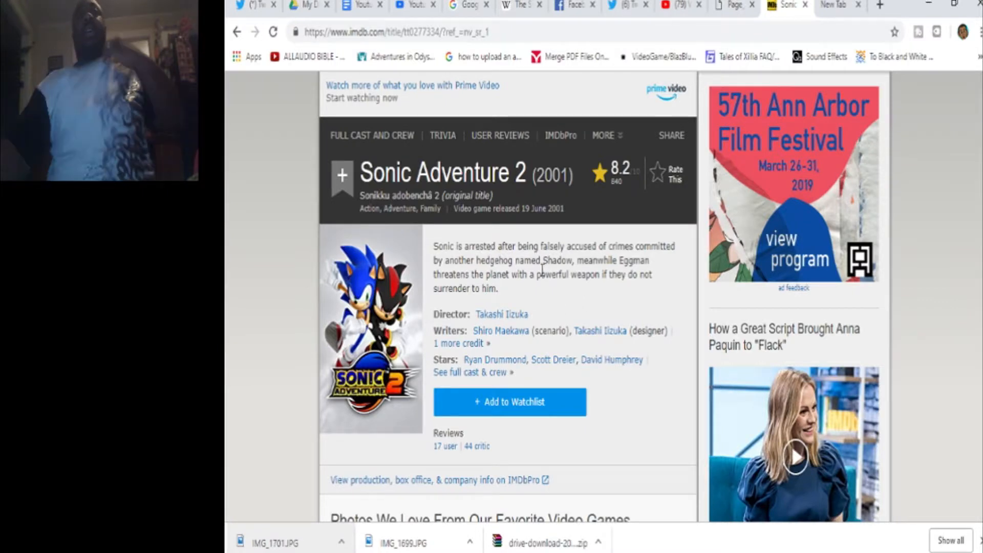
pyautogui.moveTo(543, 319)
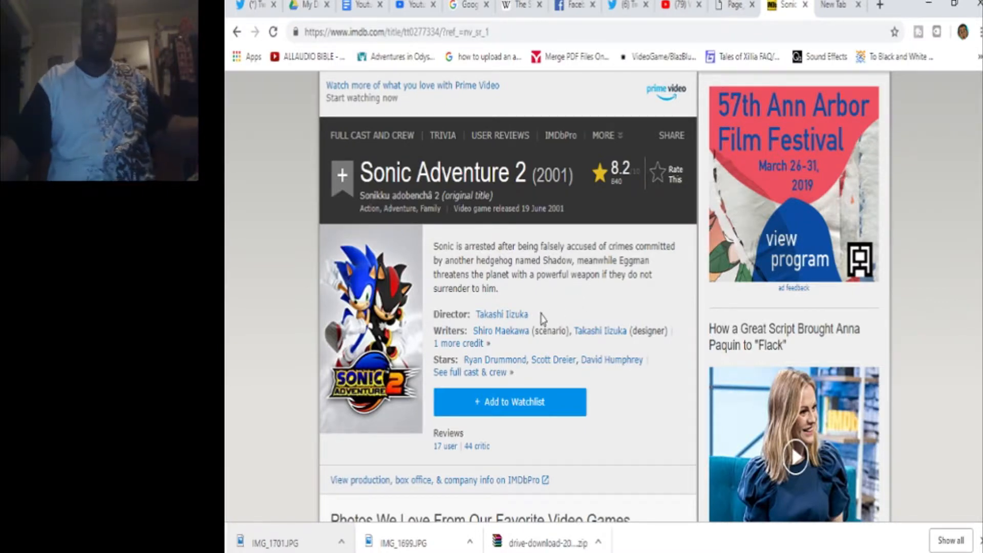
pyautogui.moveTo(501, 315)
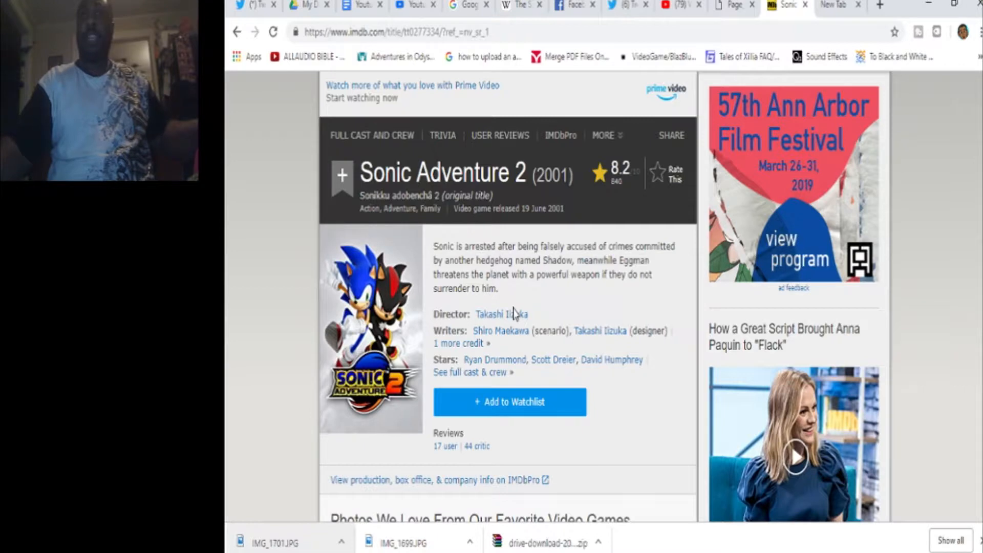
pyautogui.moveTo(533, 306)
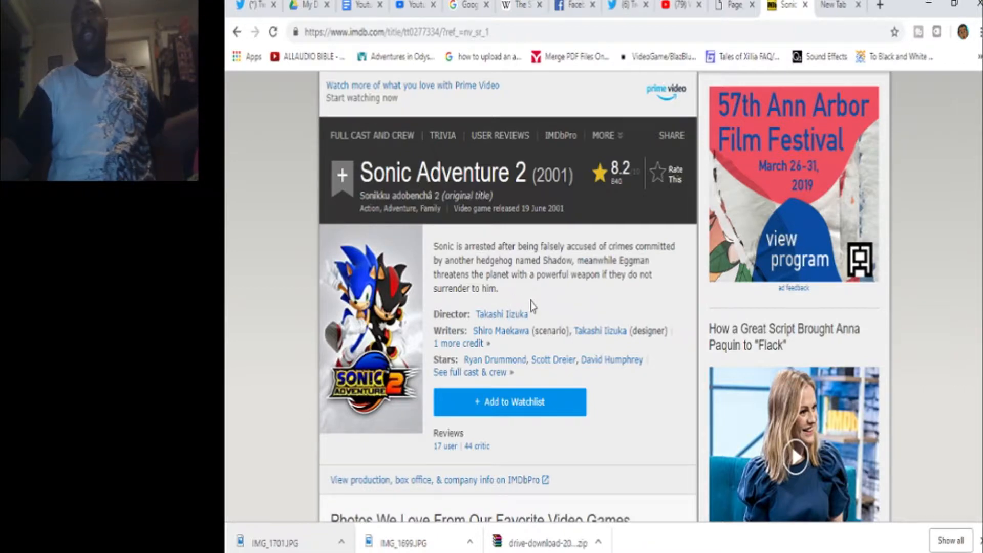
pyautogui.moveTo(507, 209)
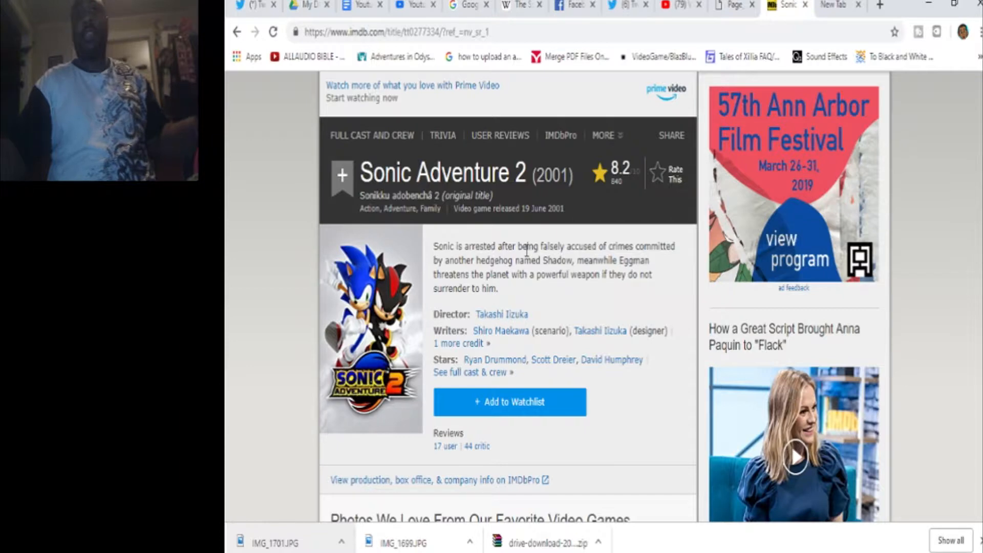
pyautogui.moveTo(658, 244)
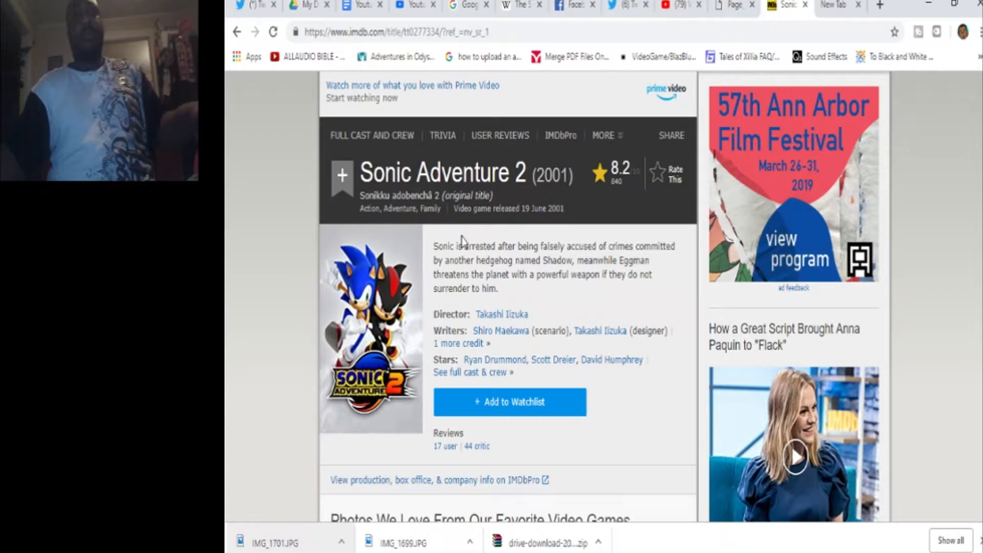
pyautogui.moveTo(453, 301)
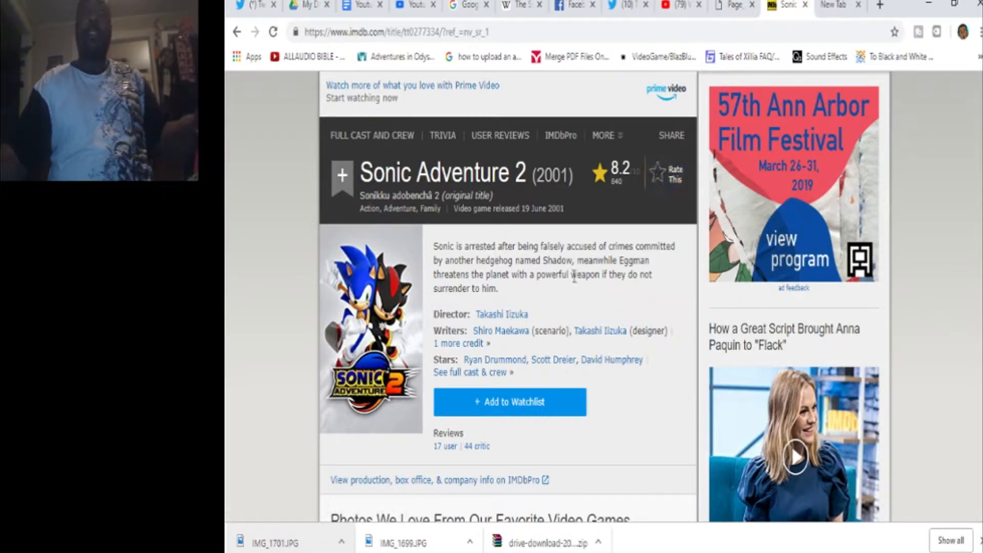
pyautogui.moveTo(554, 303)
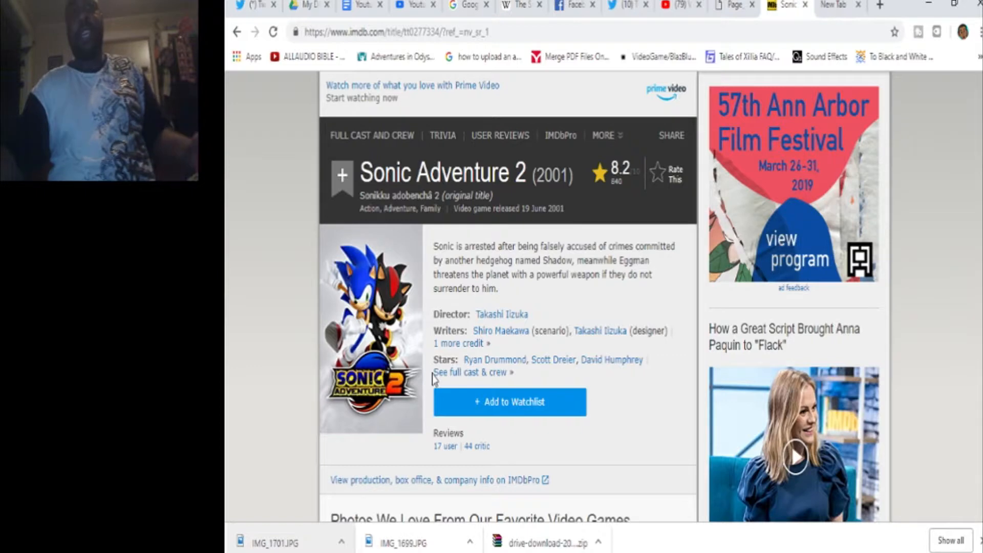
pyautogui.moveTo(473, 372)
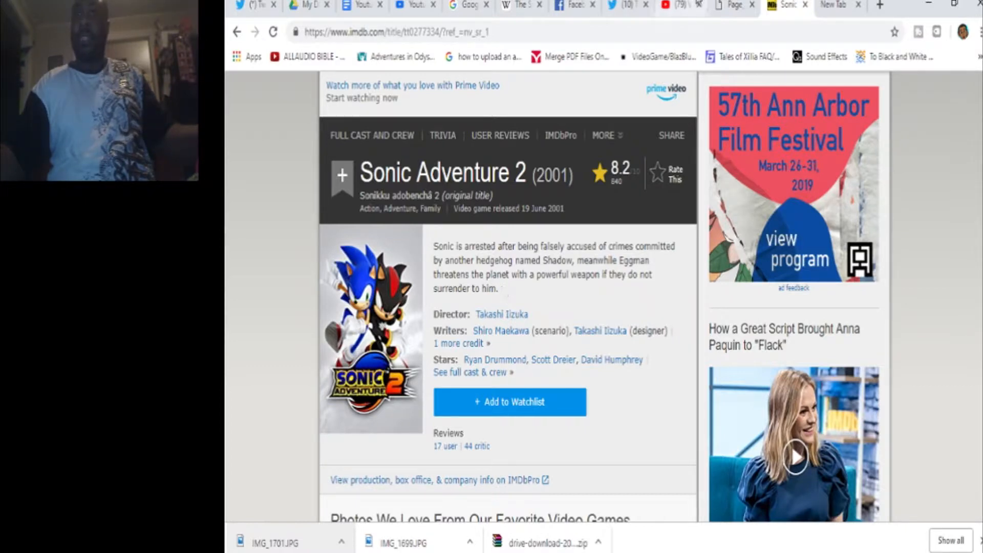
pyautogui.moveTo(504, 299)
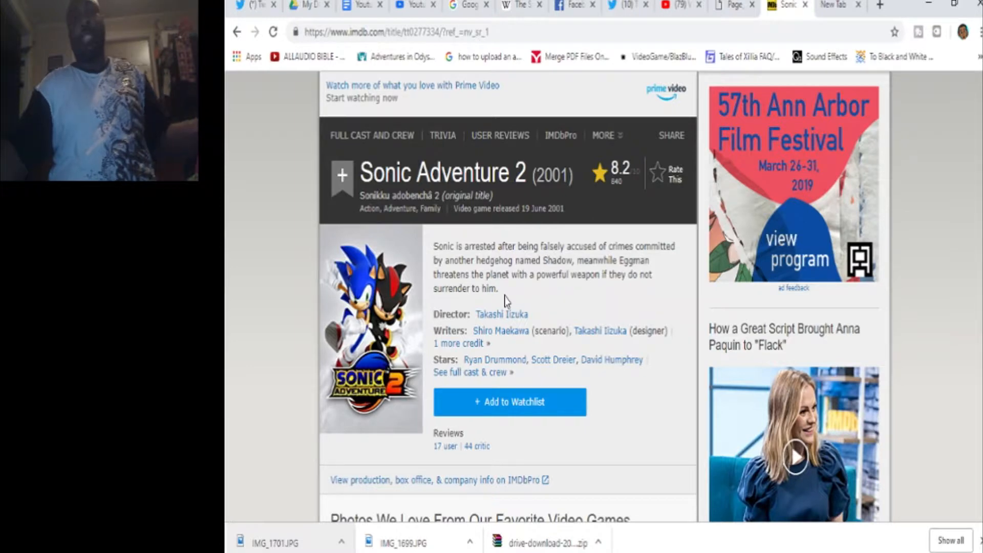
pyautogui.moveTo(514, 294)
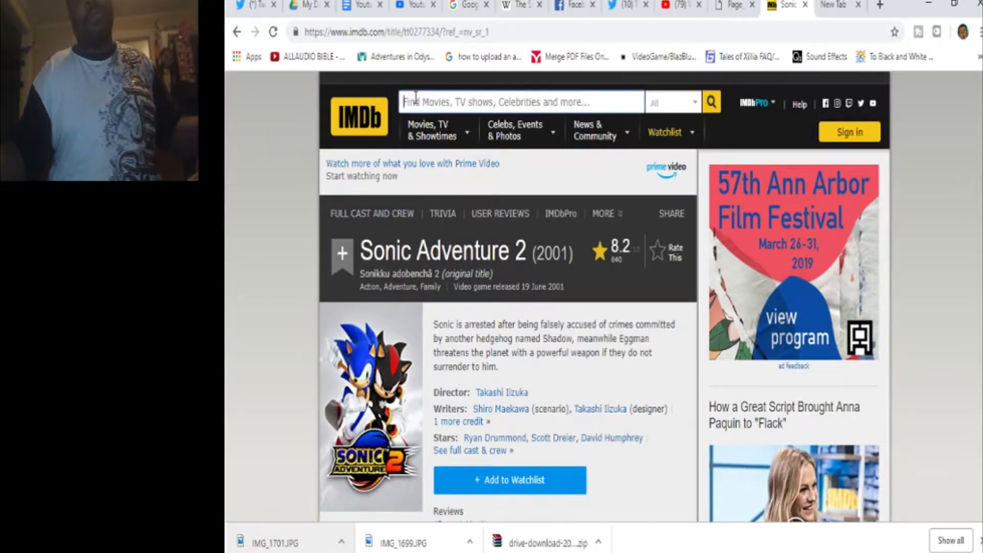
# Search 'sonic heroes' and open the Sonic Heroes (2003) title page.
pyautogui.write('sonic heroes')
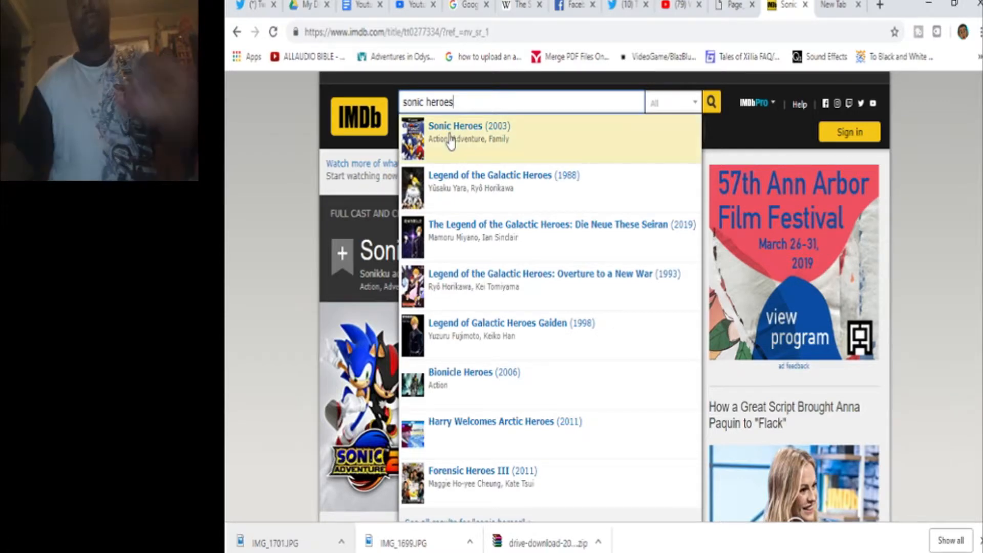
pyautogui.click(454, 132)
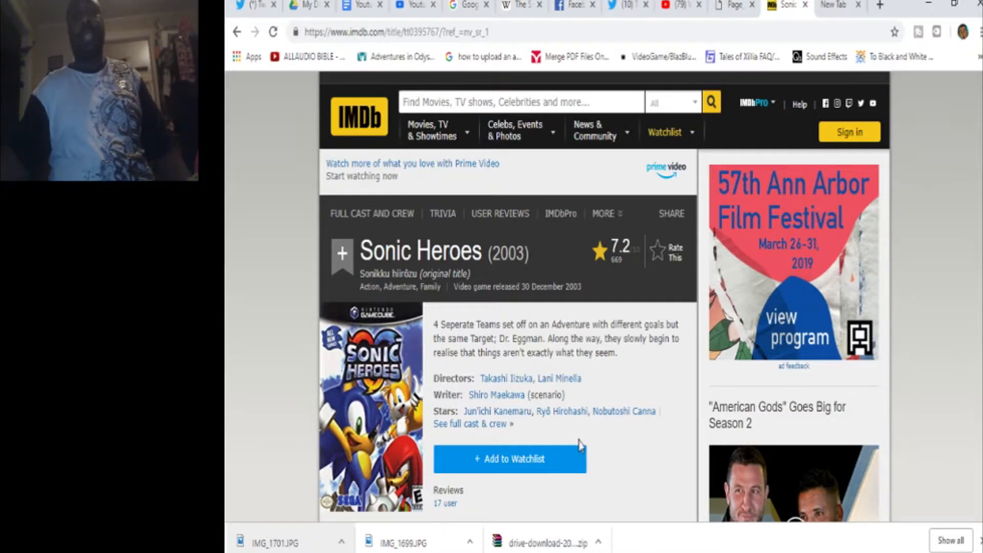
pyautogui.moveTo(554, 447)
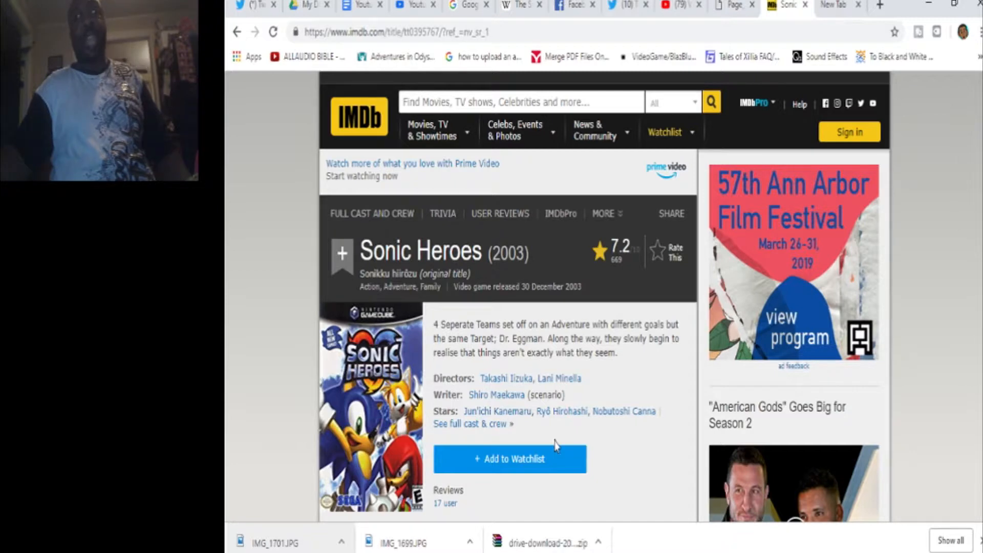
pyautogui.moveTo(549, 455)
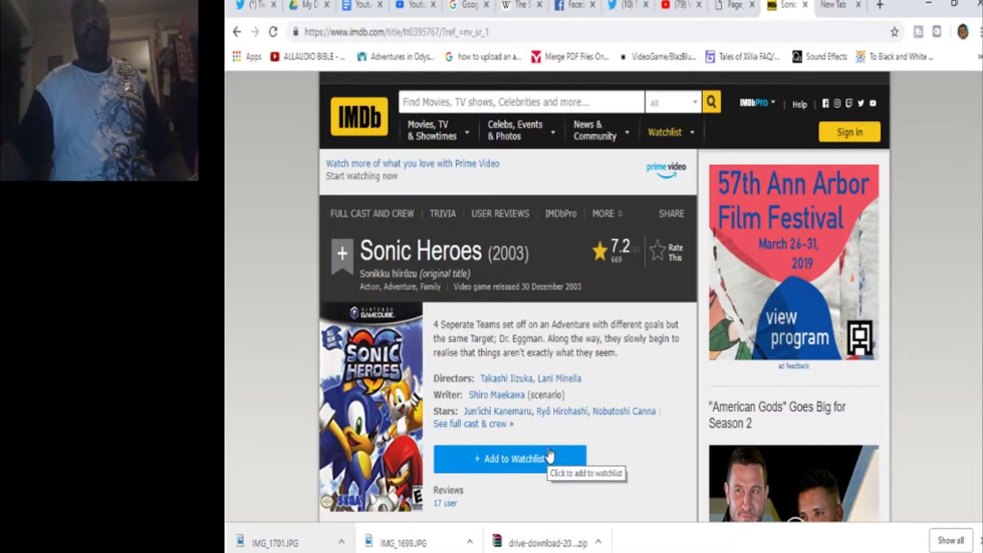
pyautogui.moveTo(494, 423)
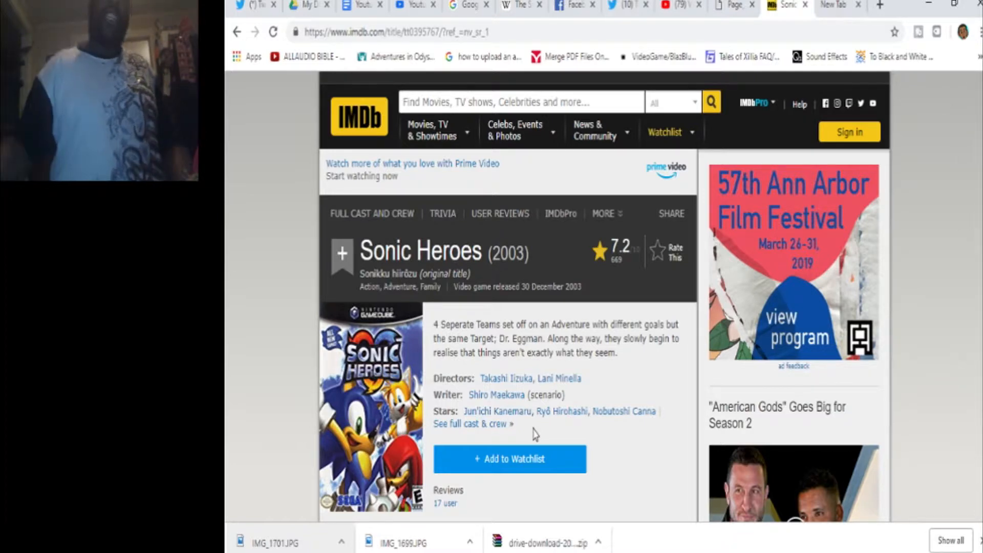
pyautogui.moveTo(562, 410)
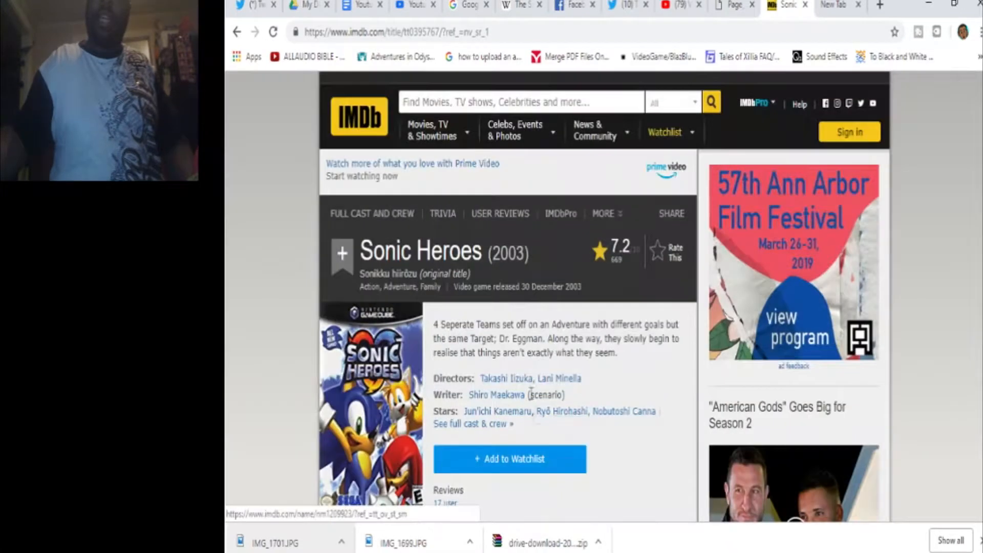
pyautogui.moveTo(401, 389)
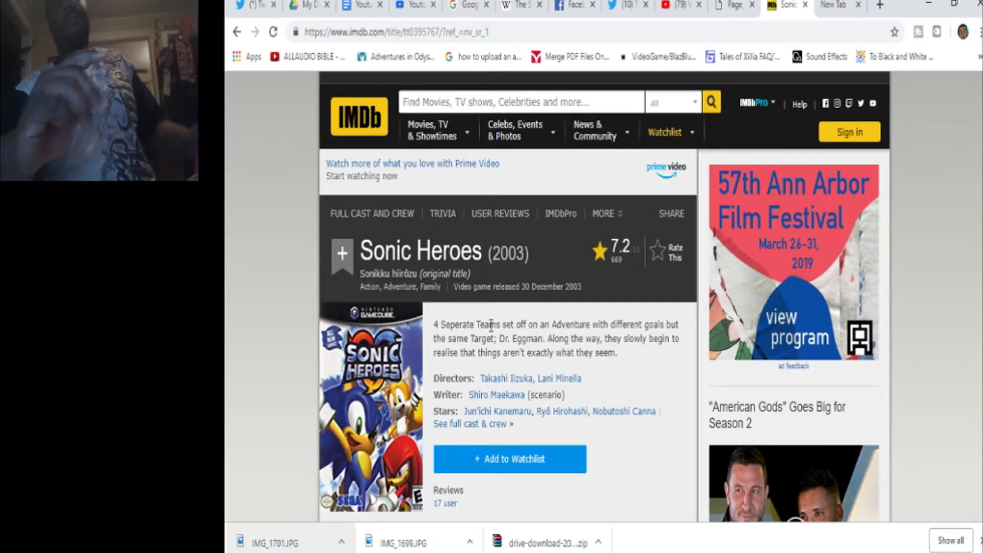
pyautogui.moveTo(495, 394)
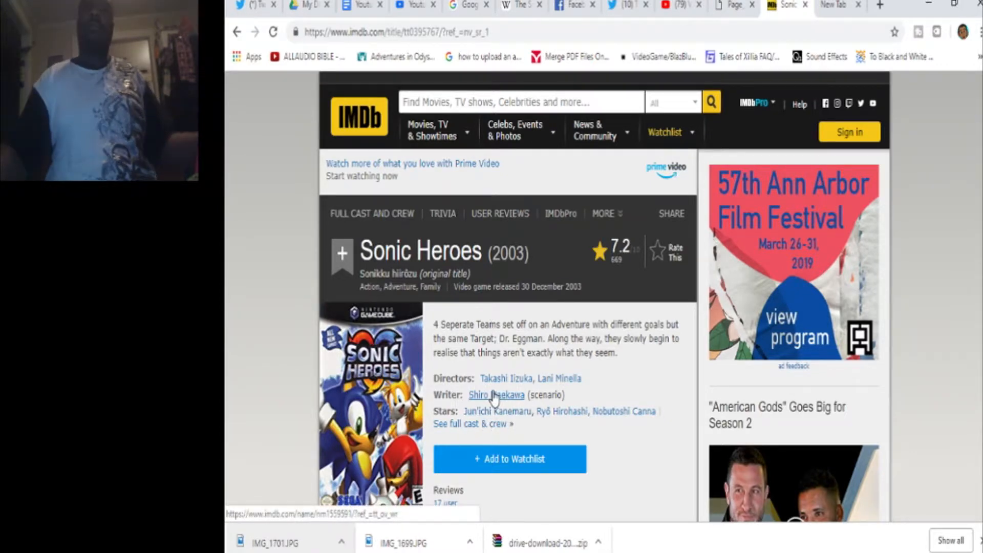
pyautogui.moveTo(493, 393)
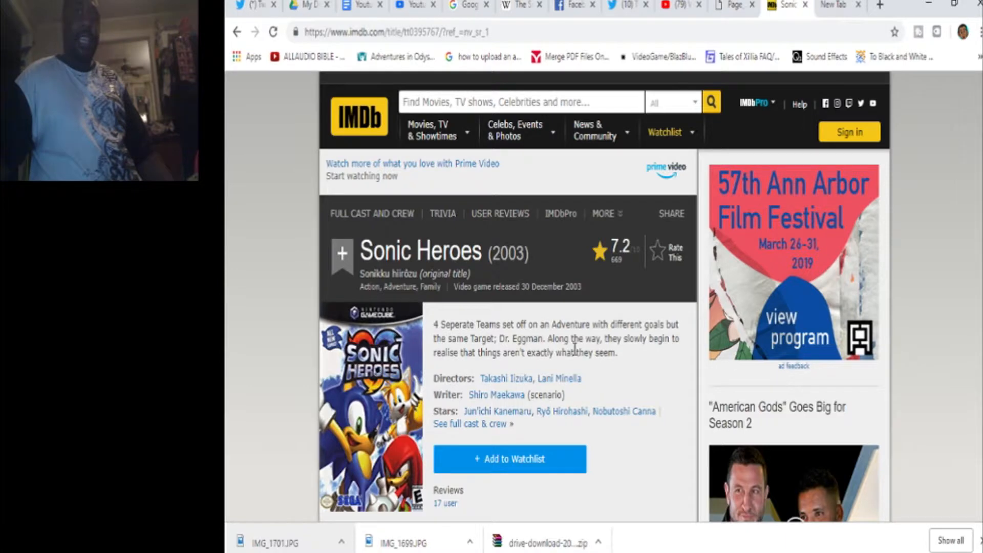
pyautogui.moveTo(623, 366)
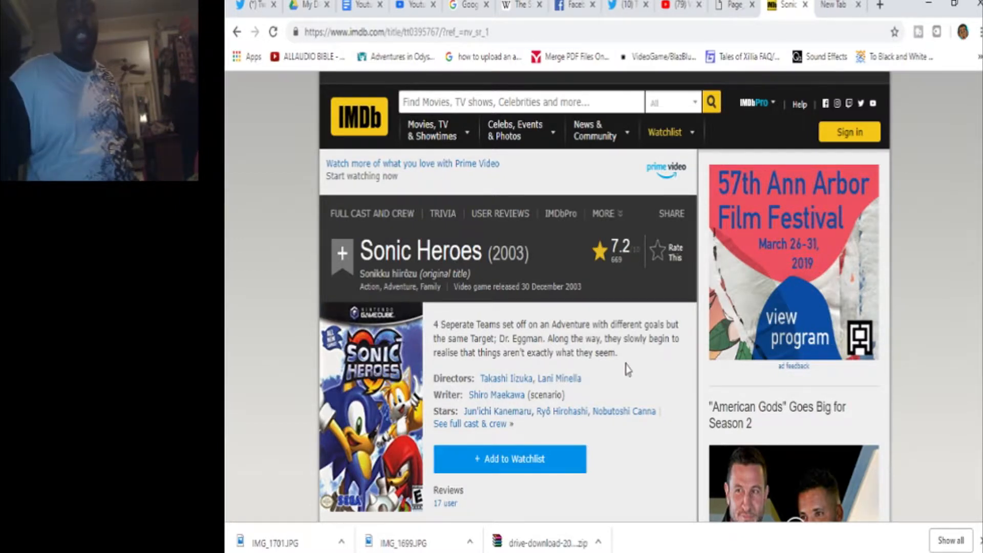
pyautogui.moveTo(649, 358)
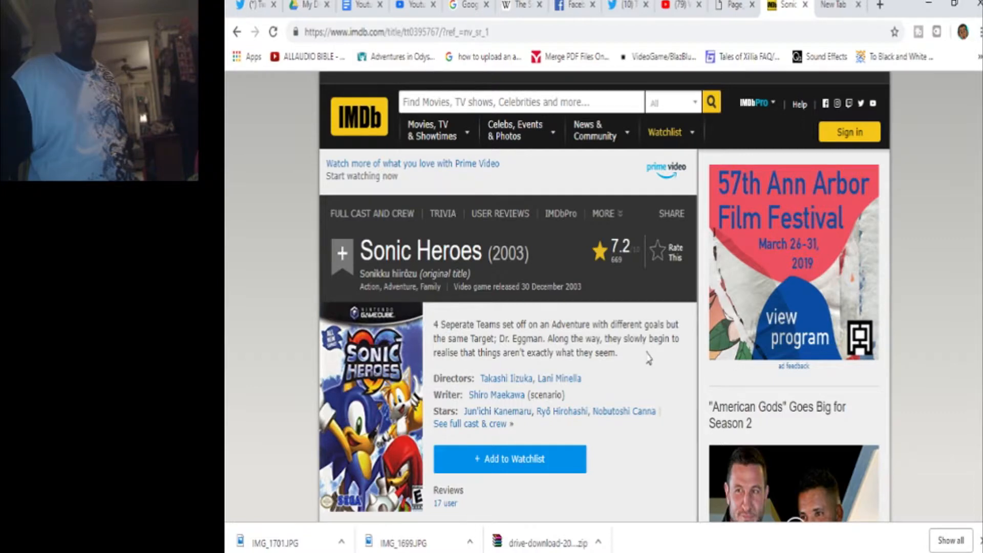
pyautogui.moveTo(596, 375)
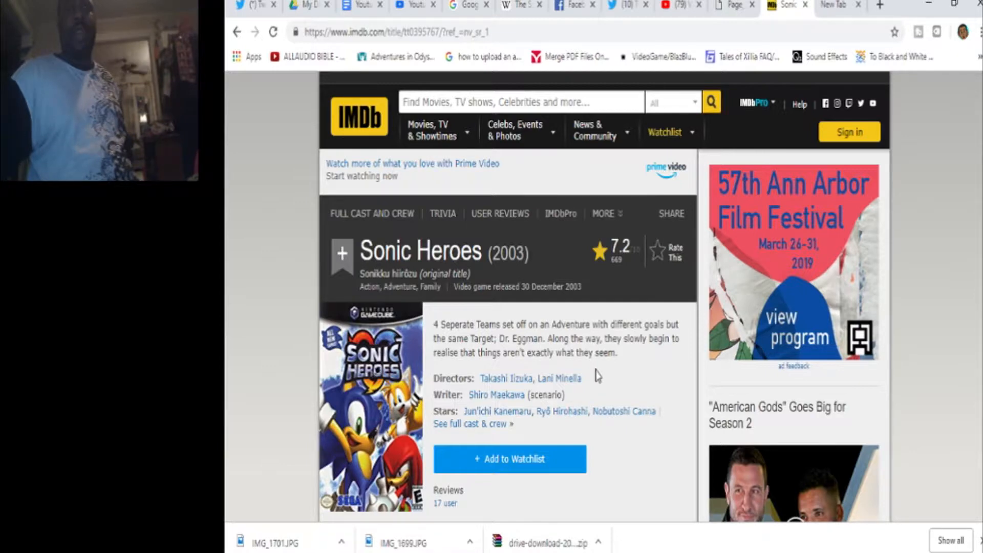
pyautogui.moveTo(632, 362)
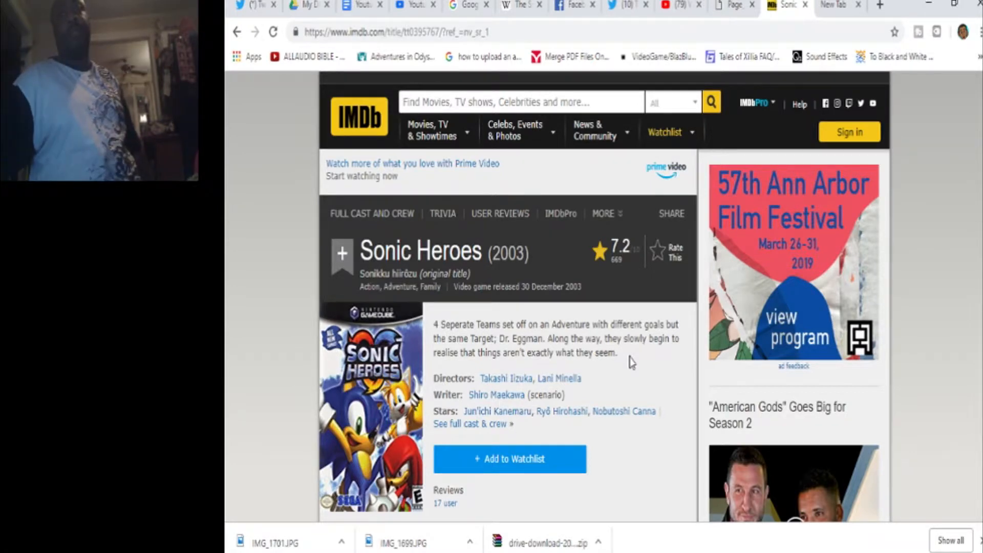
pyautogui.moveTo(525, 370)
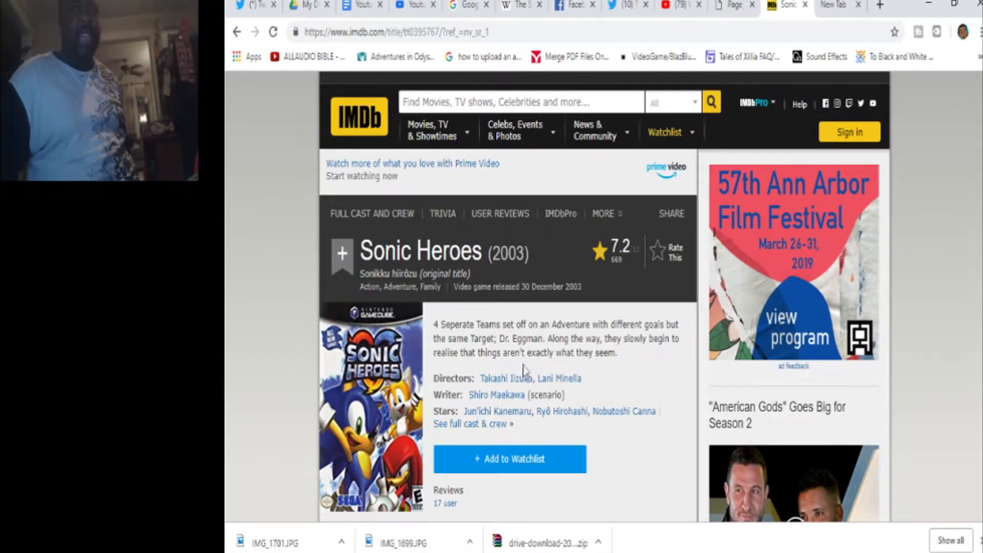
pyautogui.moveTo(660, 488)
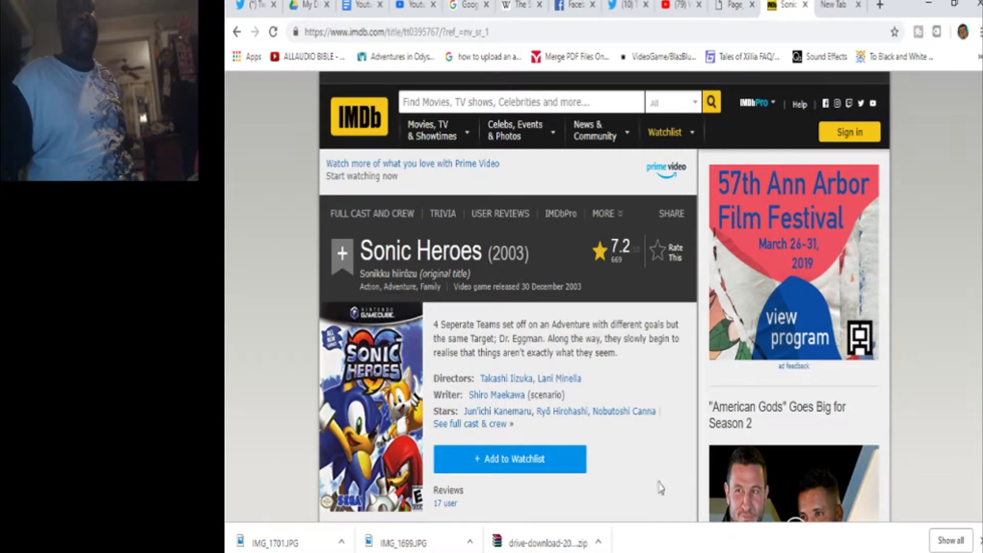
pyautogui.moveTo(689, 419)
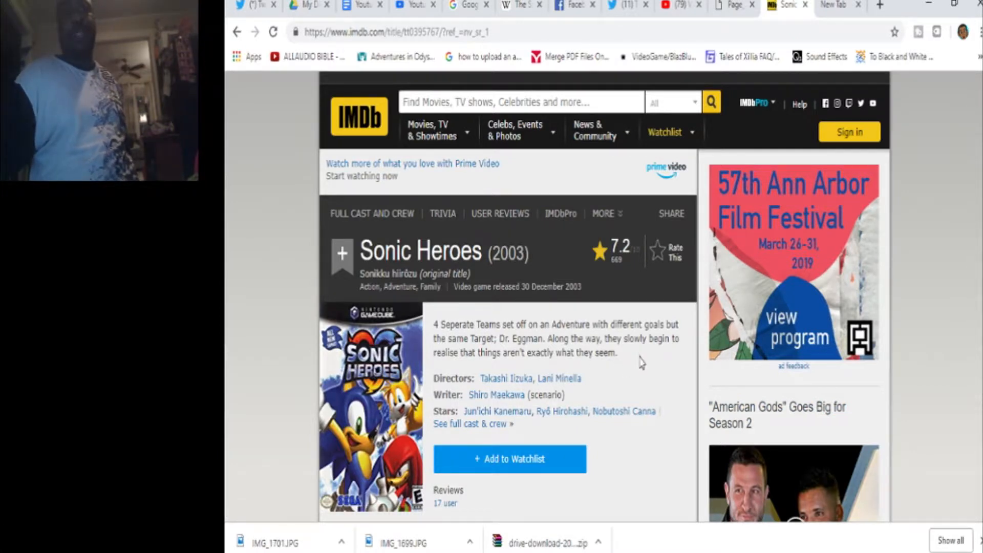
pyautogui.moveTo(657, 360)
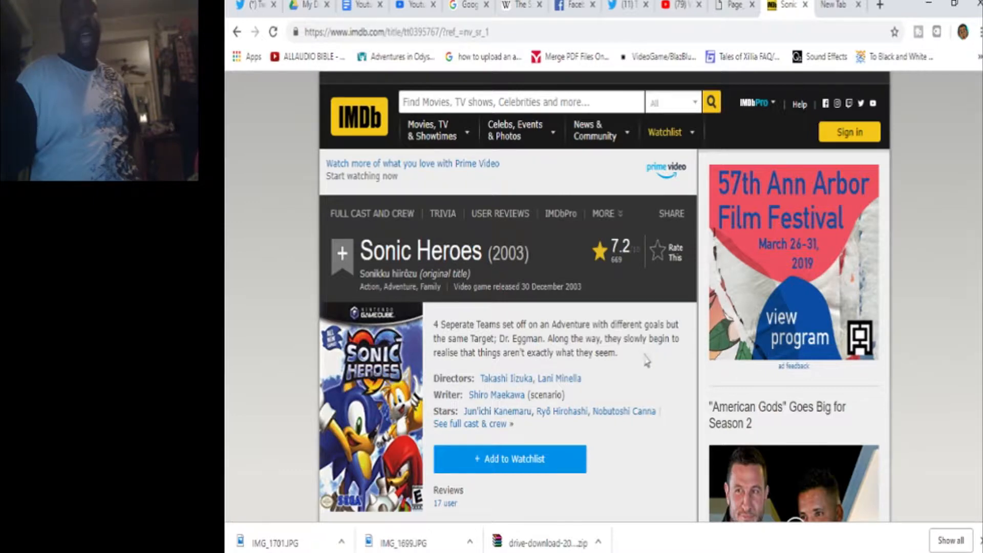
pyautogui.moveTo(621, 363)
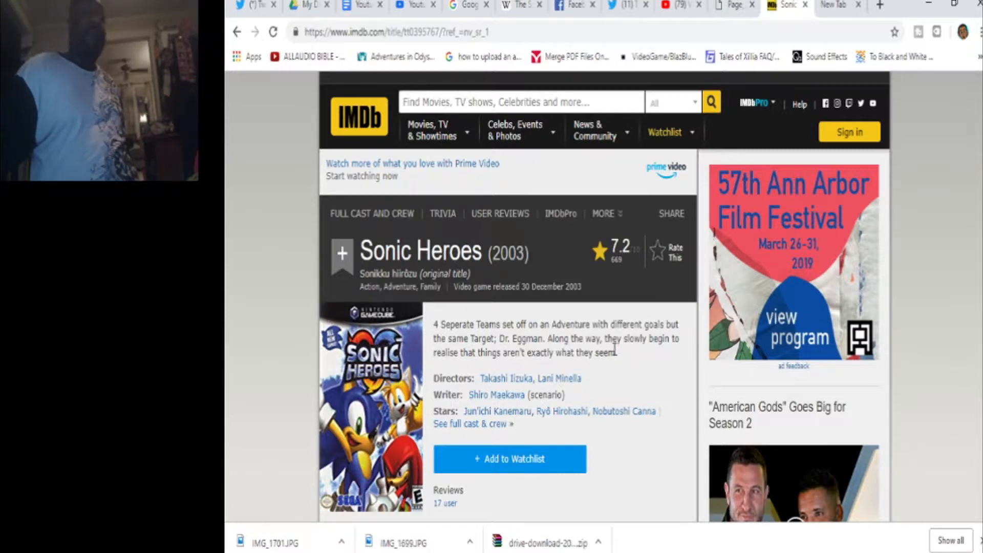
pyautogui.moveTo(632, 364)
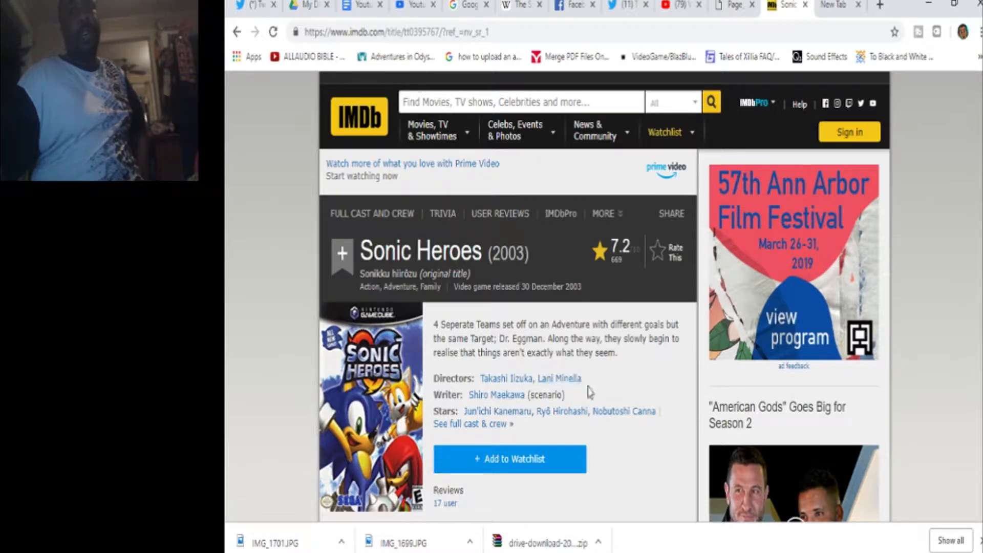
pyautogui.moveTo(561, 381)
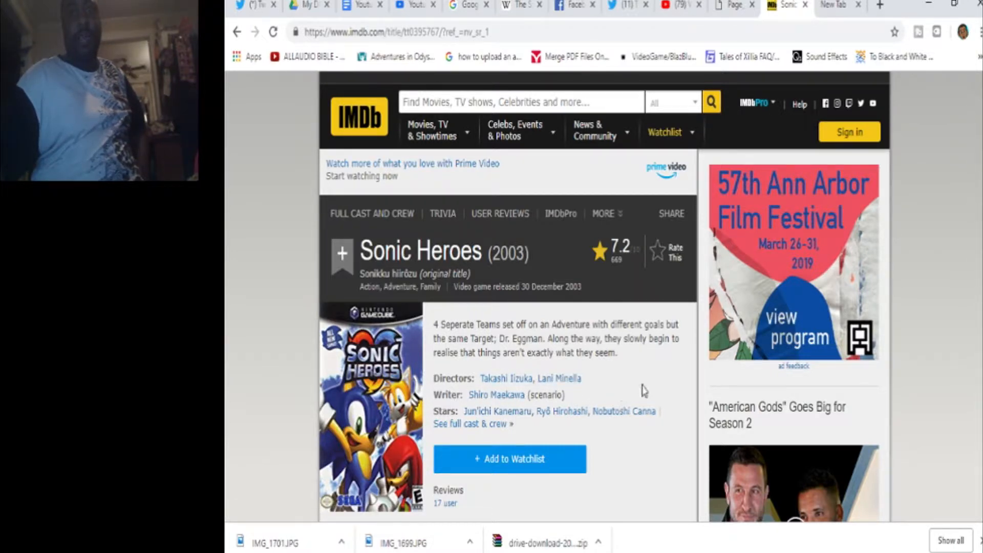
pyautogui.moveTo(651, 381)
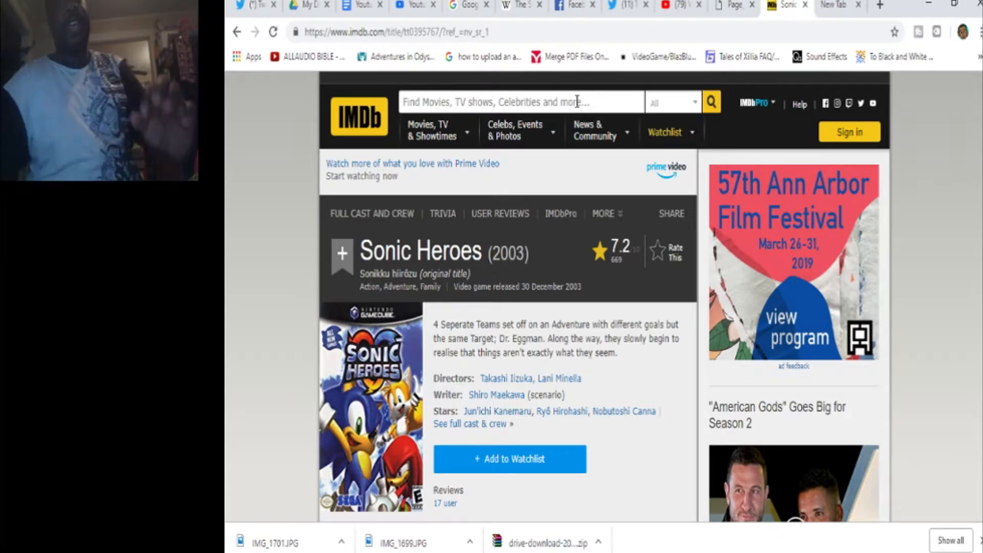
# Search 'shadow the hedg' and open the Shadow the Hedgehog (2005) title page.
pyautogui.write('shadow the hedg')
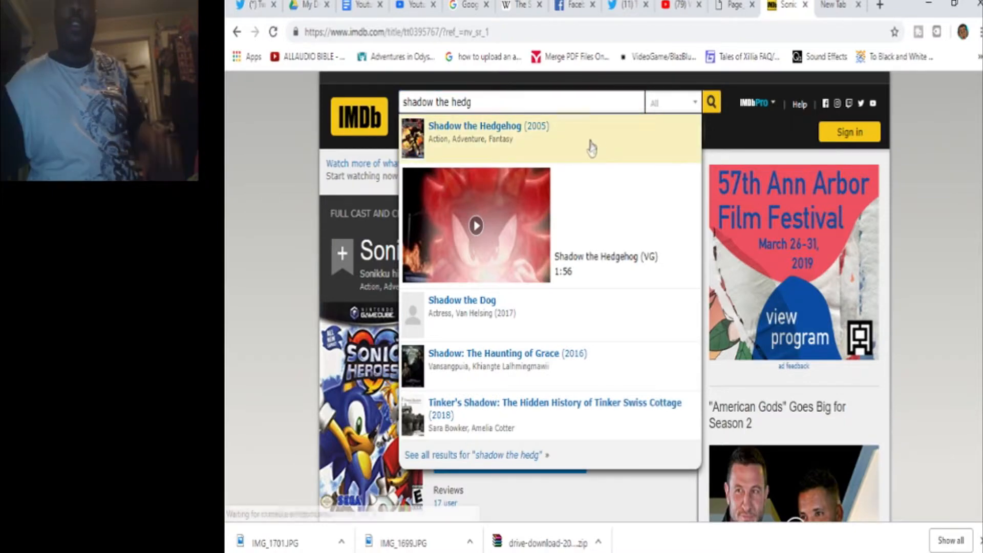
pyautogui.click(474, 132)
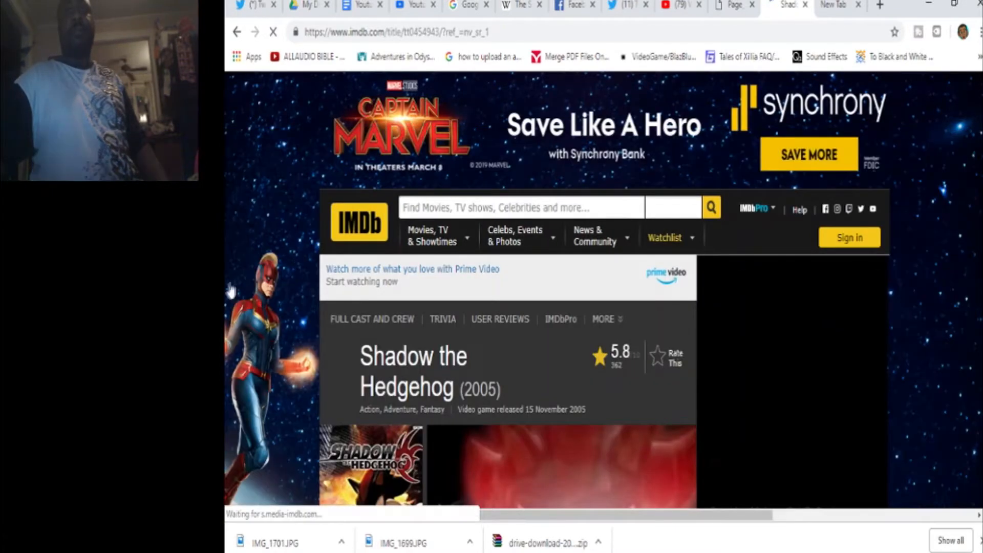
pyautogui.scroll(-3)
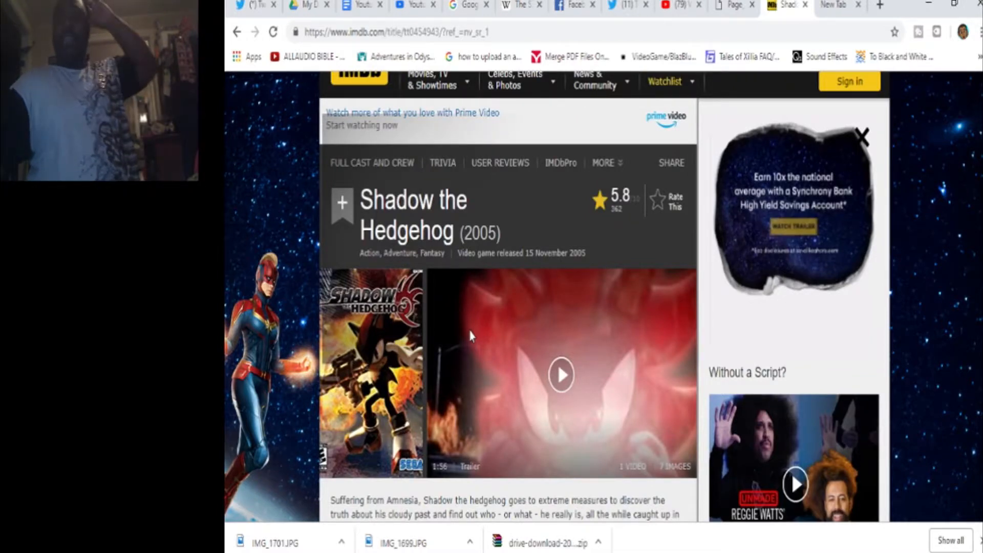
pyautogui.scroll(-3)
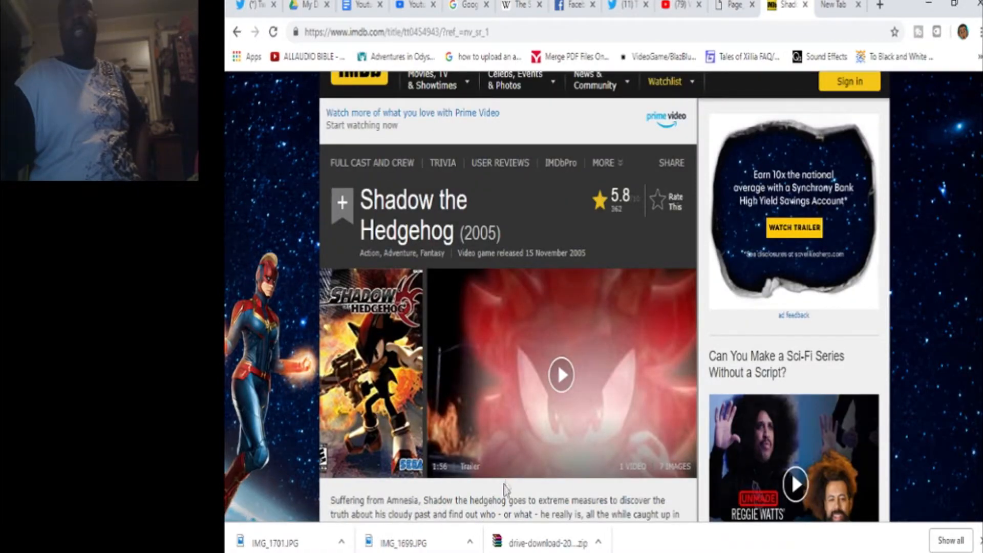
pyautogui.scroll(-3)
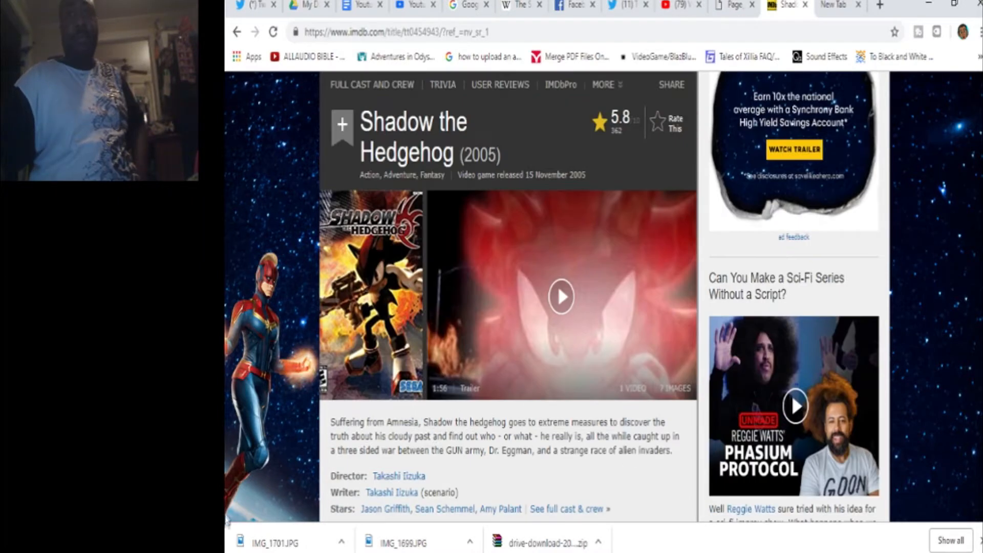
pyautogui.moveTo(620, 264)
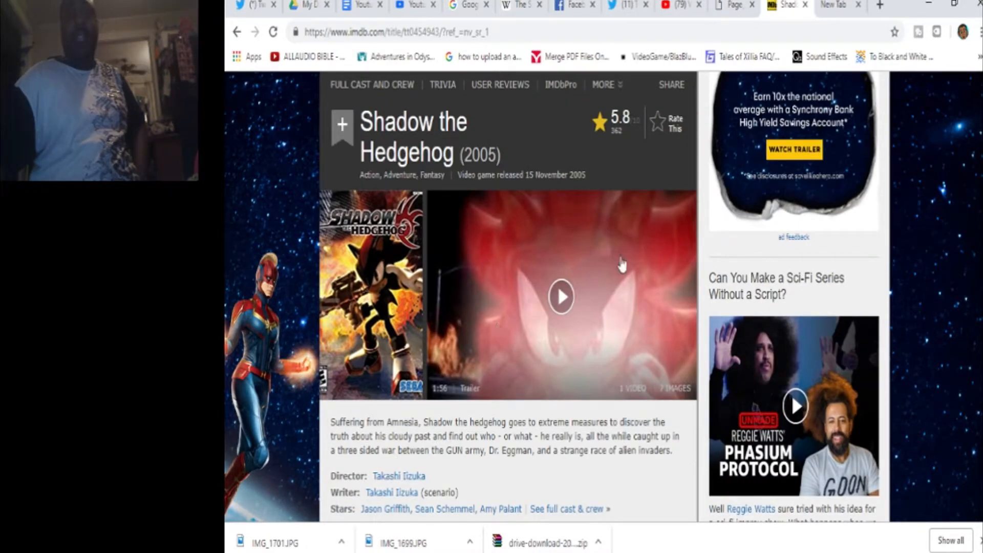
pyautogui.moveTo(627, 263)
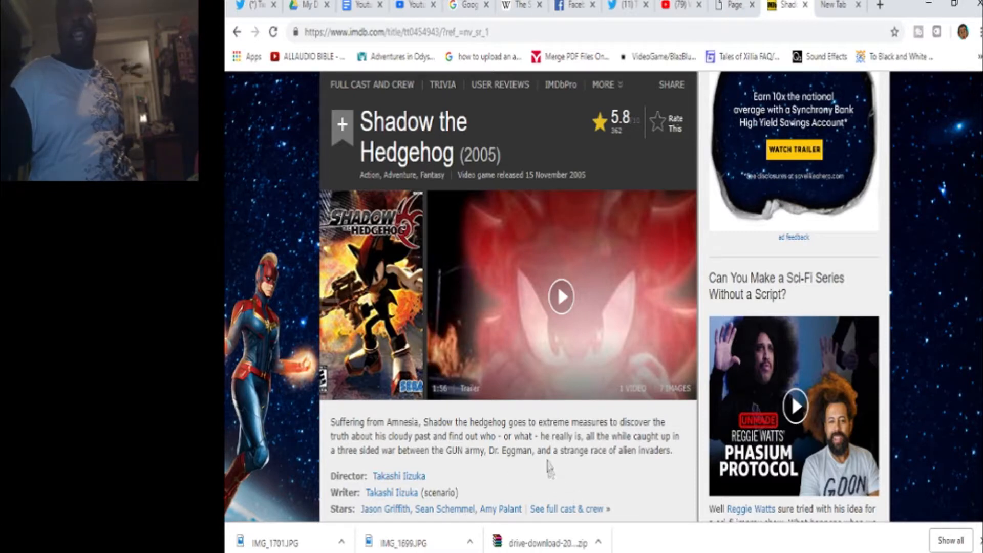
pyautogui.moveTo(693, 445)
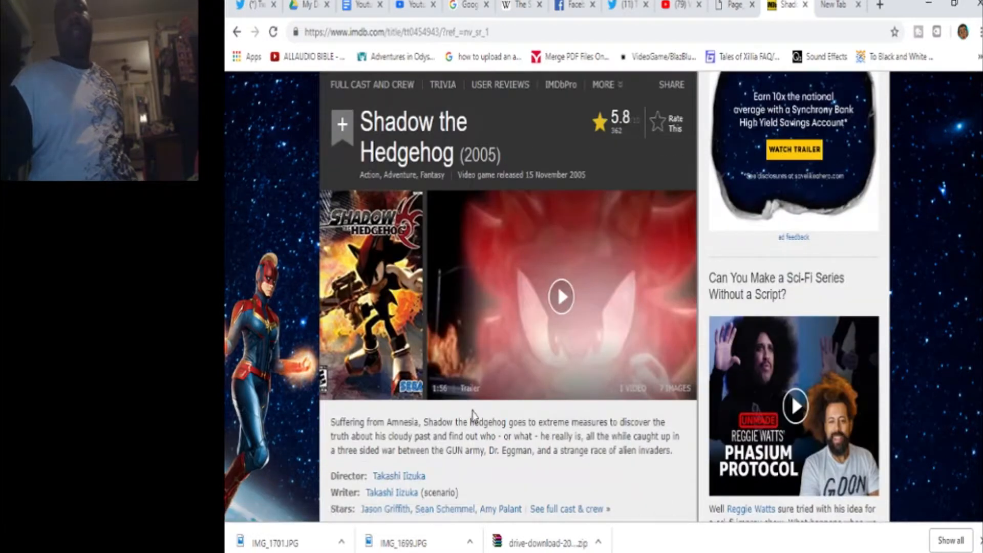
pyautogui.moveTo(411, 417)
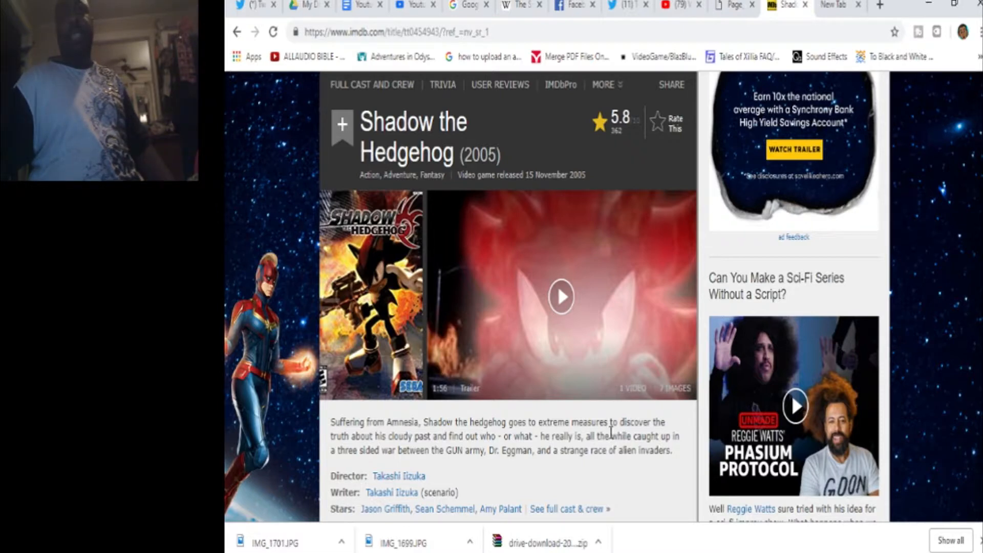
pyautogui.moveTo(605, 413)
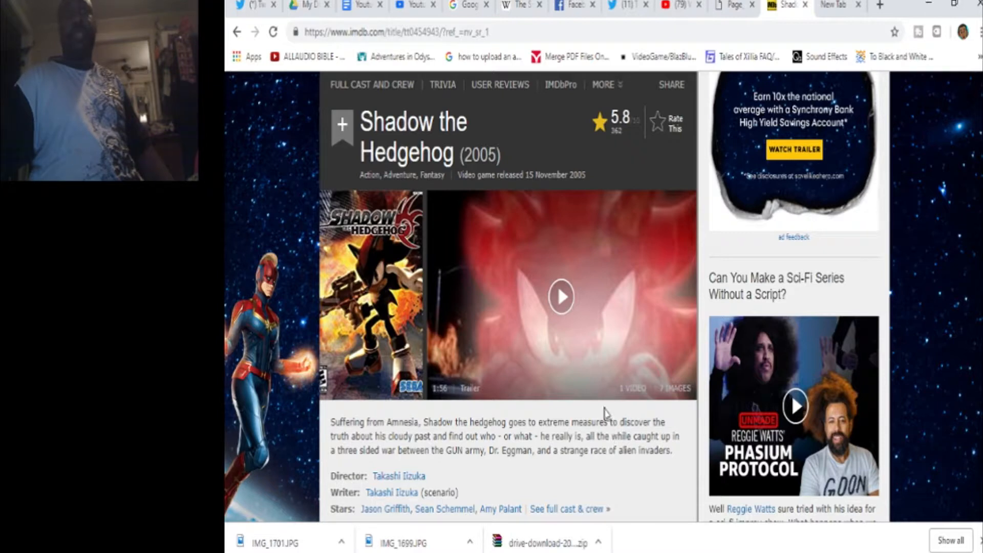
pyautogui.moveTo(618, 413)
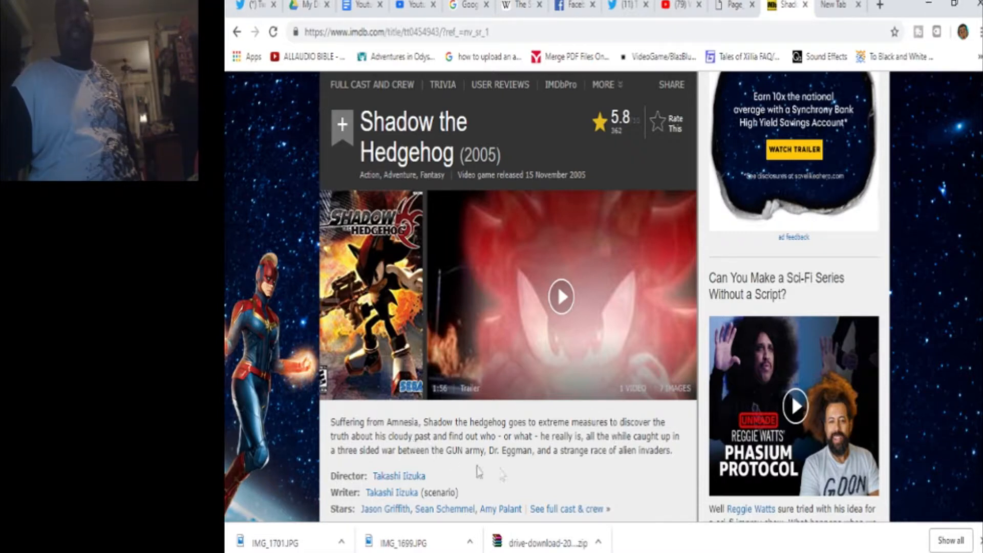
pyautogui.moveTo(662, 479)
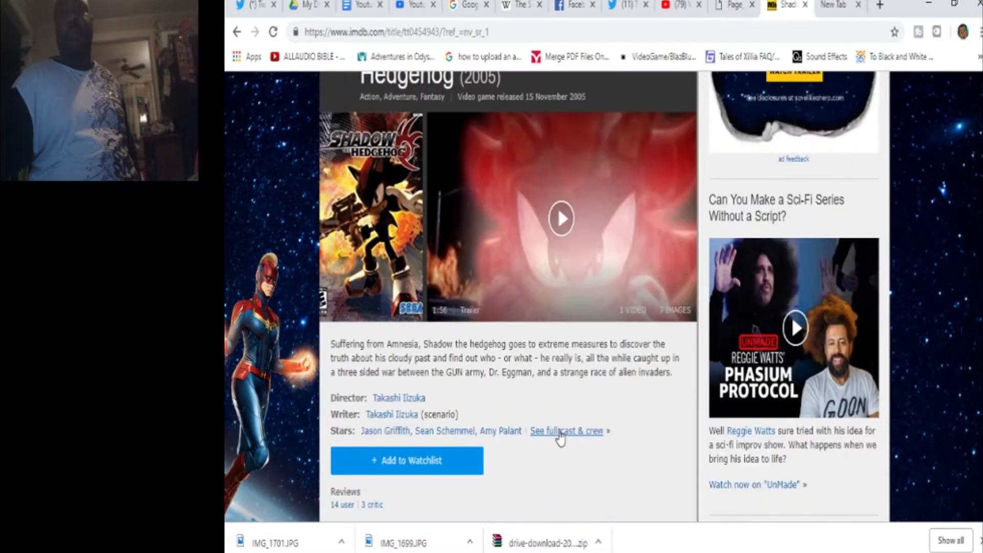
pyautogui.moveTo(567, 446)
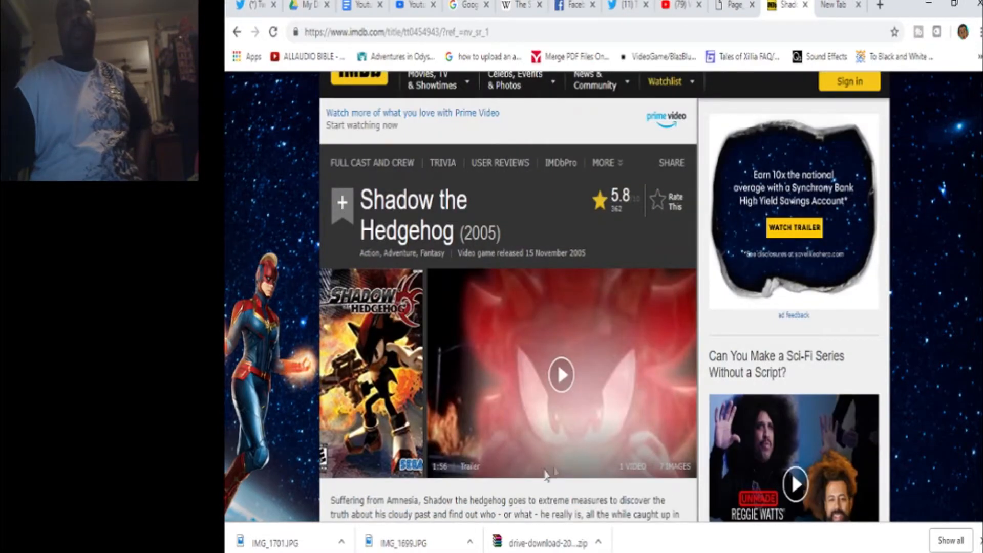
pyautogui.scroll(-3)
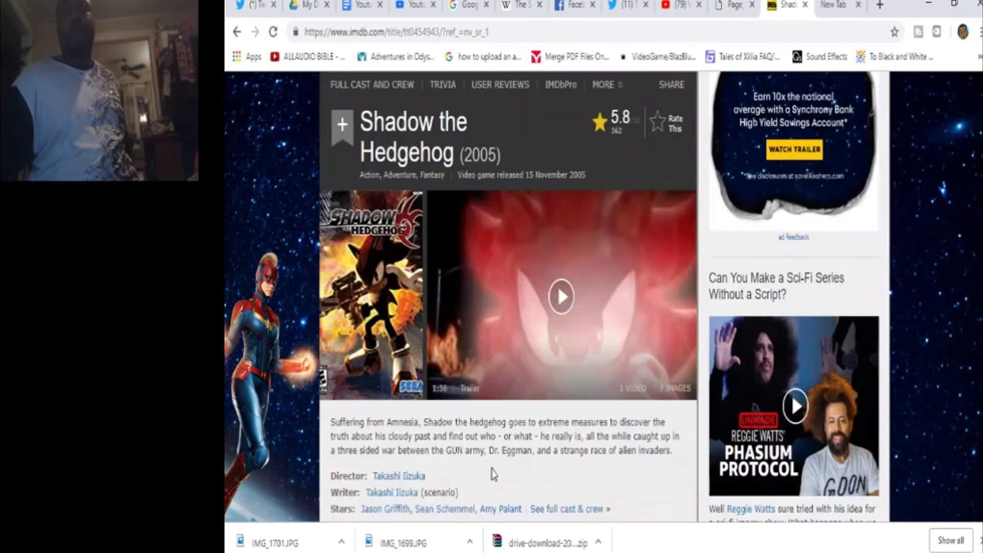
pyautogui.scroll(-3)
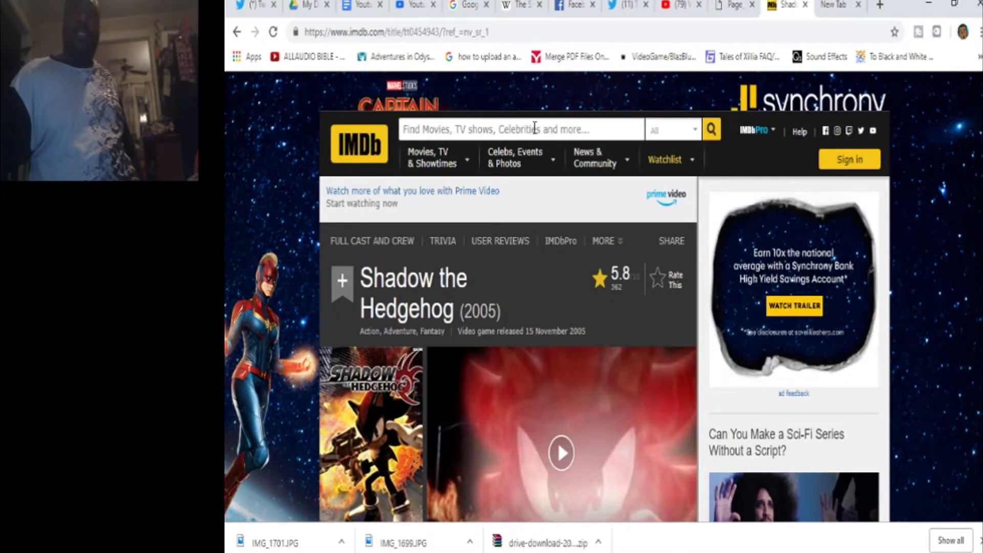
# View all results for 'sonic 06', then search 'sonic the hedgehog' to find the 2006 game.
pyautogui.click(519, 129)
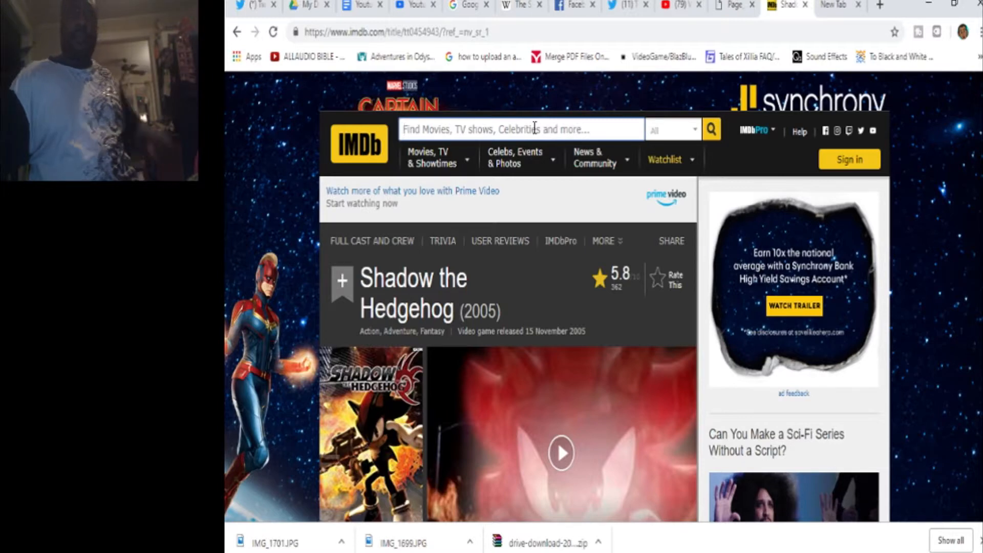
pyautogui.write('sonic 06')
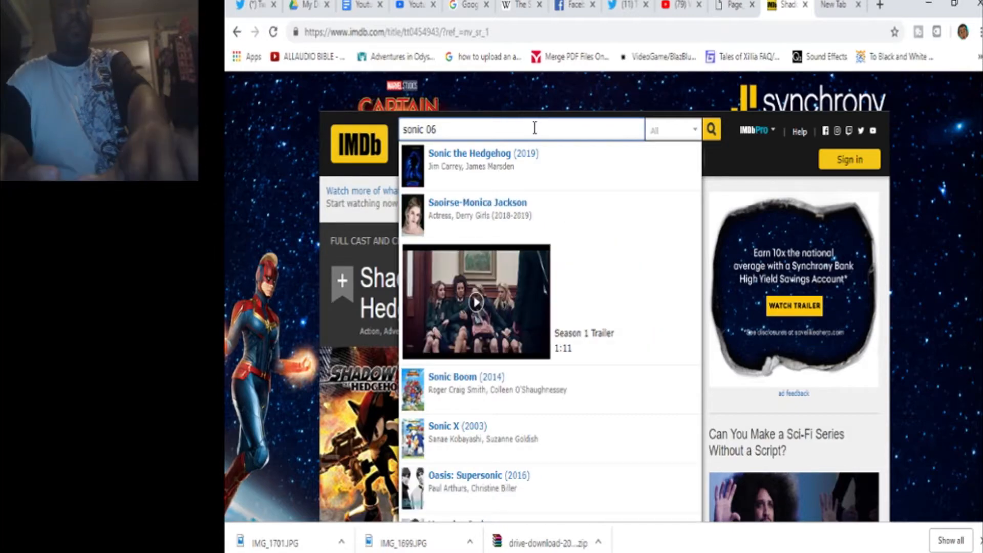
pyautogui.click(710, 130)
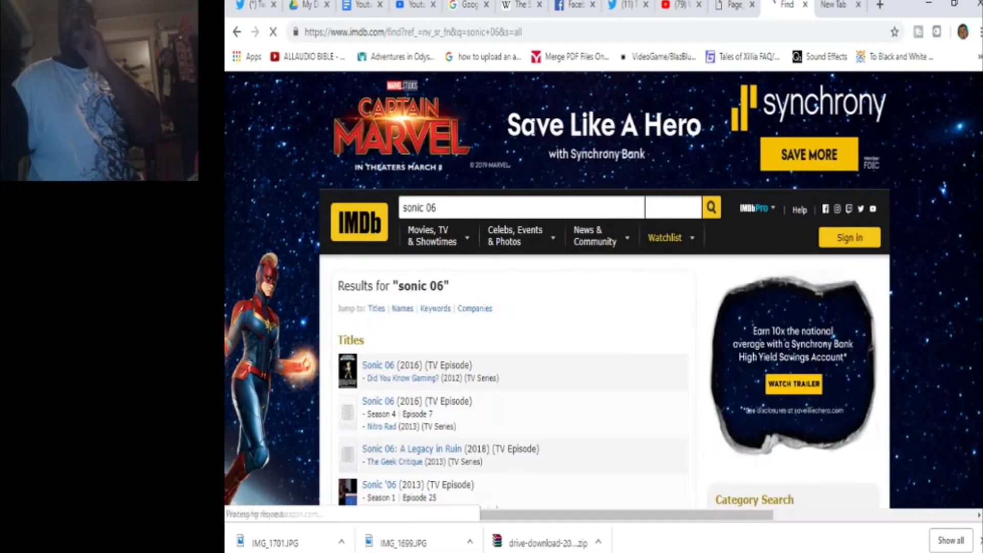
pyautogui.scroll(-3)
pyautogui.write('the hedgehog')
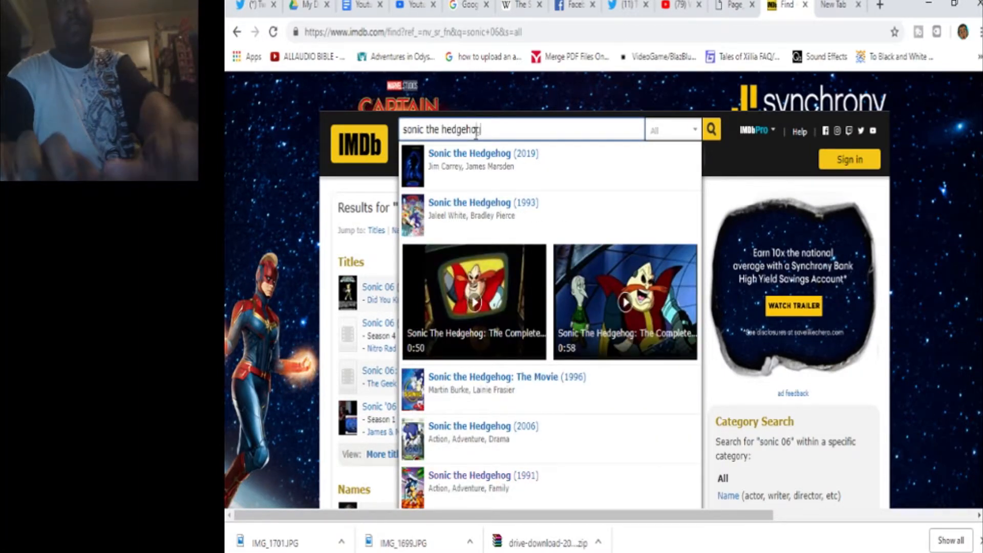
pyautogui.click(482, 432)
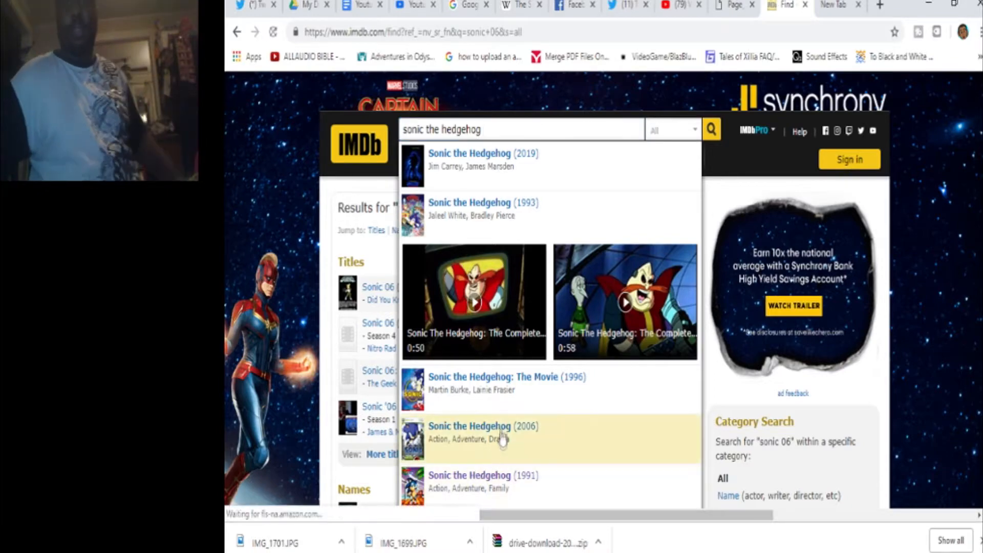
# Open the Sonic the Hedgehog (2006) game page from the search suggestions and view its details.
pyautogui.click(481, 431)
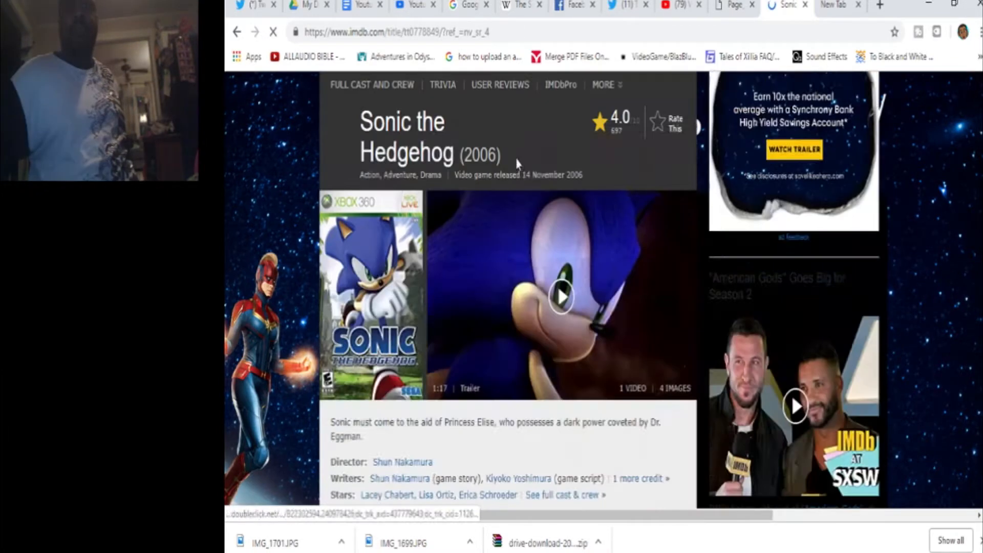
pyautogui.scroll(-3)
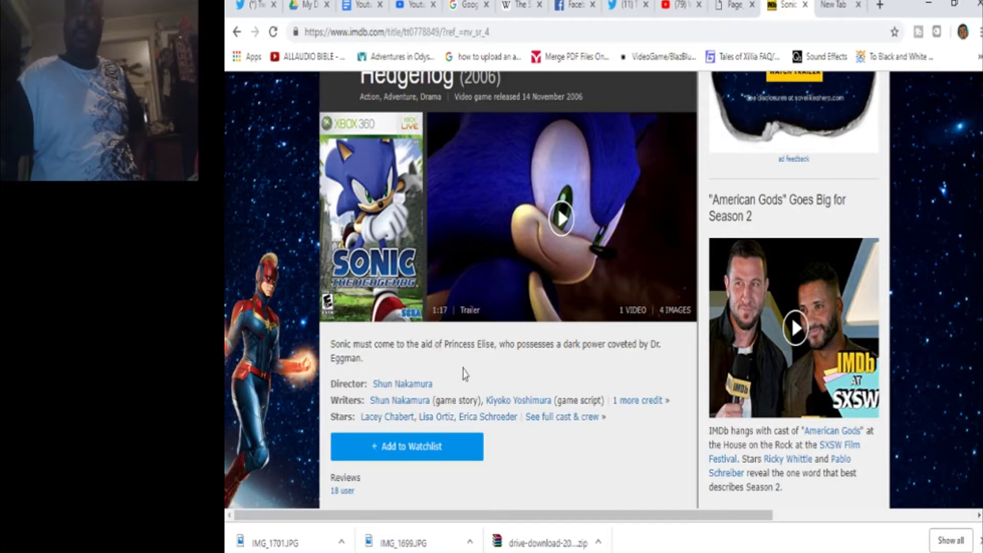
pyautogui.moveTo(400, 400)
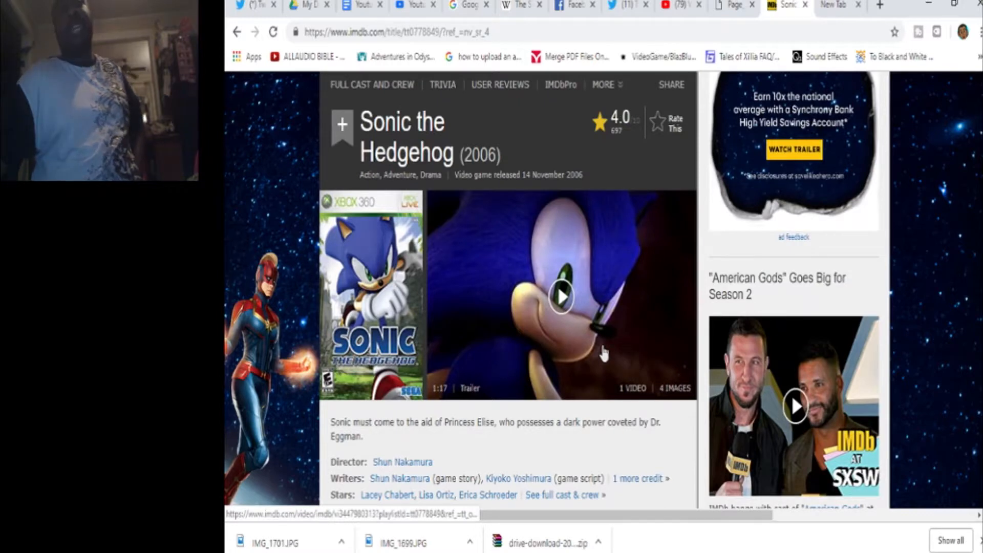
pyautogui.moveTo(482, 442)
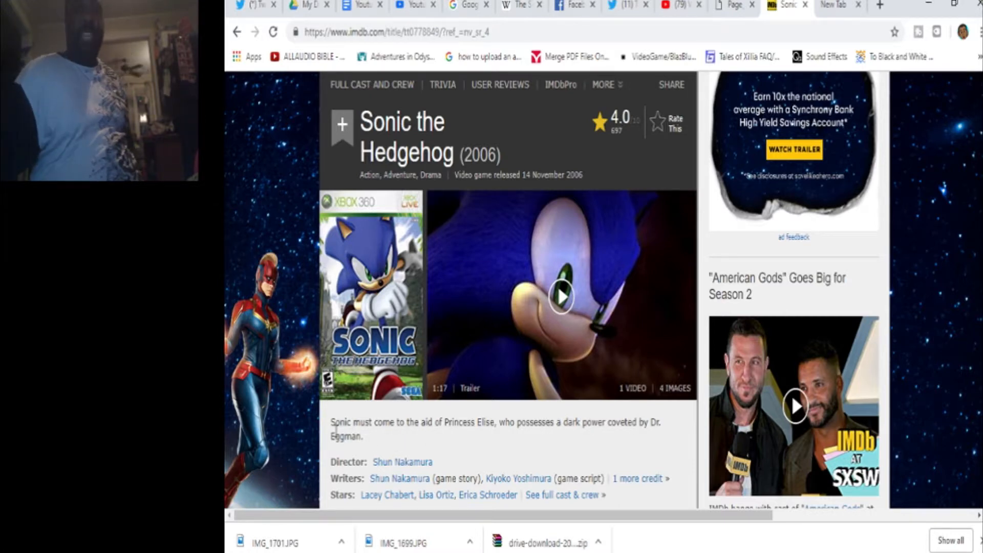
pyautogui.moveTo(353, 458)
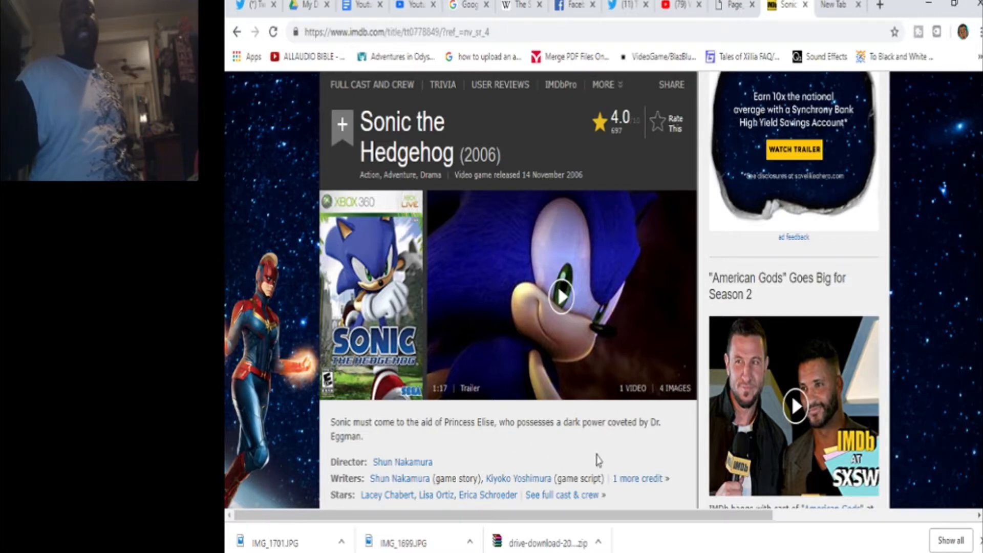
pyautogui.moveTo(616, 453)
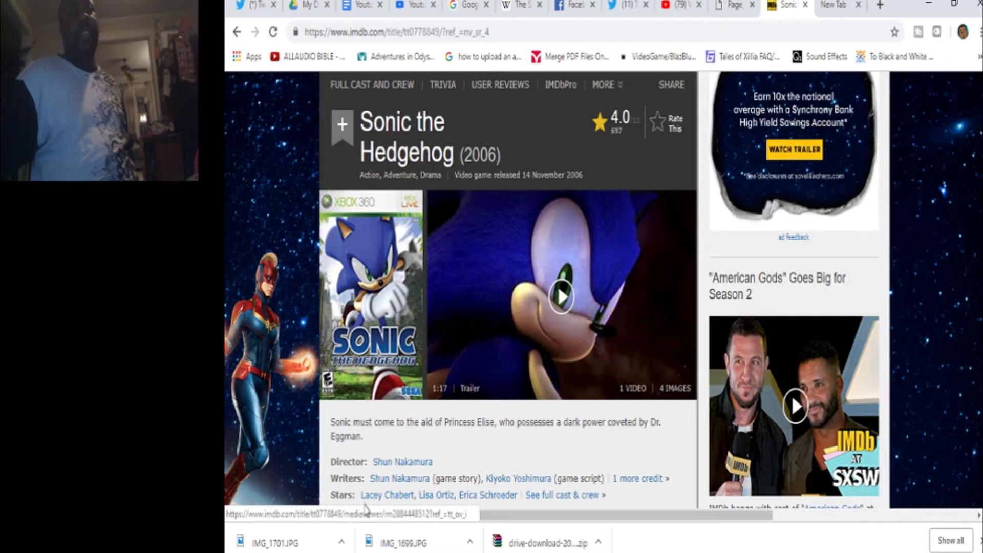
pyautogui.moveTo(457, 449)
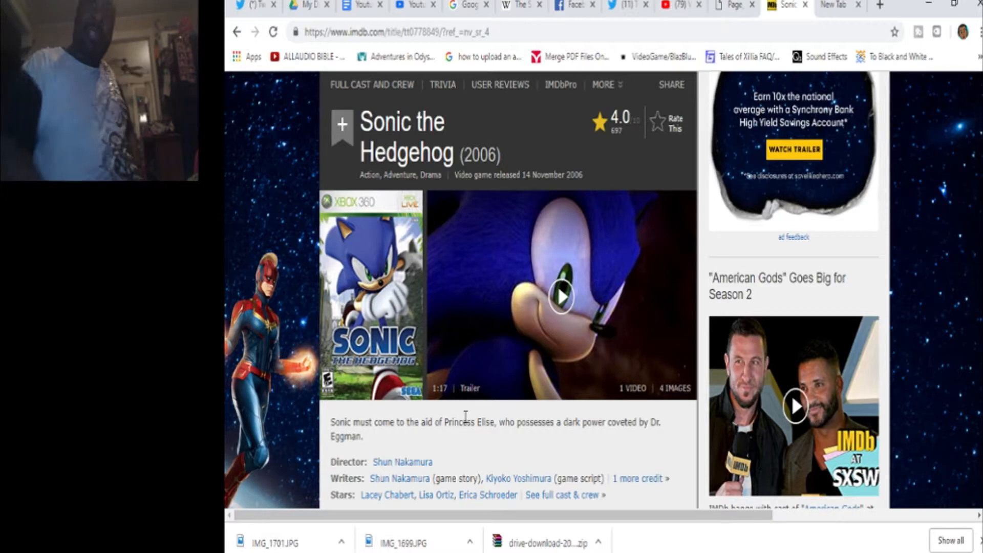
pyautogui.moveTo(523, 300)
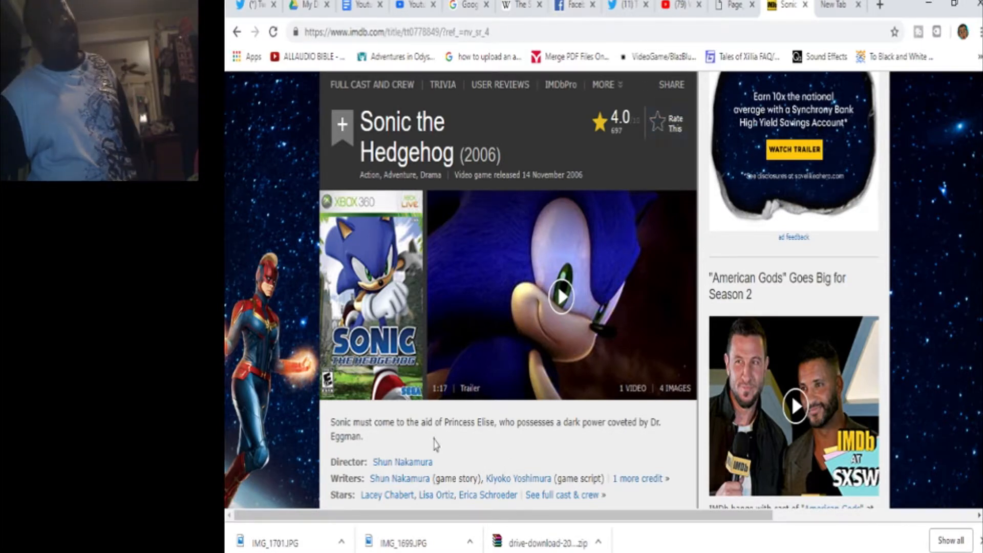
pyautogui.moveTo(455, 407)
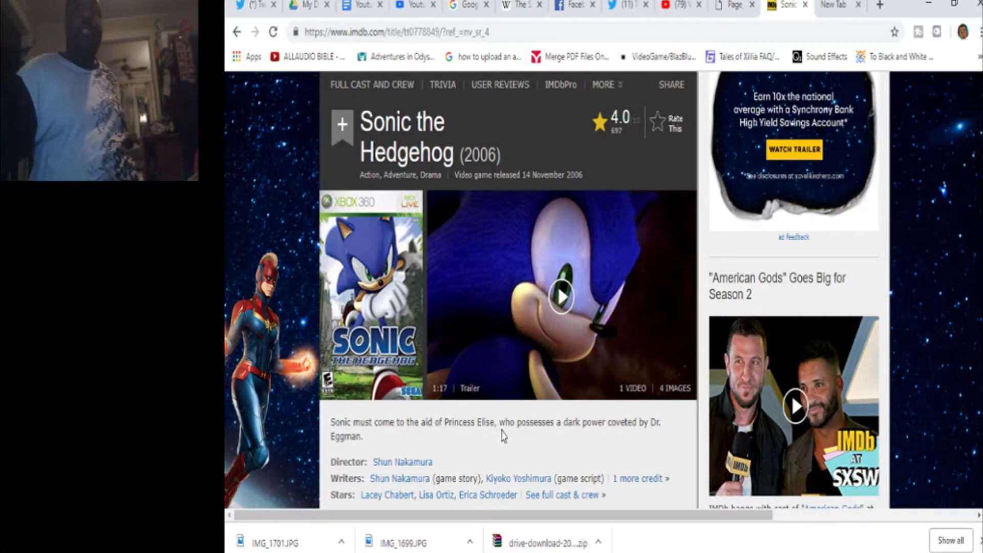
pyautogui.moveTo(505, 432)
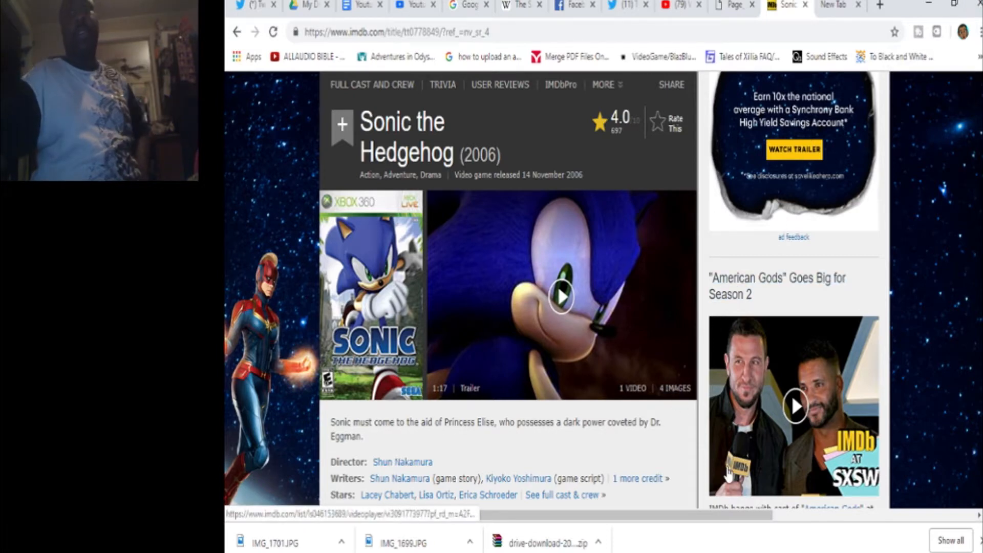
pyautogui.moveTo(671, 437)
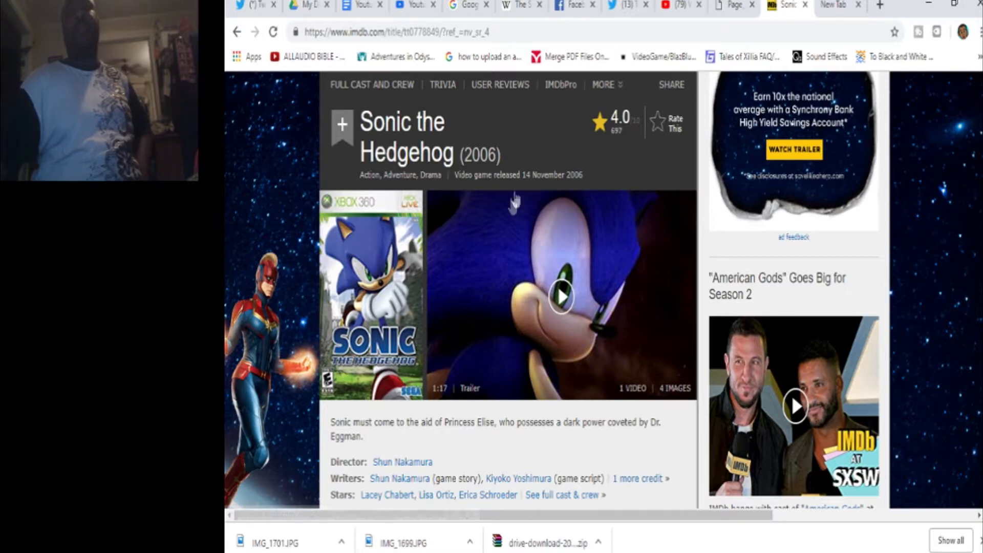
# Search 'sonic un' and open the Sonic Unleashed (2008) title page, rated 6.2.
pyautogui.scroll(3)
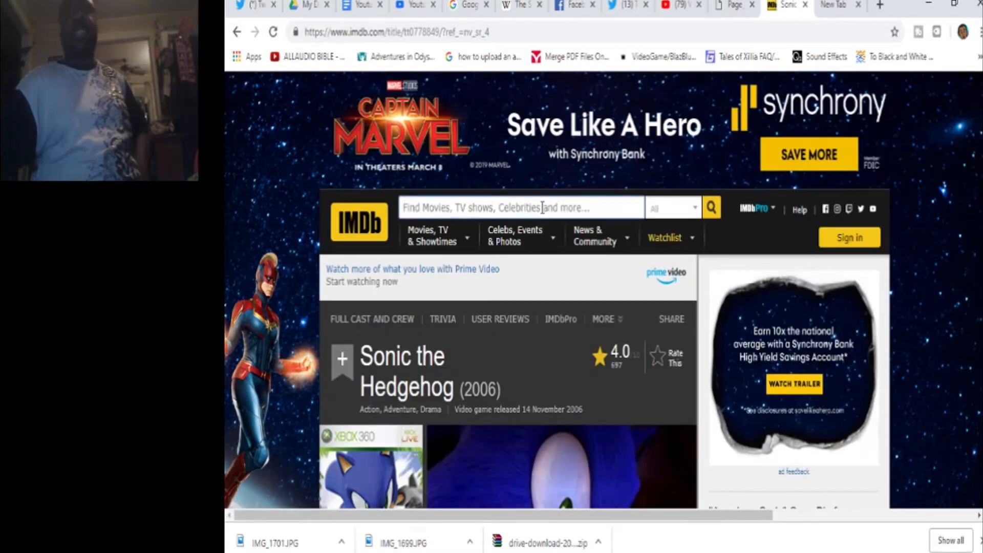
pyautogui.write('sonic un')
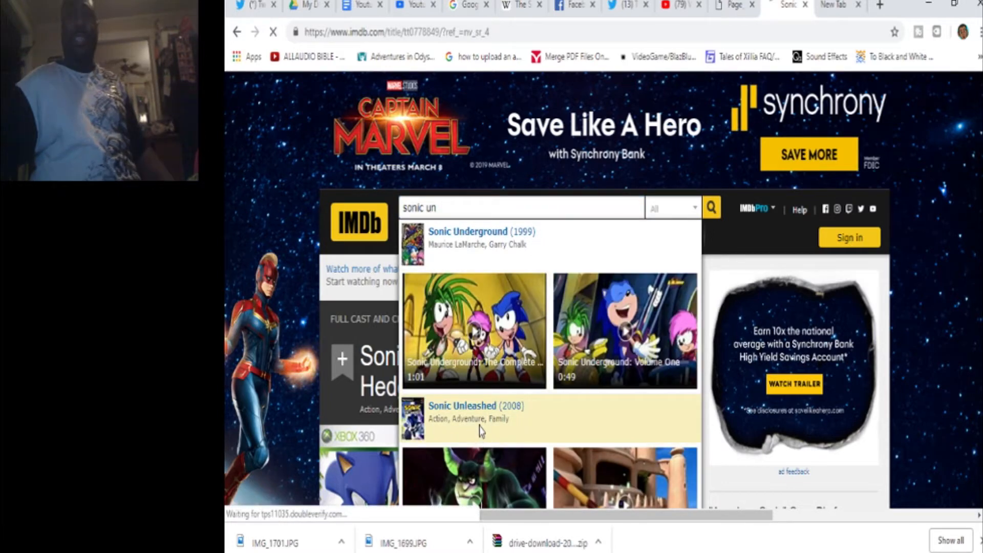
pyautogui.click(461, 405)
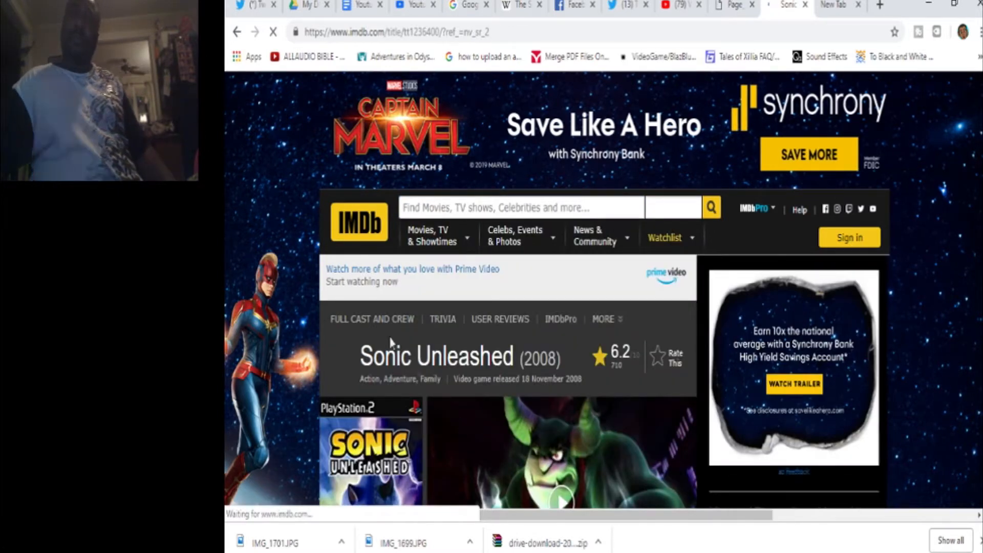
pyautogui.scroll(-3)
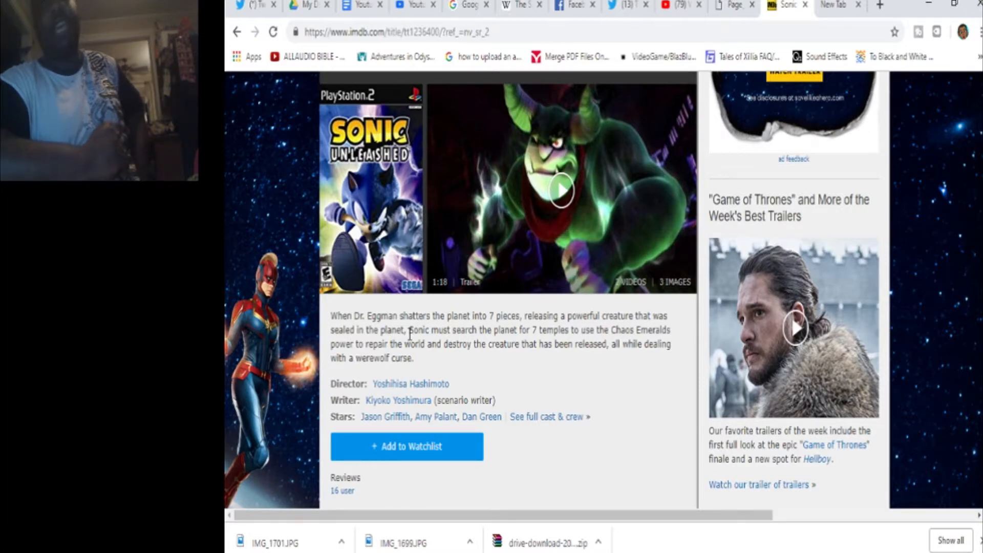
pyautogui.moveTo(590, 304)
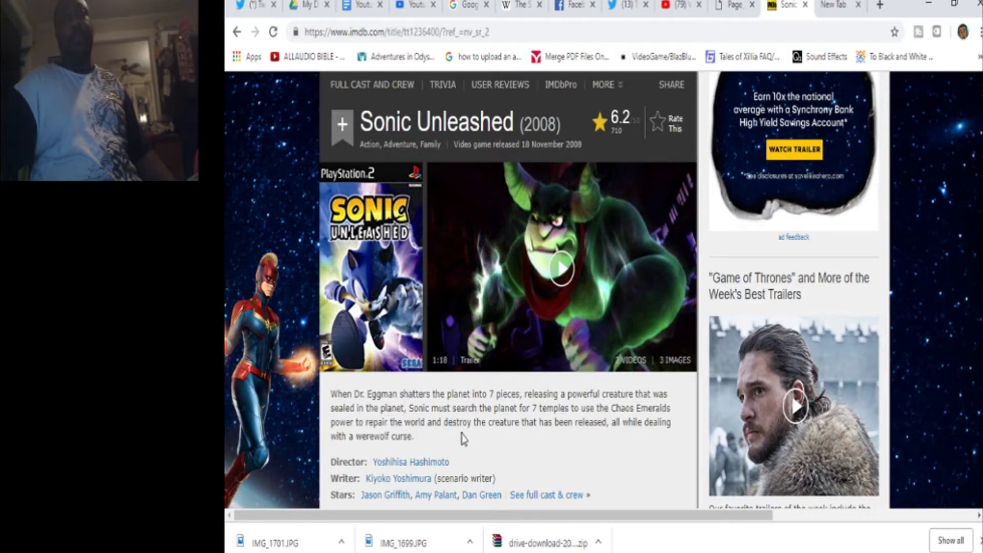
pyautogui.moveTo(428, 421)
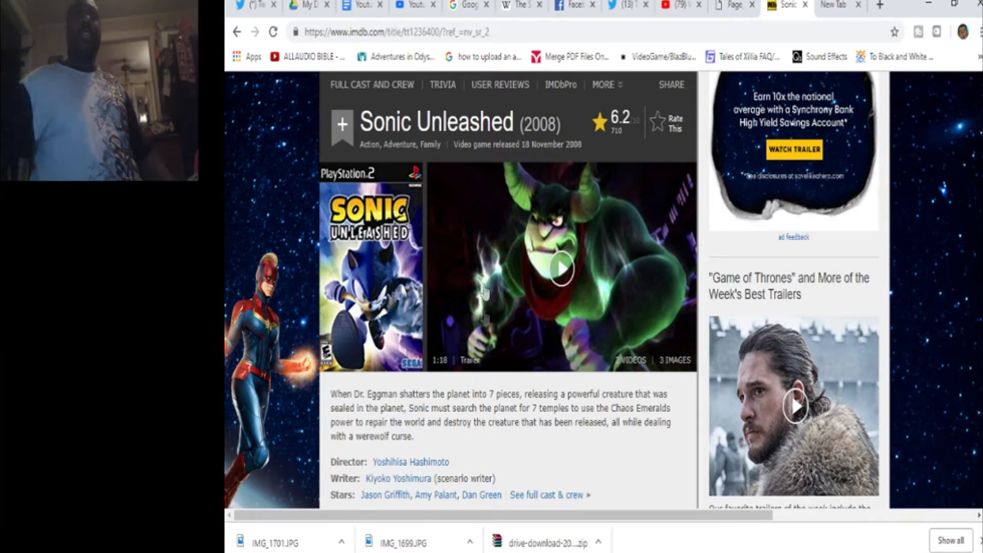
pyautogui.moveTo(426, 445)
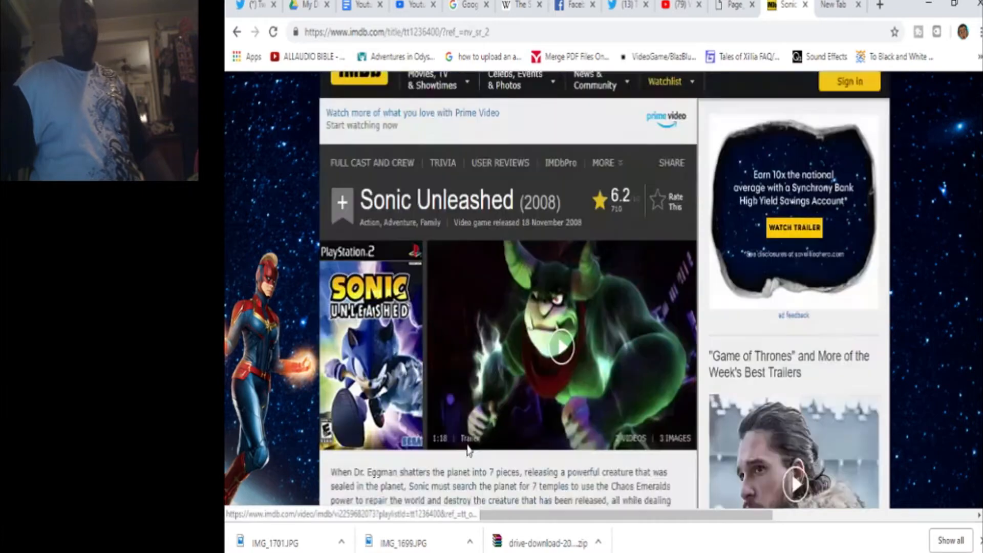
pyautogui.scroll(-3)
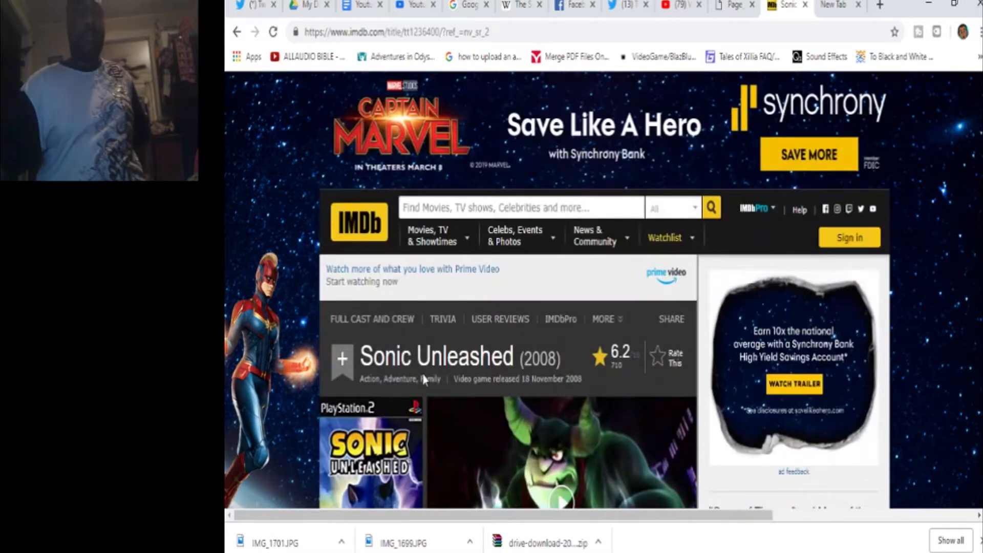
pyautogui.scroll(-3)
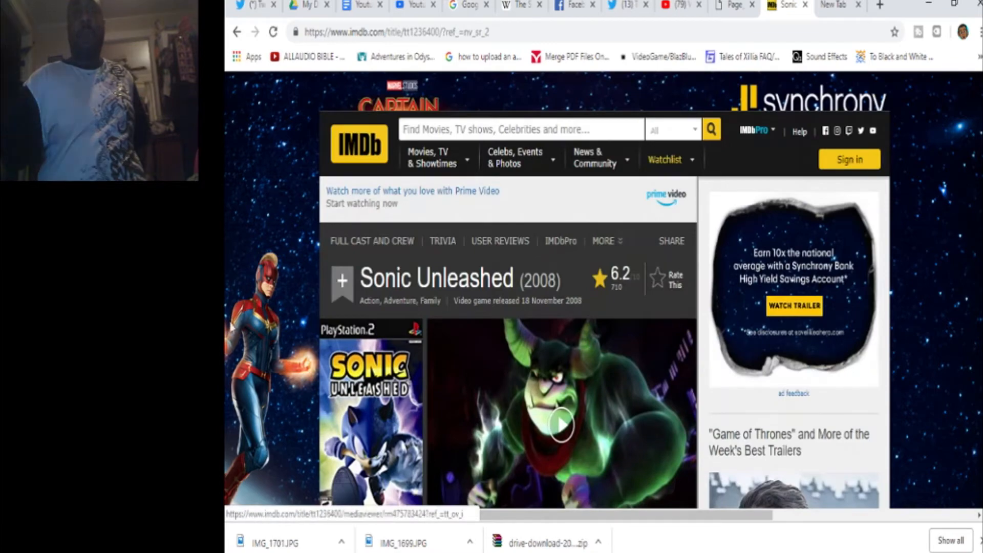
pyautogui.scroll(-3)
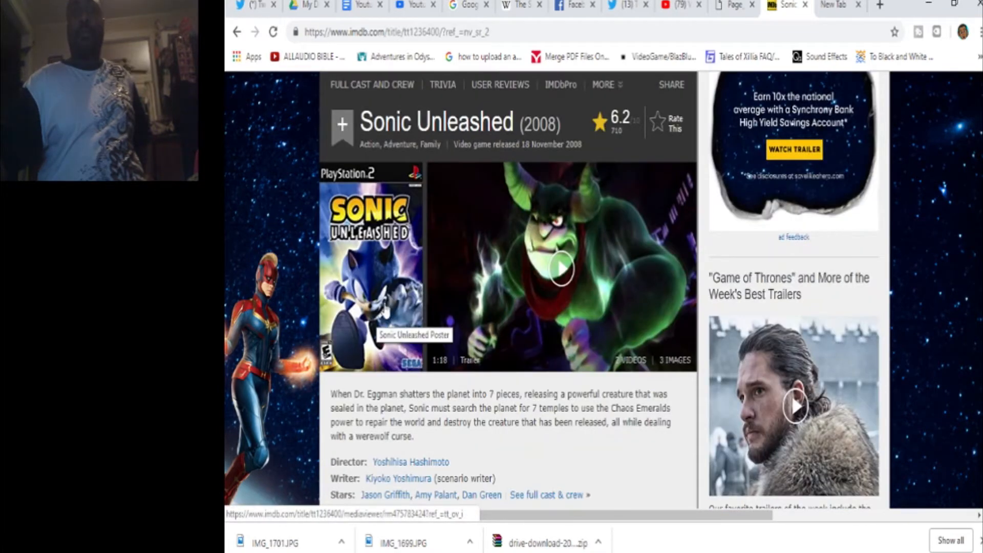
pyautogui.moveTo(330, 396)
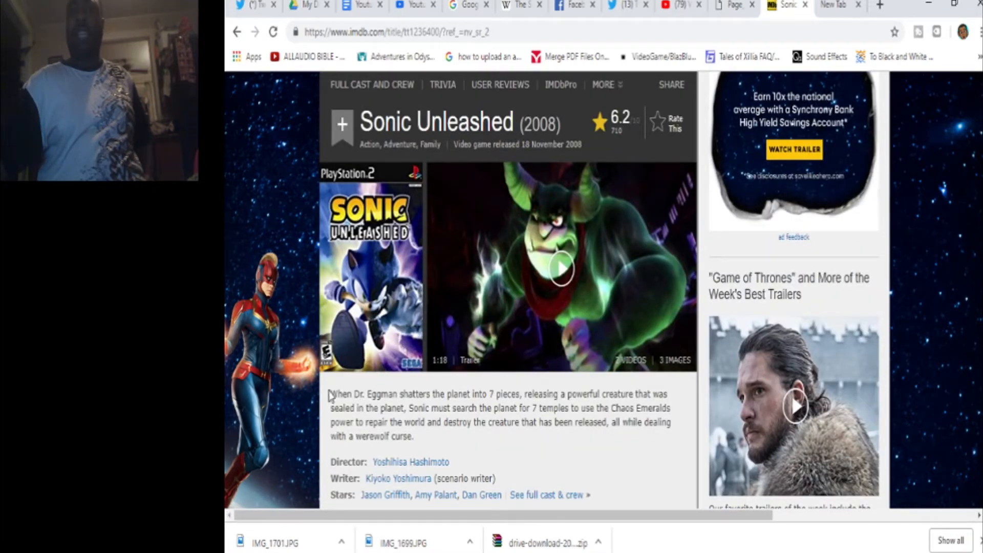
pyautogui.moveTo(329, 373)
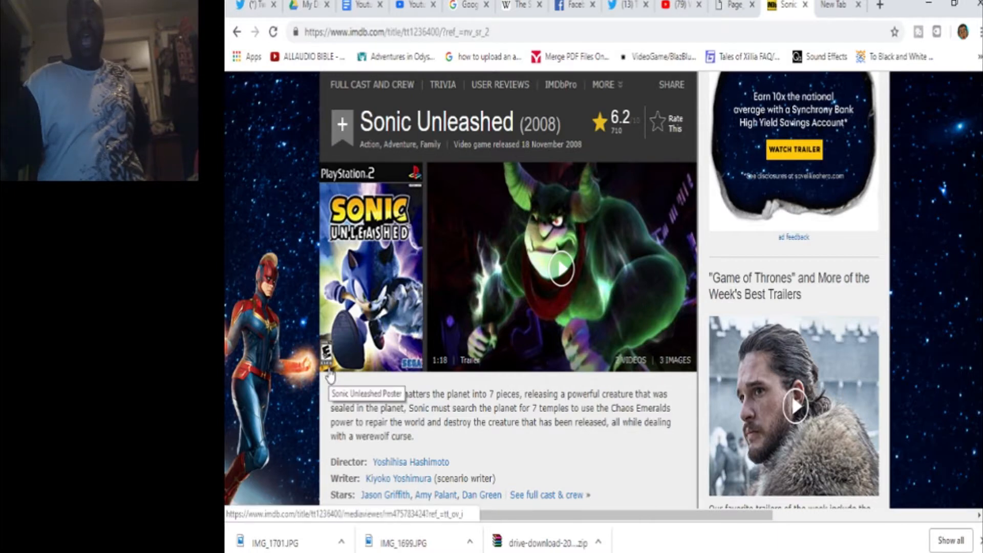
pyautogui.moveTo(331, 398)
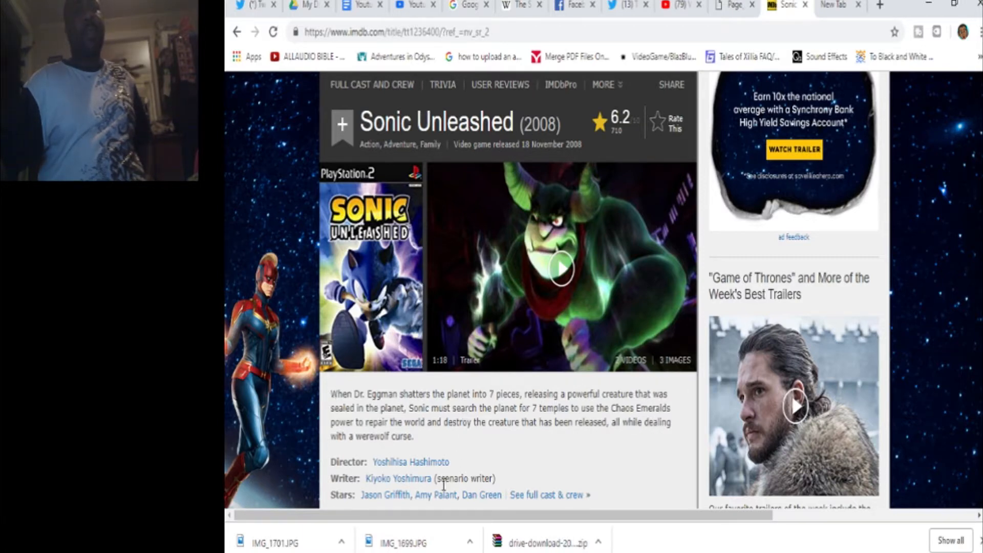
pyautogui.moveTo(458, 467)
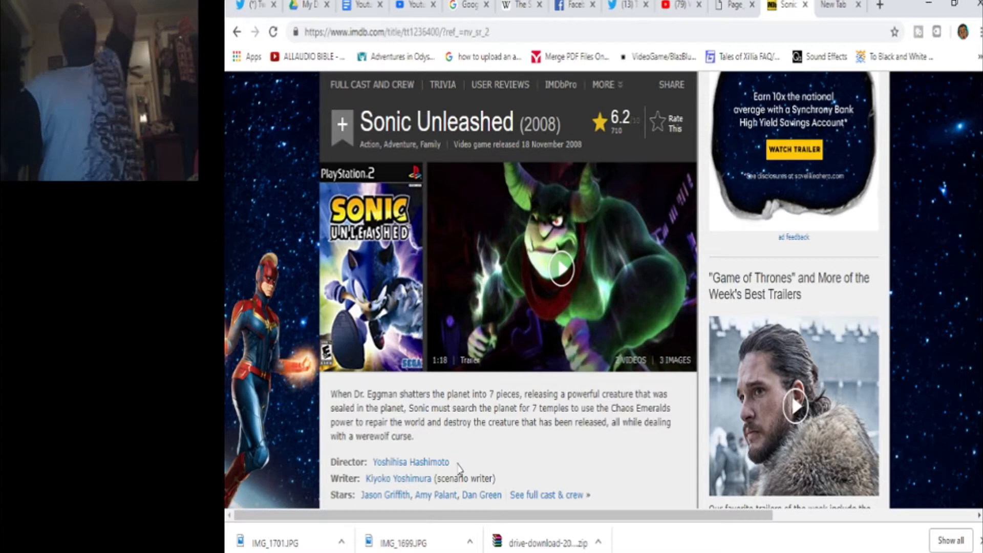
pyautogui.moveTo(410, 462)
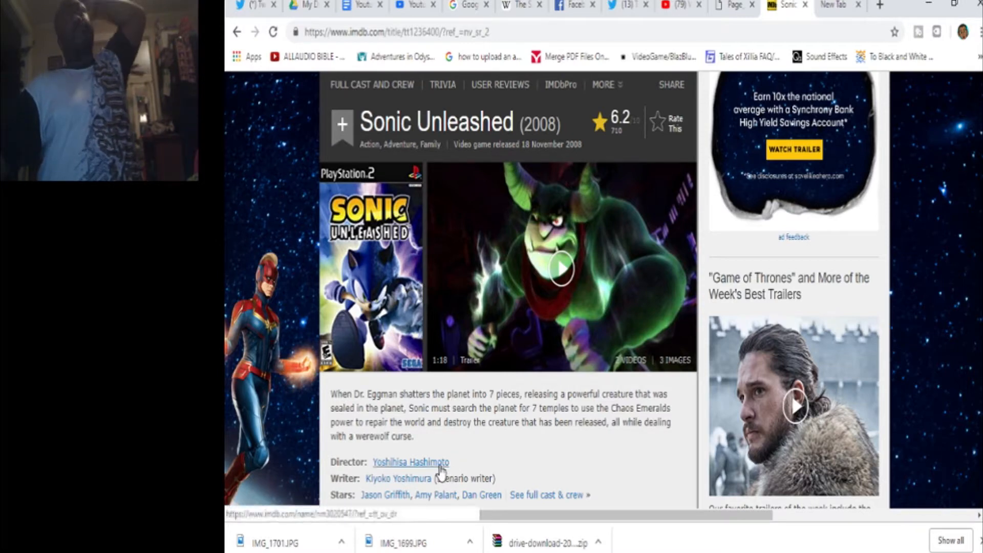
pyautogui.moveTo(553, 453)
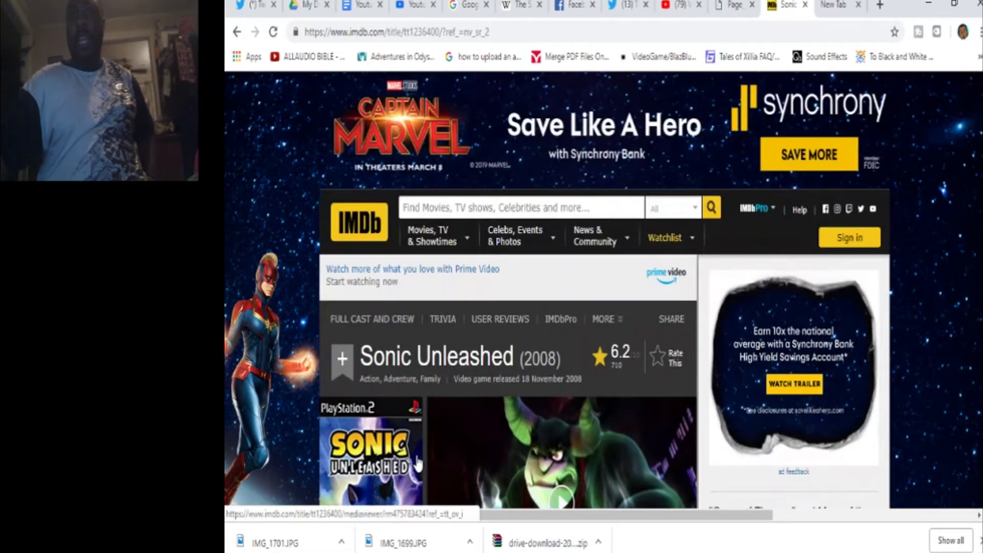
pyautogui.scroll(-3)
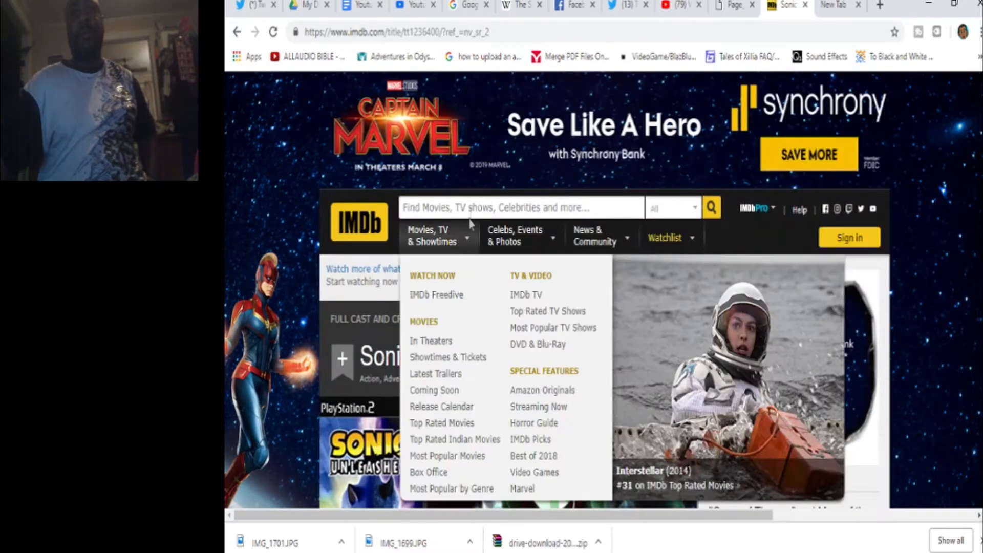
# Search 'sonic colors' and open the Sonic Colors (2010) title page, rated 7.8.
pyautogui.click(517, 208)
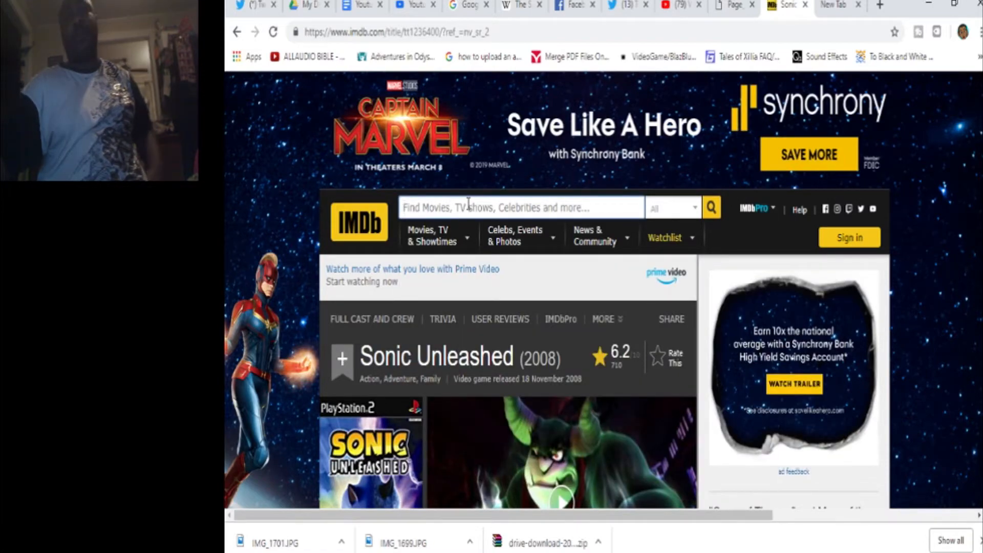
pyautogui.write('sonic colo')
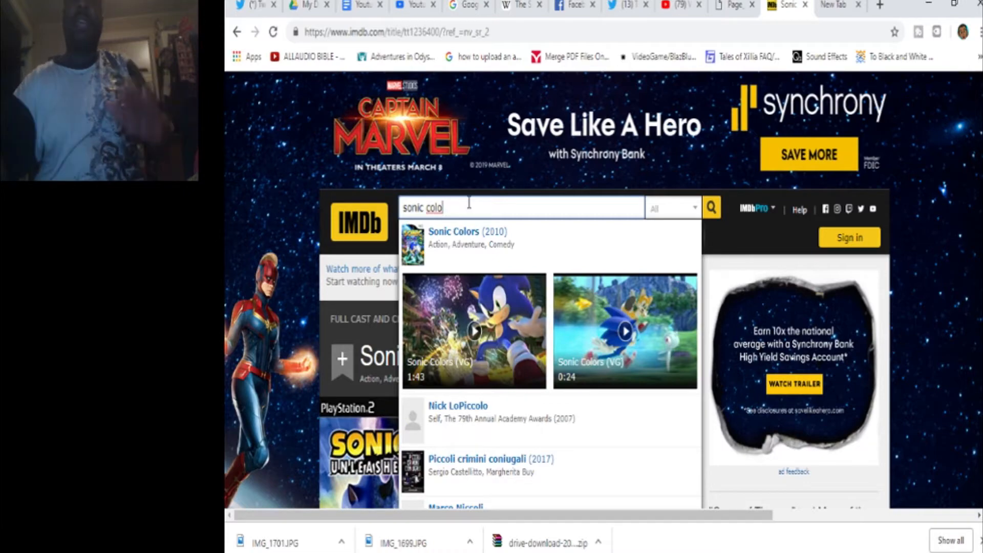
pyautogui.click(453, 231)
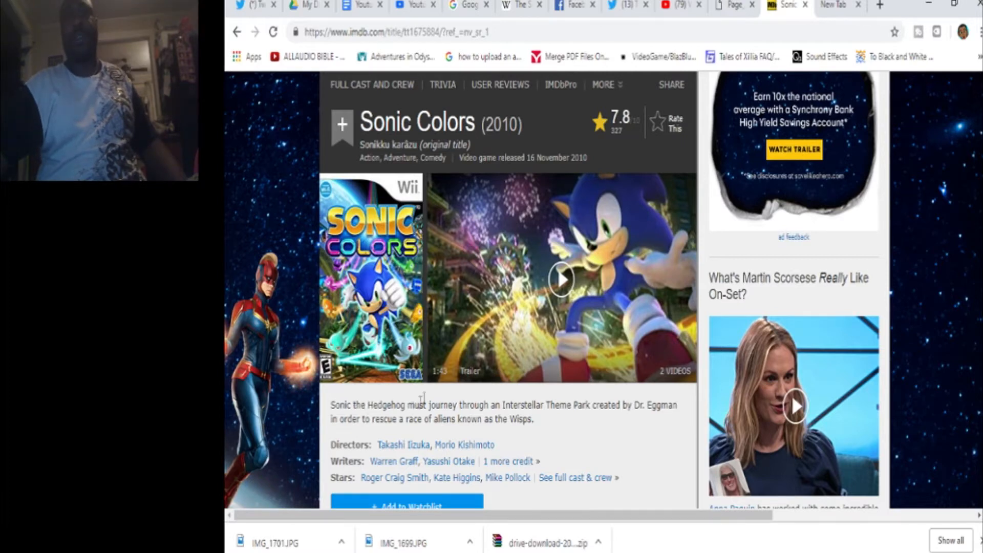
pyautogui.moveTo(450, 390)
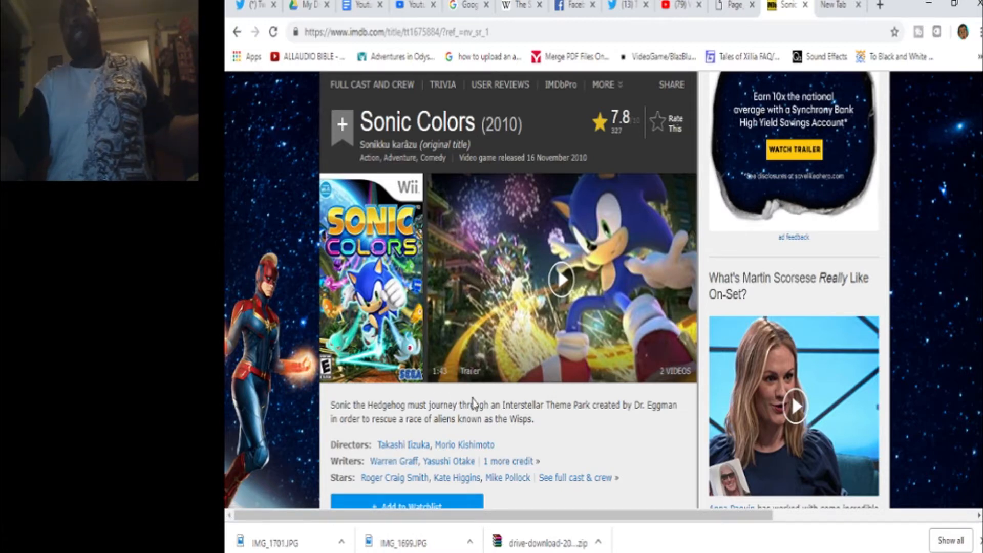
pyautogui.moveTo(460, 450)
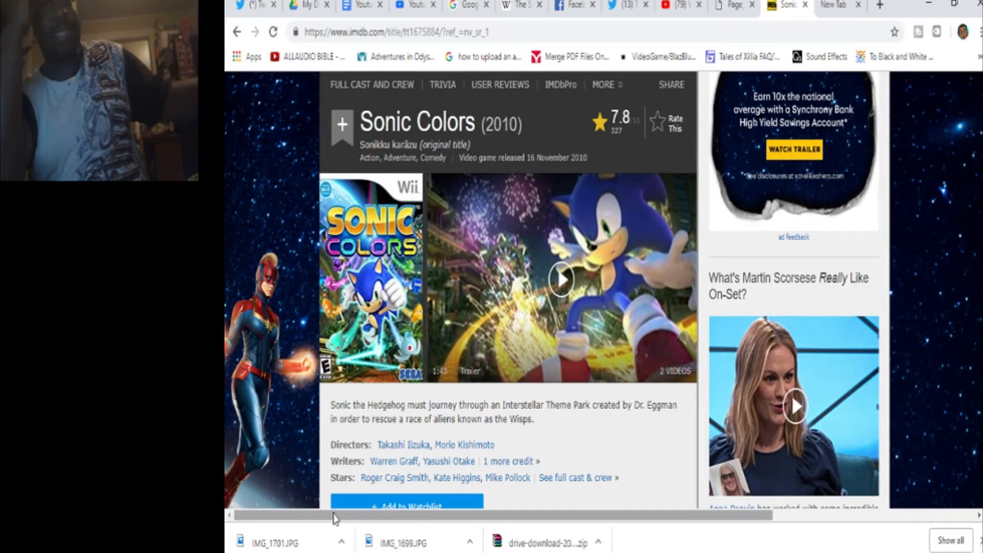
pyautogui.moveTo(631, 7)
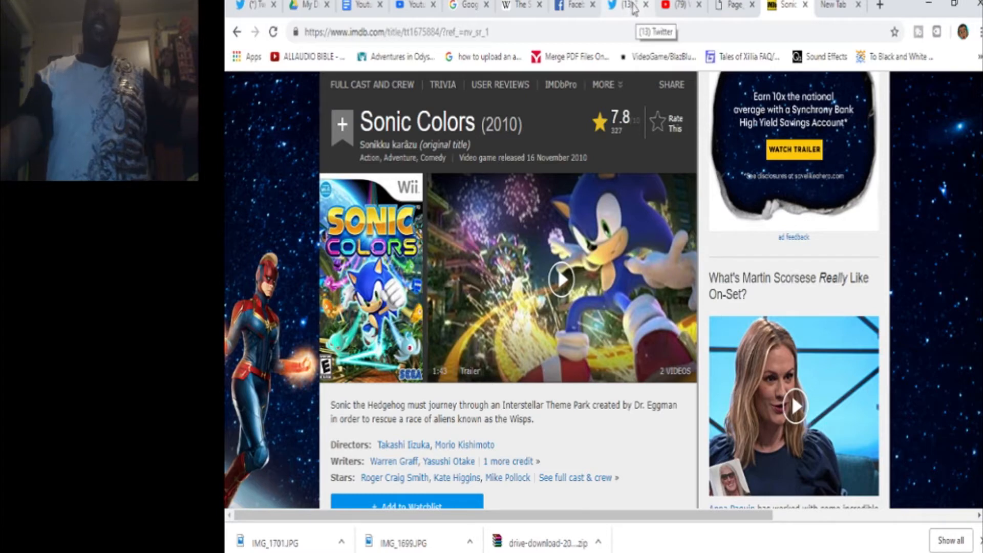
pyautogui.moveTo(544, 426)
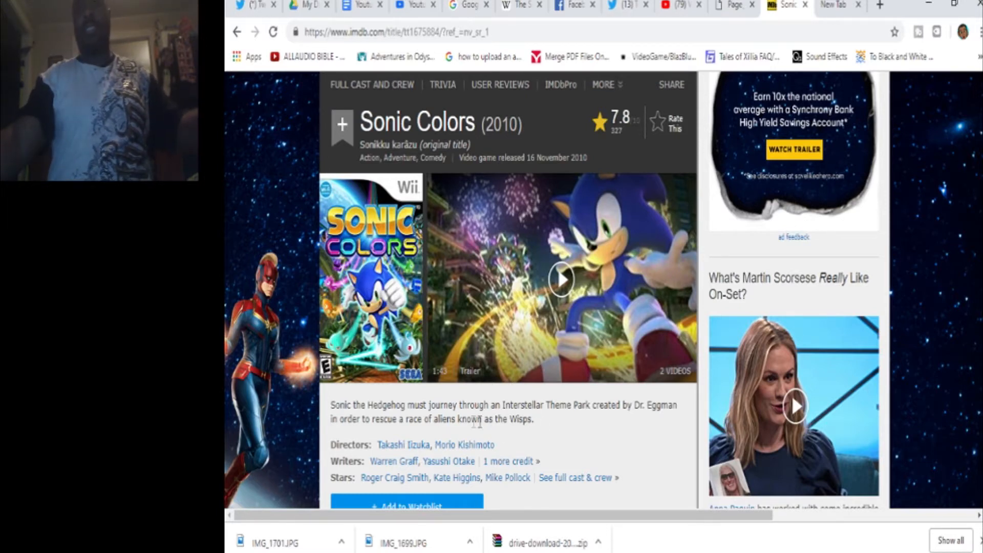
pyautogui.moveTo(499, 419)
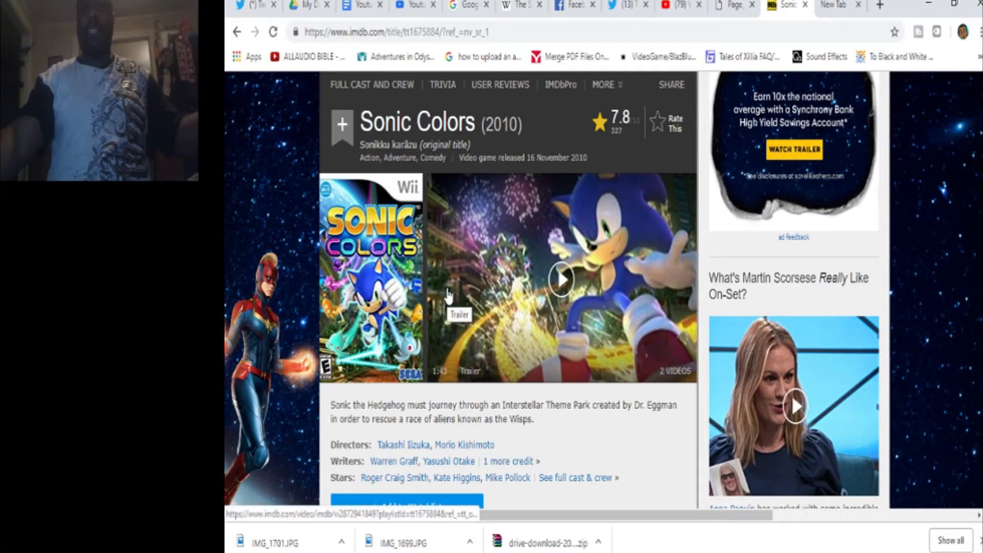
pyautogui.moveTo(461, 275)
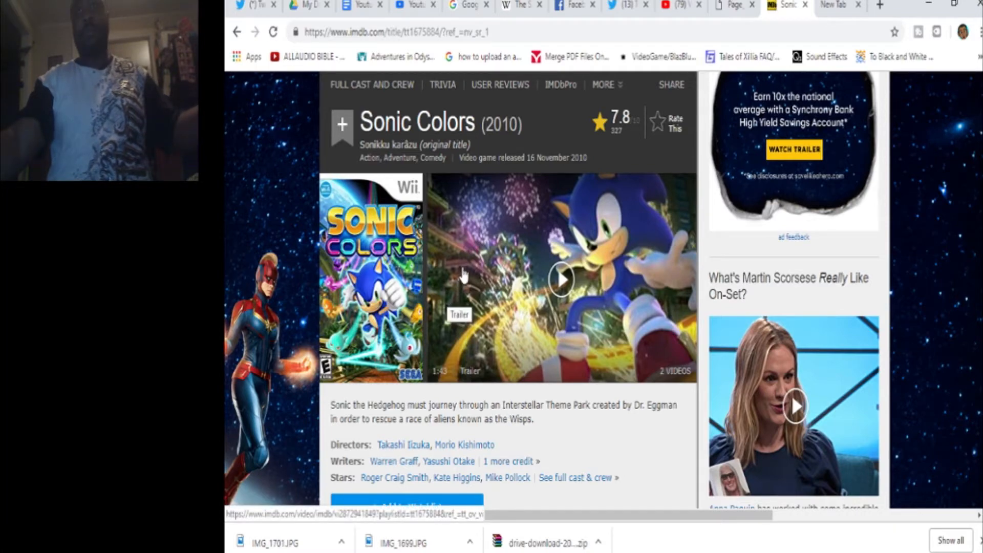
# Search 'sonic generations' and open the Sonic Generations (2011) page, rated 8.2, scrolling its credits.
pyautogui.scroll(3)
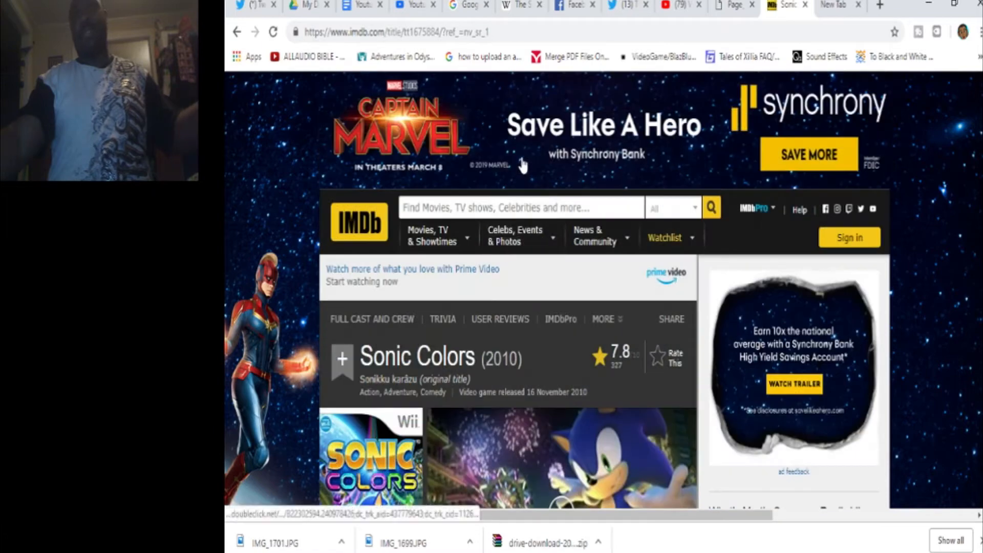
pyautogui.click(517, 208)
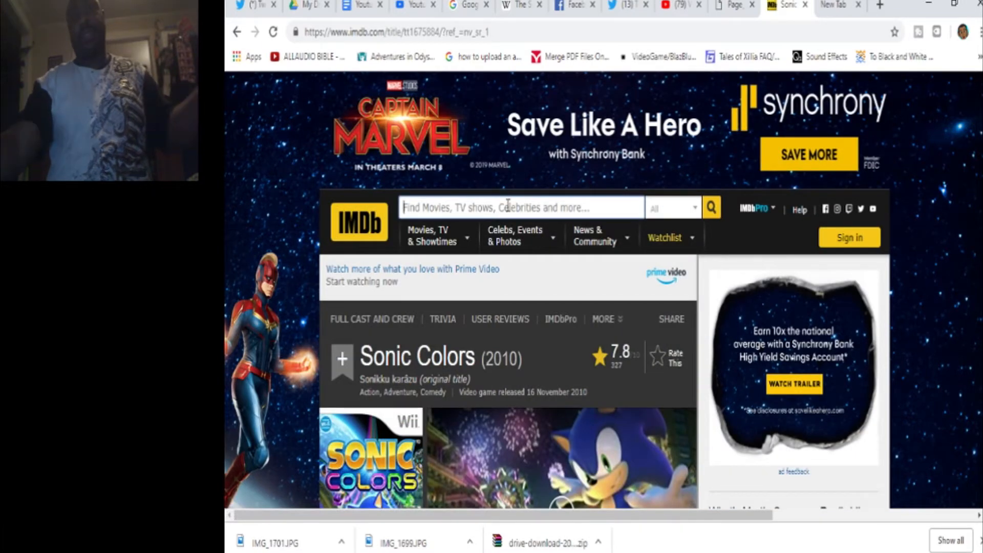
pyautogui.write('sonic gene')
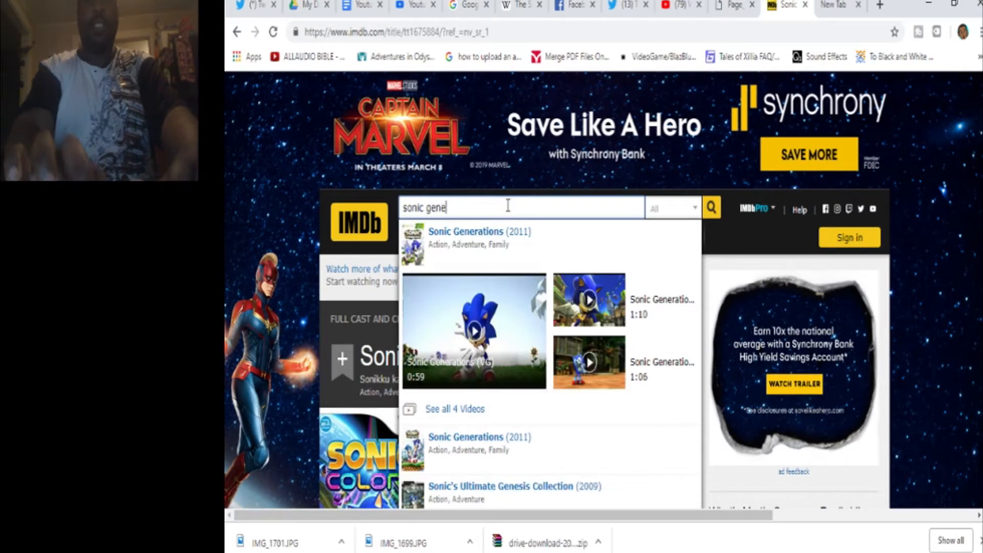
pyautogui.click(479, 237)
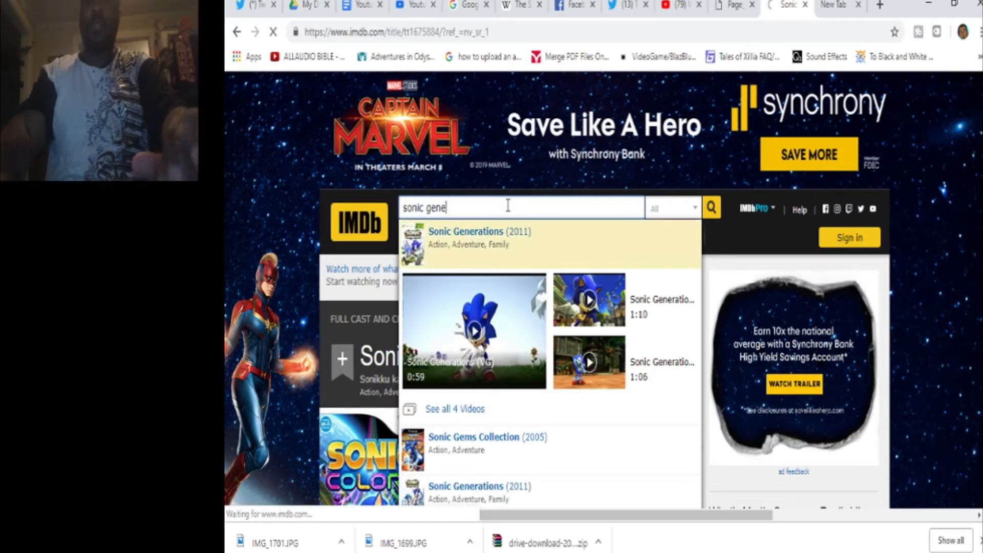
pyautogui.click(479, 231)
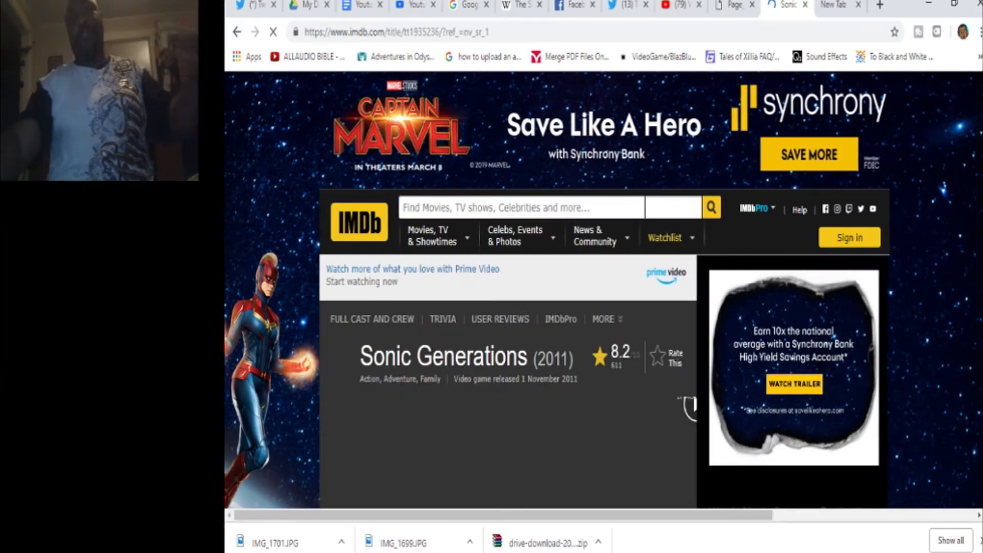
pyautogui.scroll(-3)
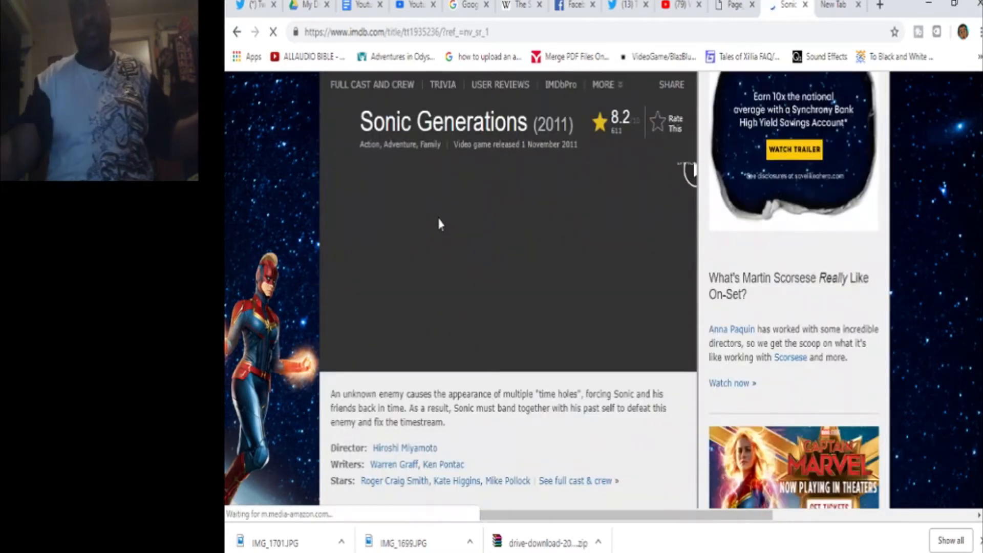
pyautogui.scroll(-3)
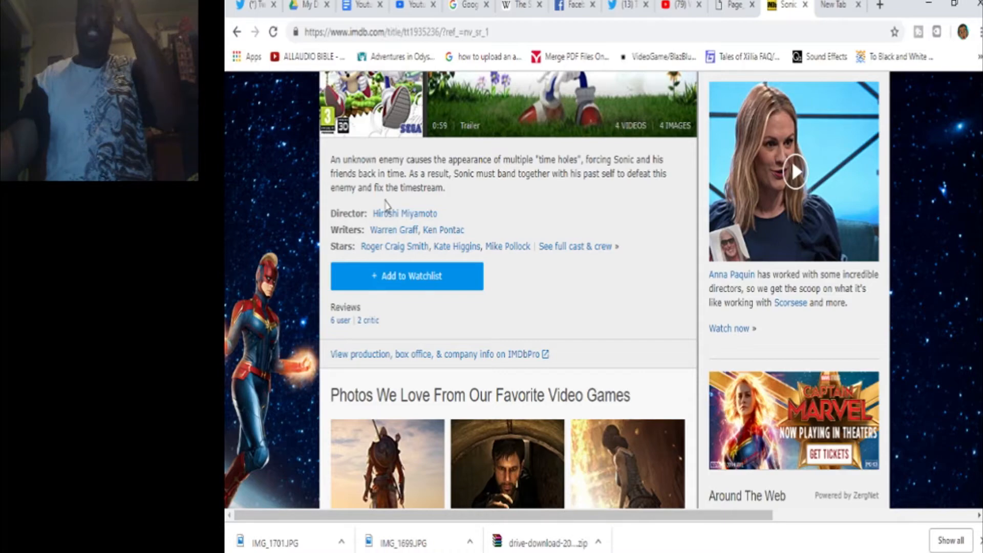
pyautogui.moveTo(544, 203)
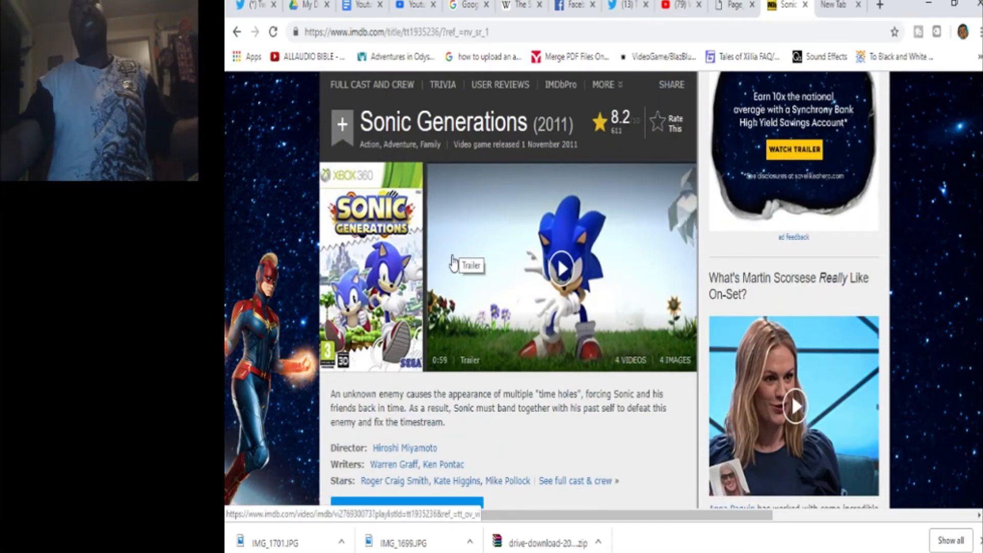
pyautogui.moveTo(379, 207)
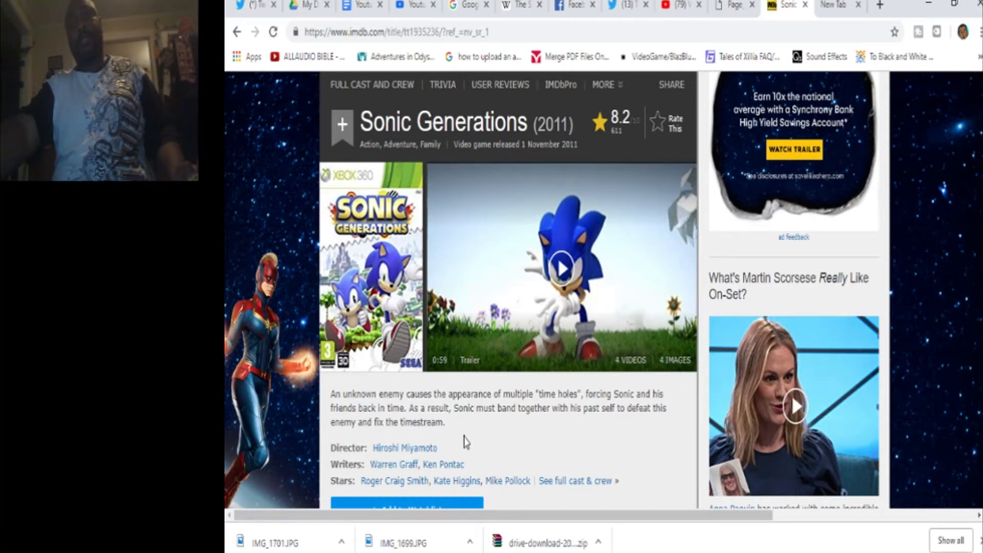
pyautogui.moveTo(493, 437)
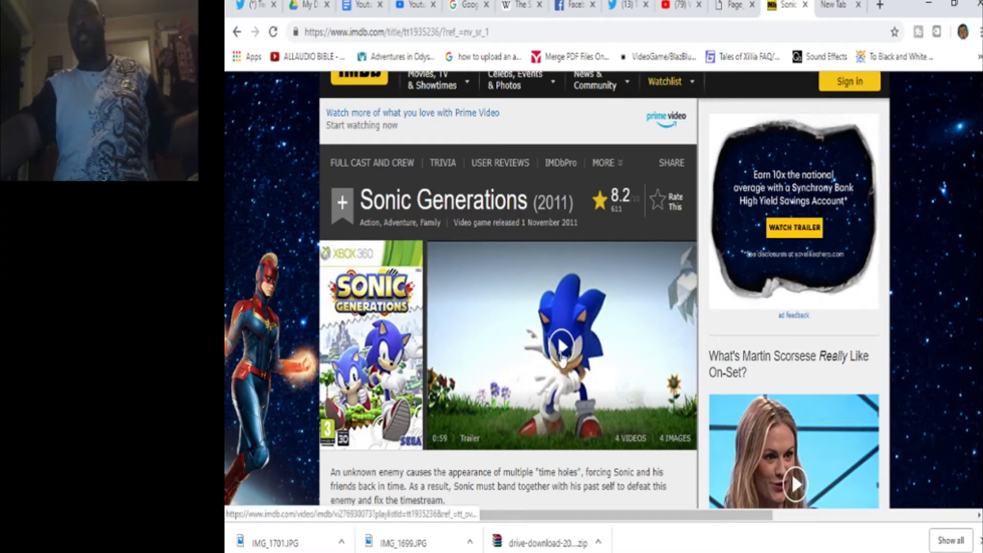
# Scroll down the Sonic Generations (2011) page past the trailer and writer credits.
pyautogui.scroll(-3)
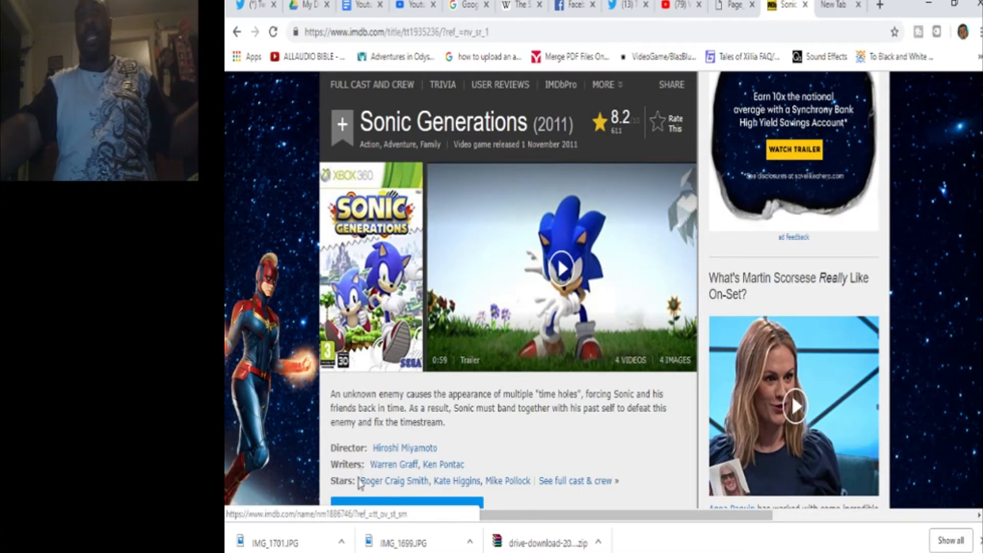
pyautogui.moveTo(552, 437)
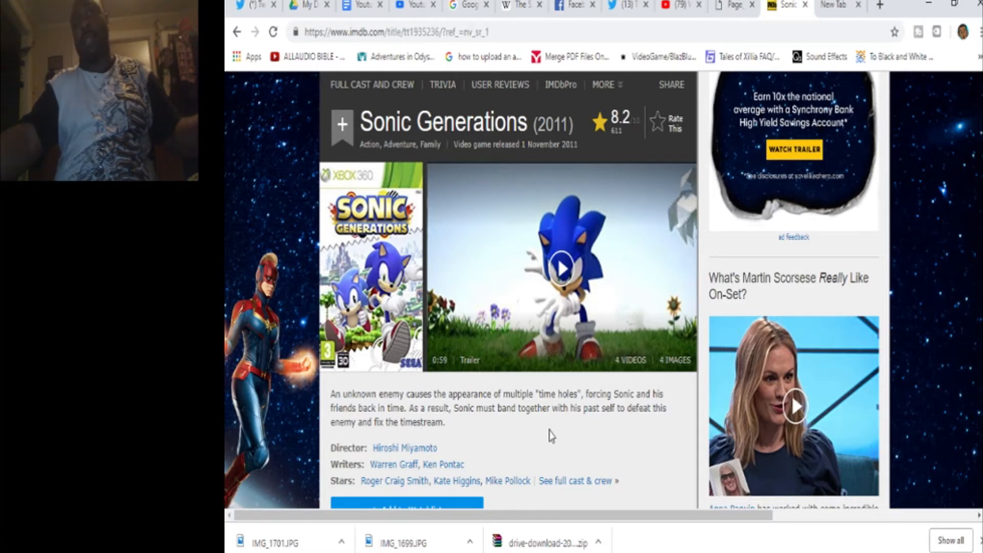
pyautogui.moveTo(452, 493)
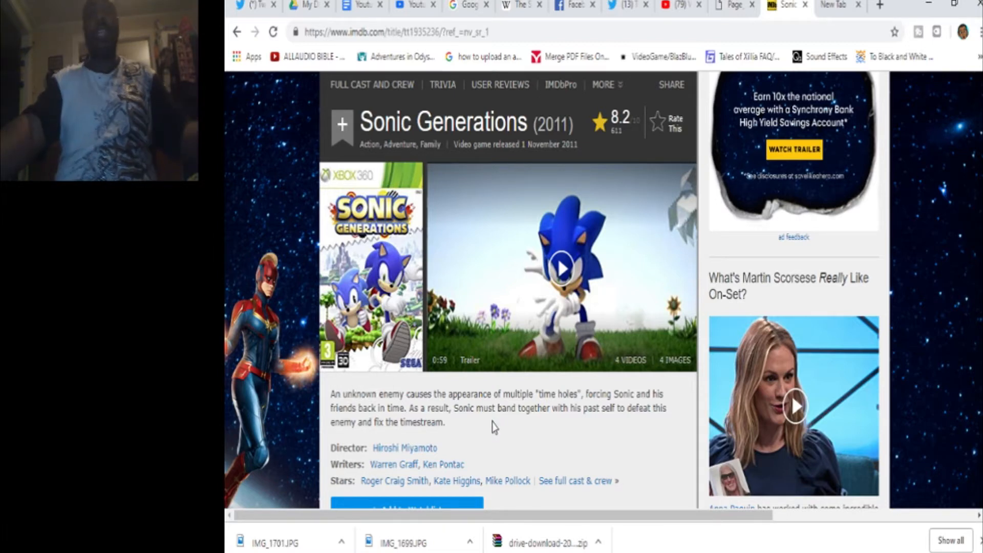
pyautogui.moveTo(549, 410)
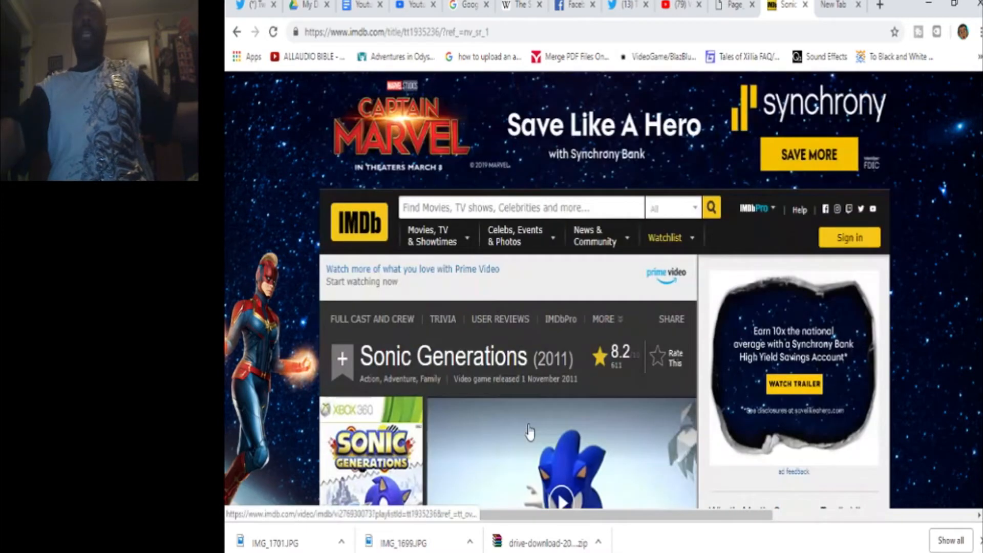
# Search IMDb for 'lost world' to bring up the Sonic Lost World suggestion.
pyautogui.scroll(-3)
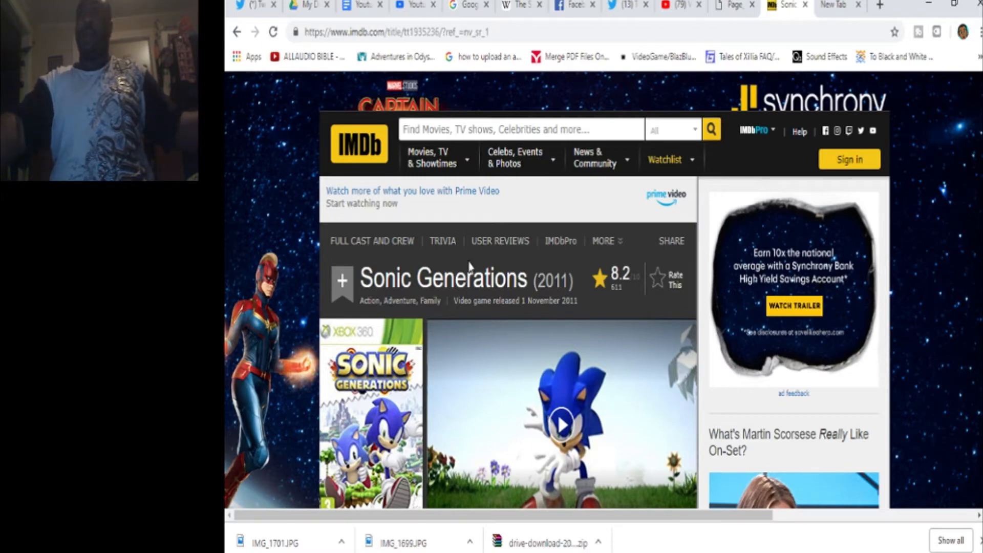
pyautogui.scroll(-3)
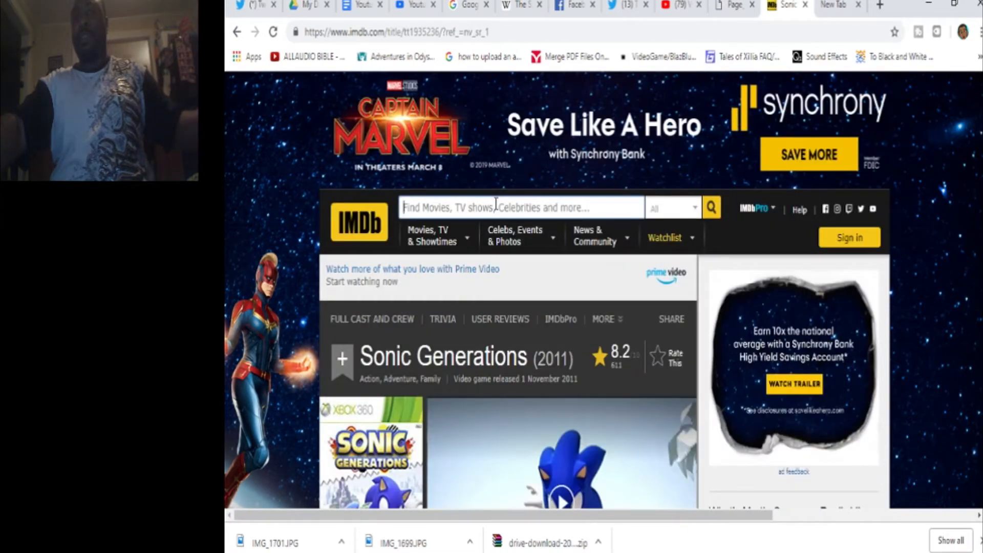
pyautogui.write('lost world')
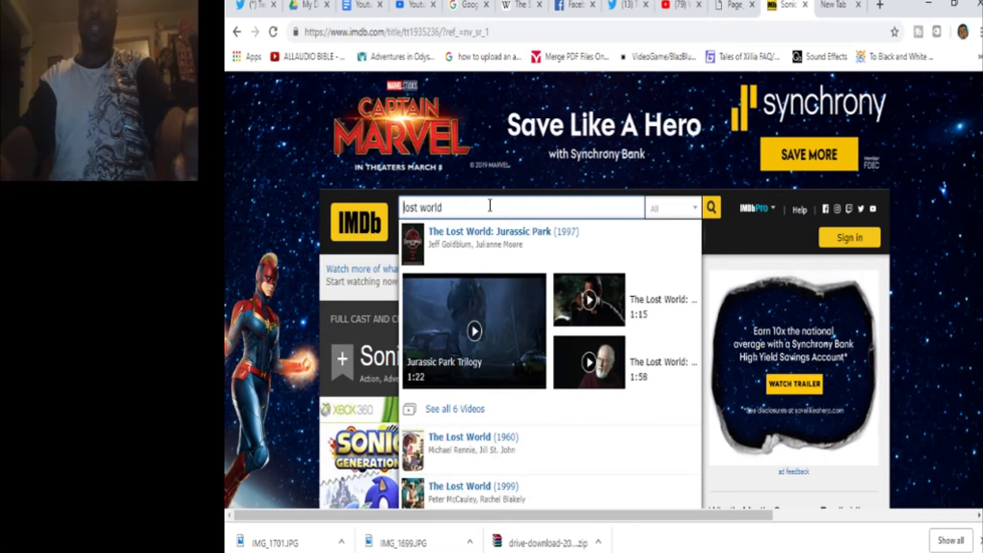
pyautogui.write('son')
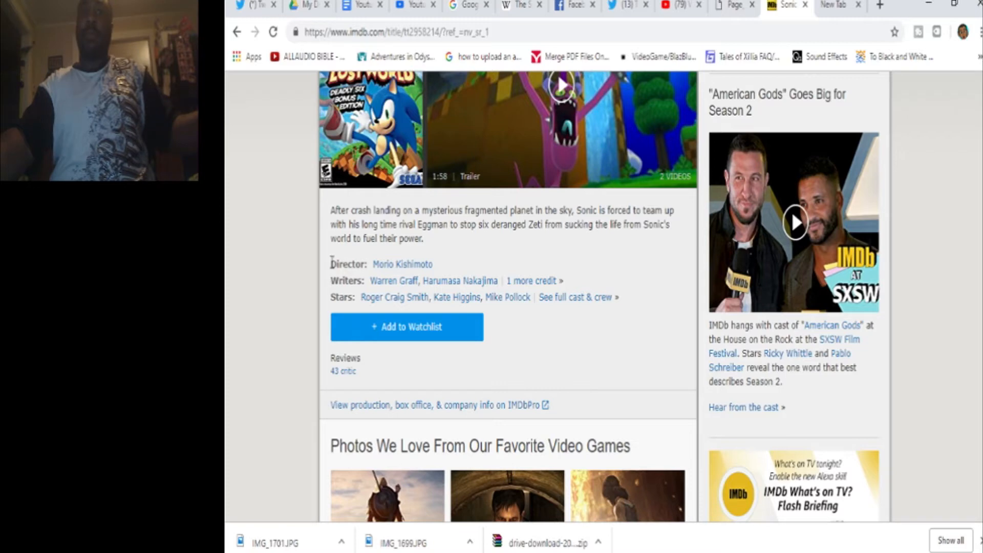
pyautogui.moveTo(601, 257)
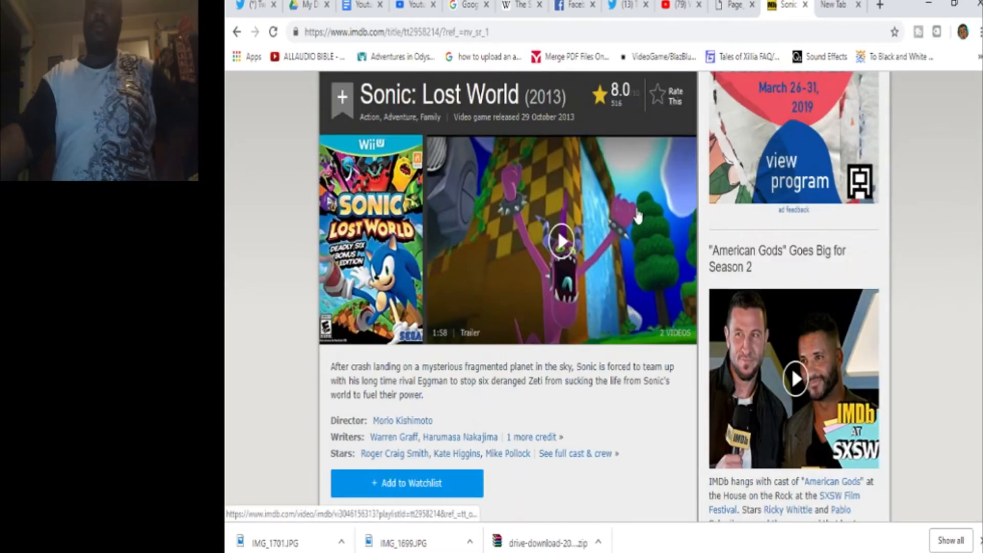
pyautogui.moveTo(484, 323)
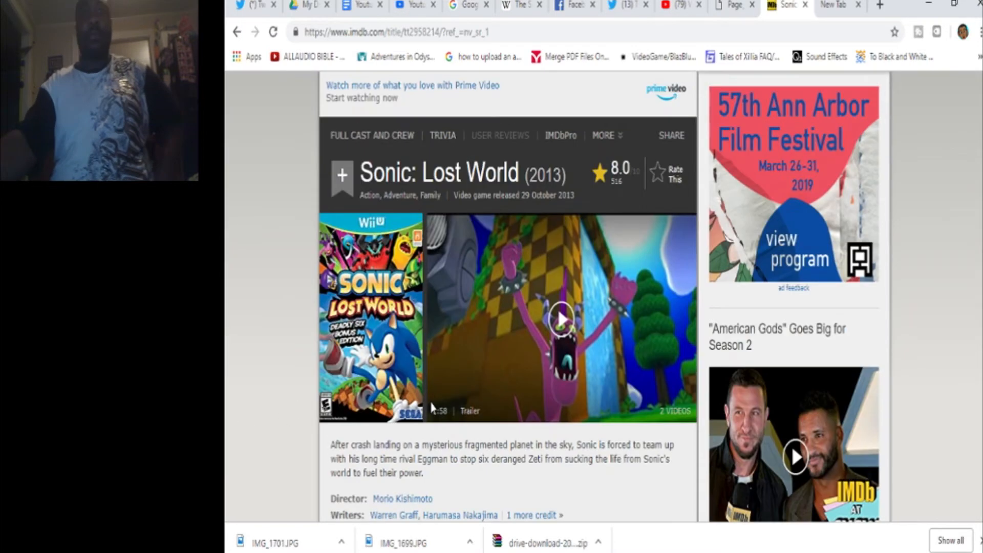
pyautogui.moveTo(530, 451)
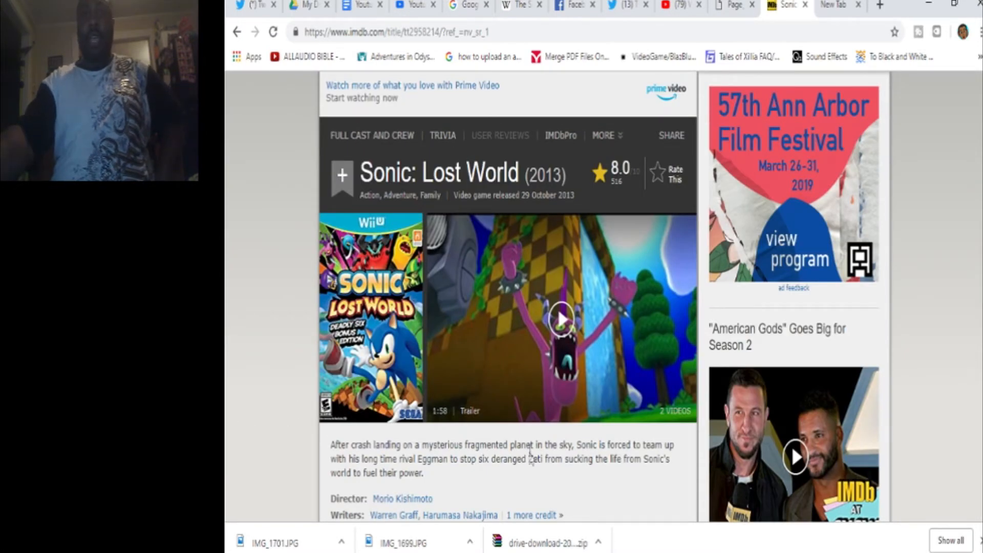
pyautogui.moveTo(528, 458)
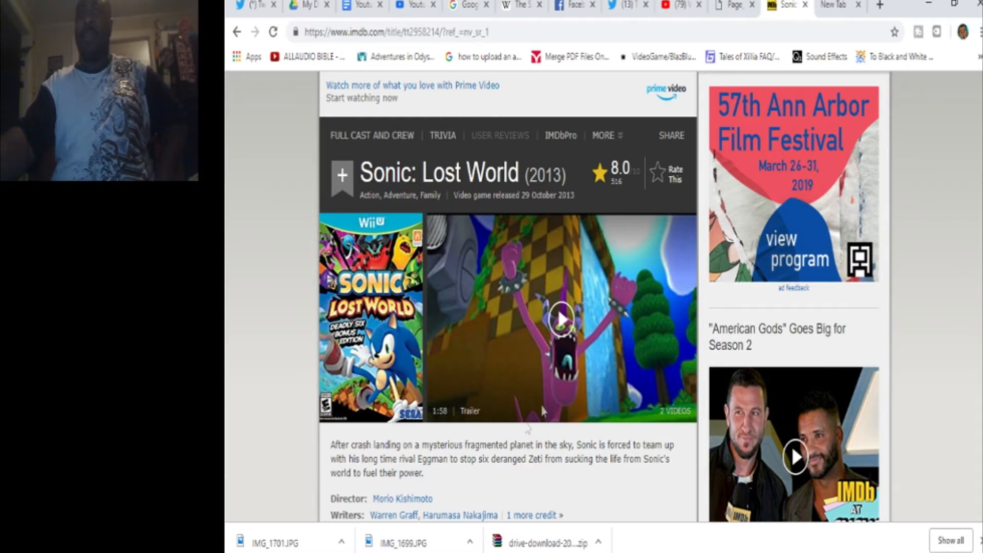
pyautogui.moveTo(492, 440)
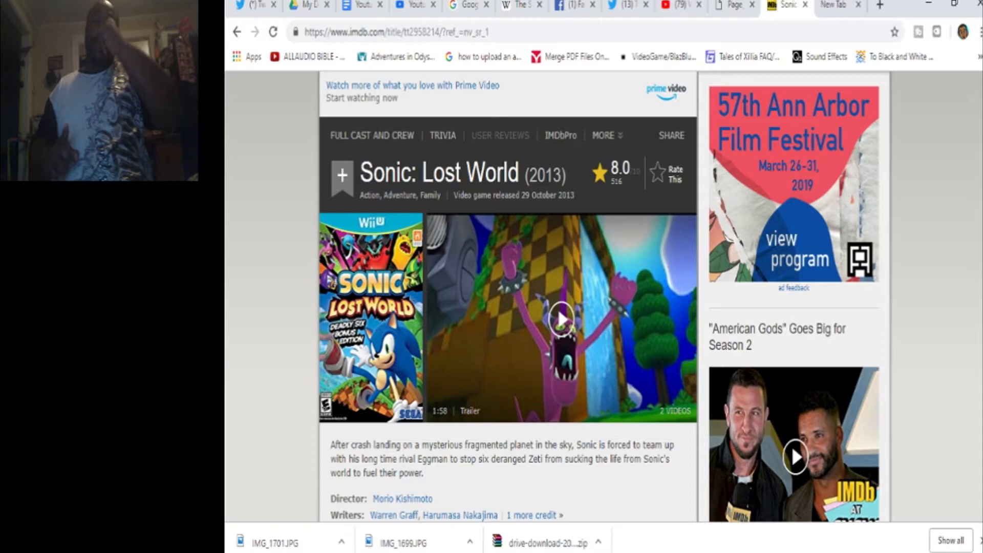
pyautogui.moveTo(614, 431)
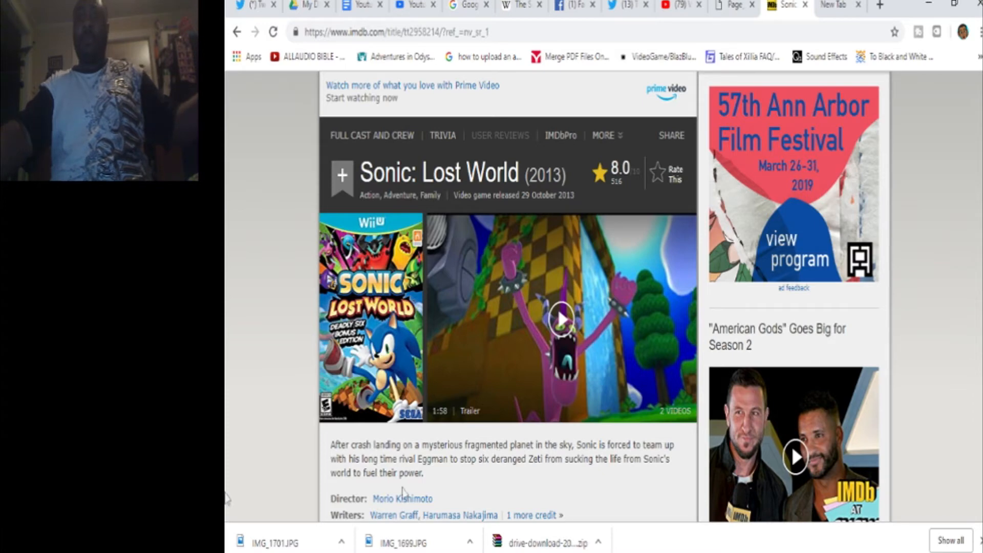
pyautogui.moveTo(275, 421)
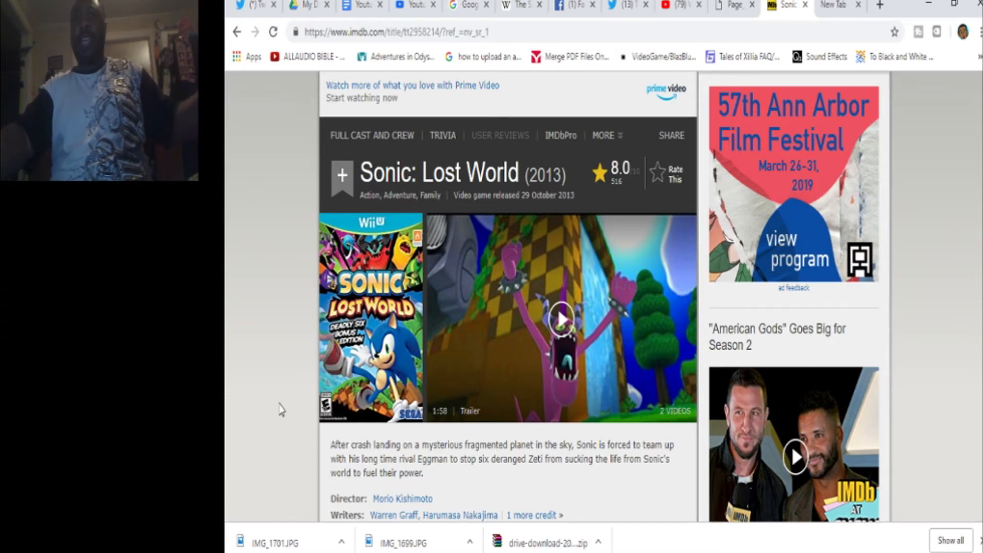
pyautogui.moveTo(244, 493)
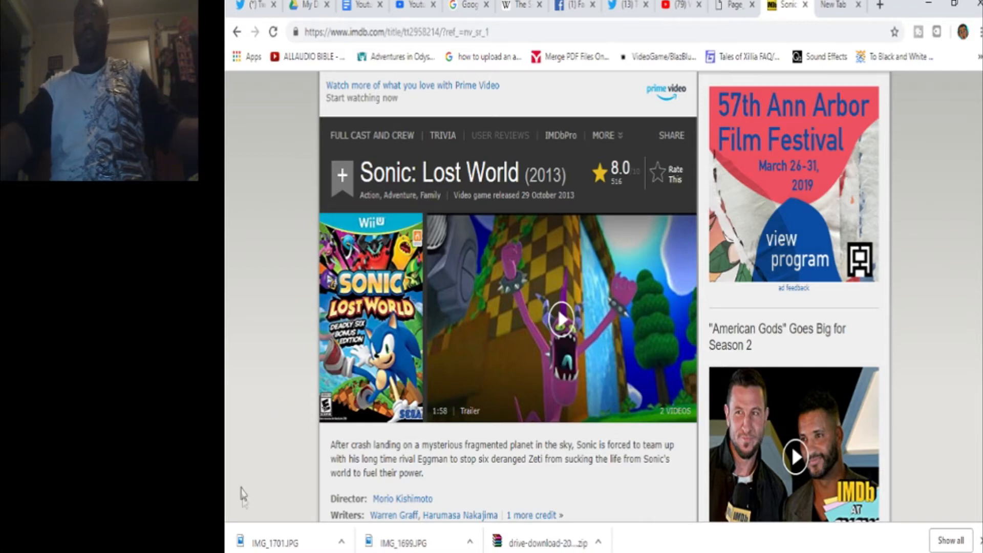
pyautogui.scroll(-3)
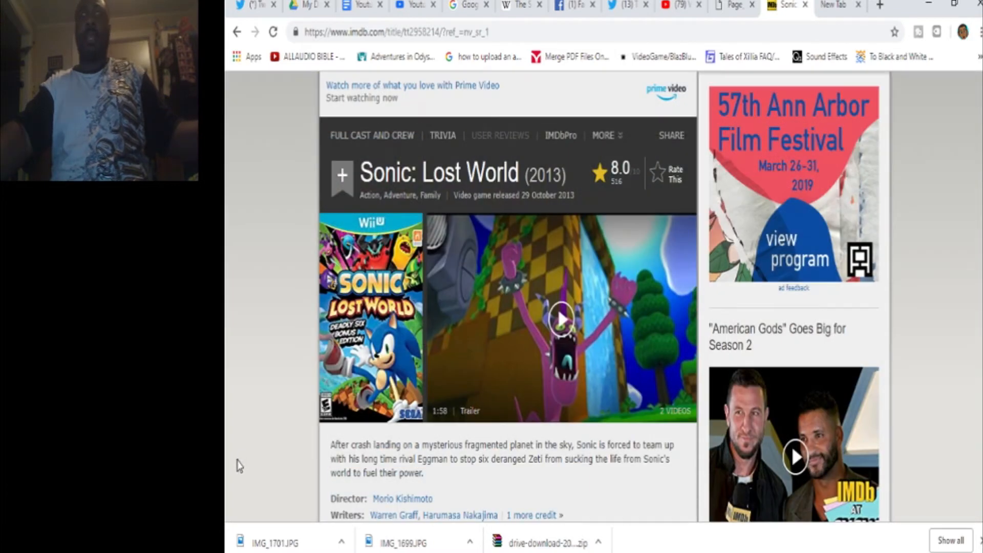
pyautogui.moveTo(227, 494)
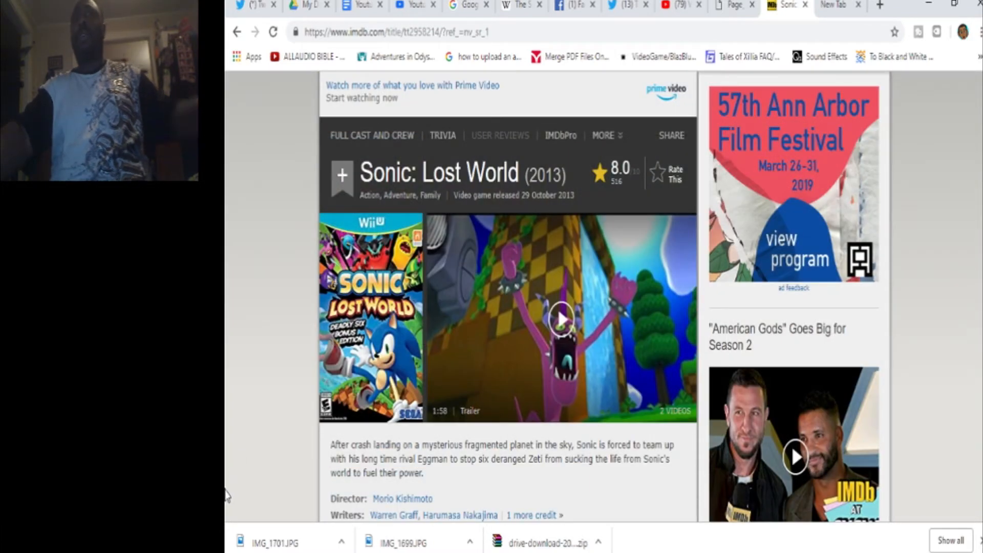
pyautogui.moveTo(298, 387)
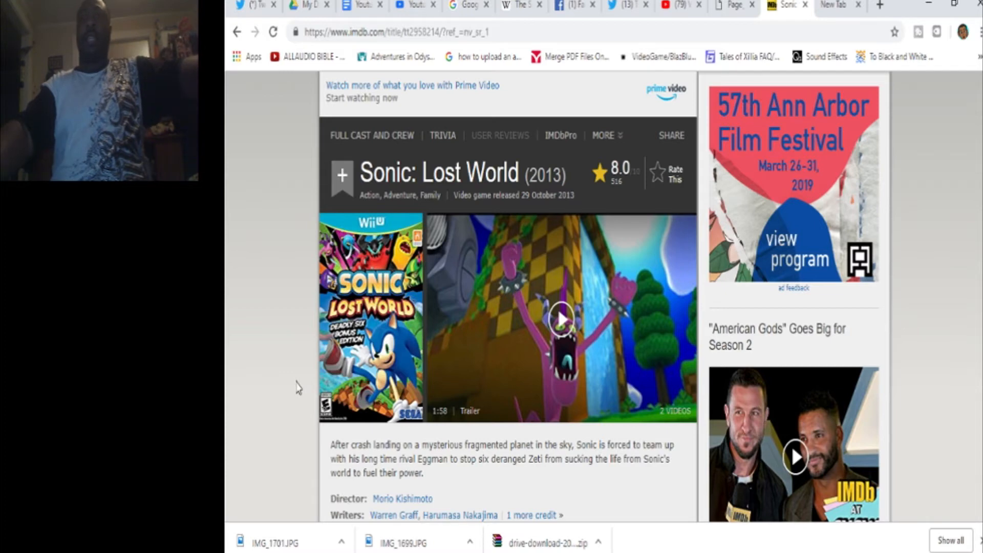
pyautogui.scroll(-3)
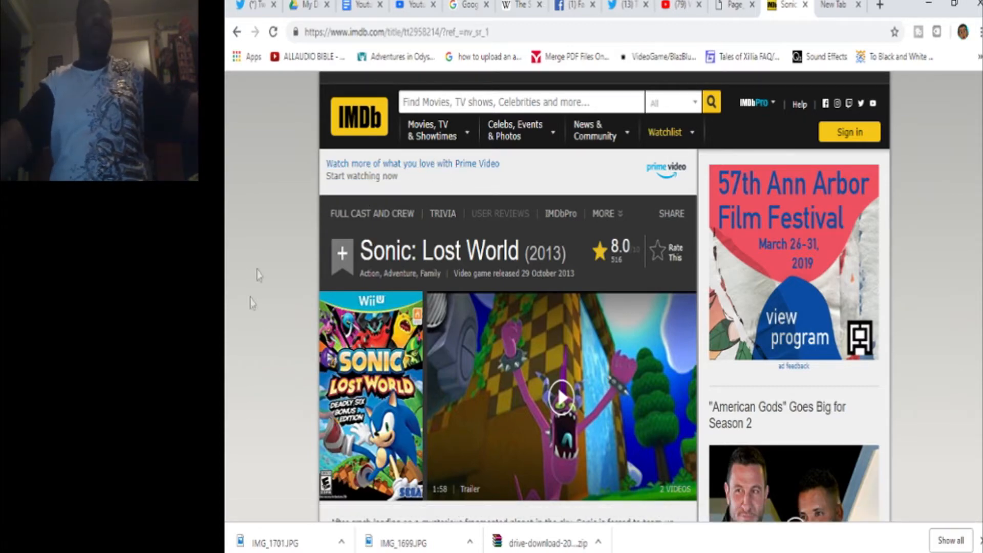
pyautogui.scroll(-3)
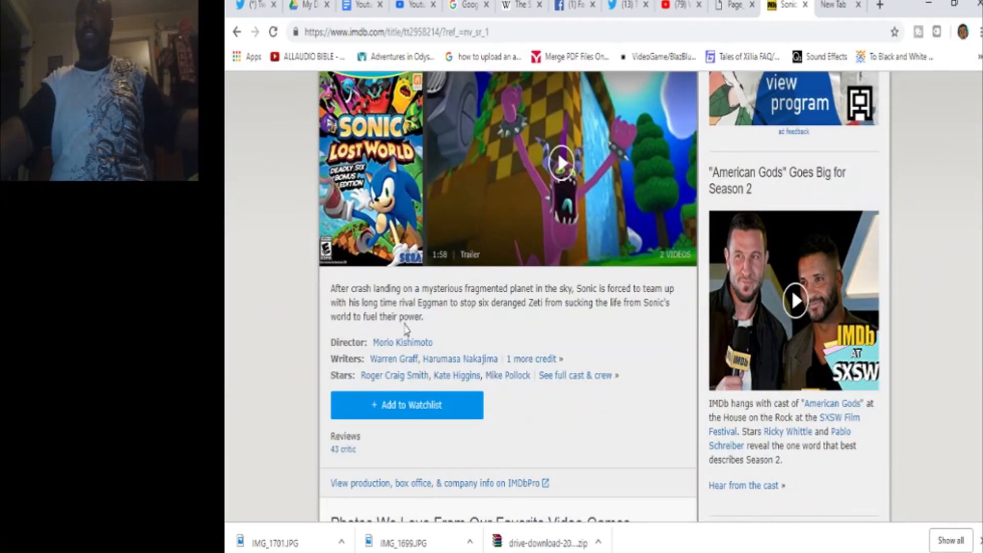
pyautogui.moveTo(448, 316)
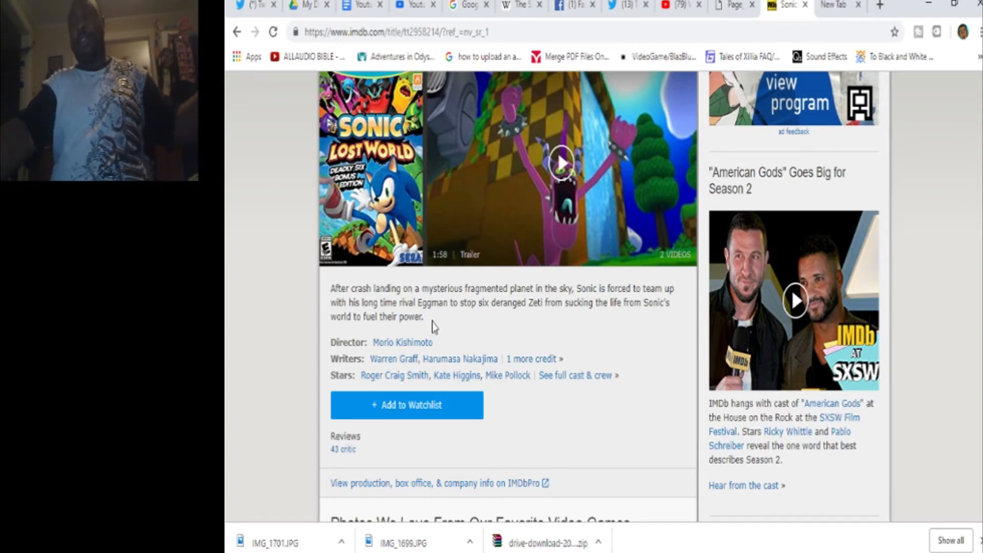
pyautogui.moveTo(457, 322)
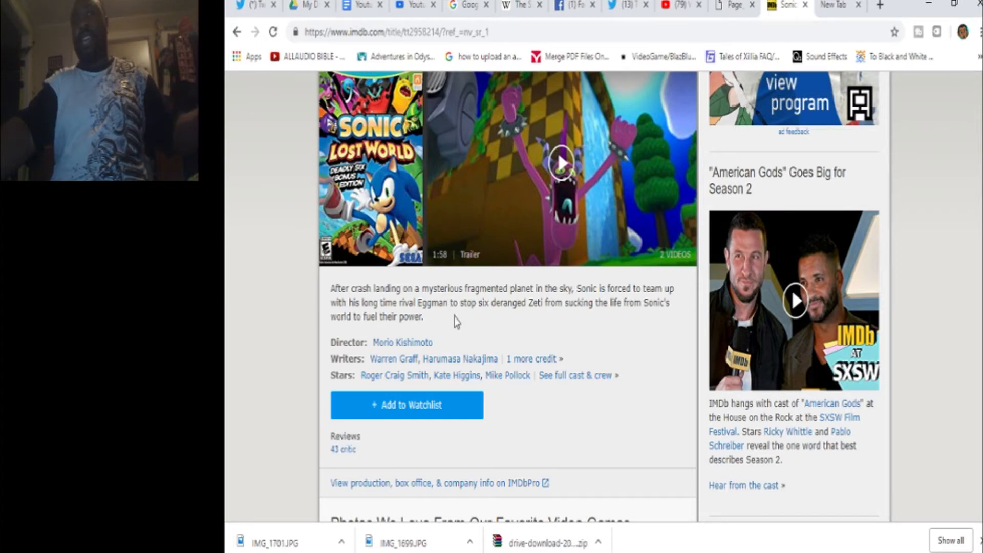
pyautogui.moveTo(446, 316)
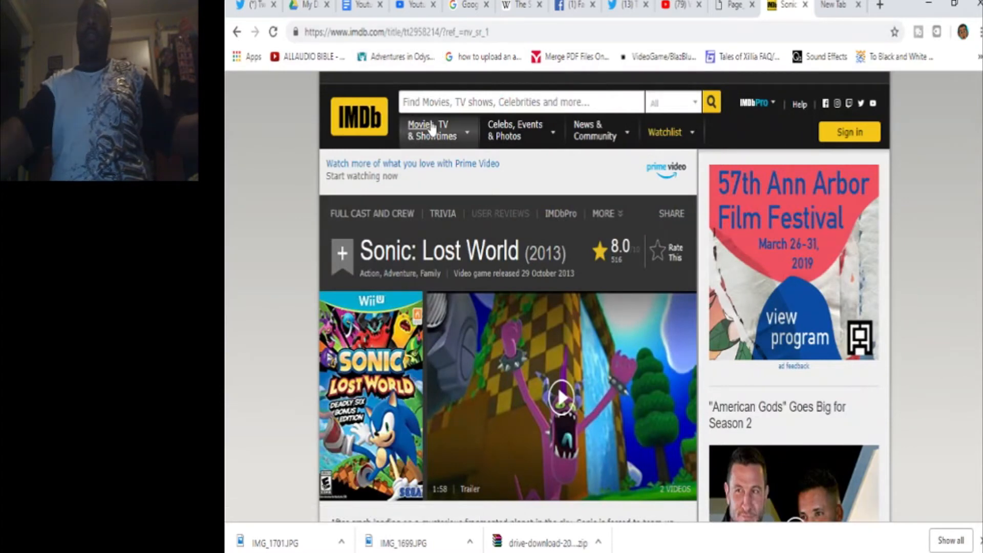
pyautogui.moveTo(238, 330)
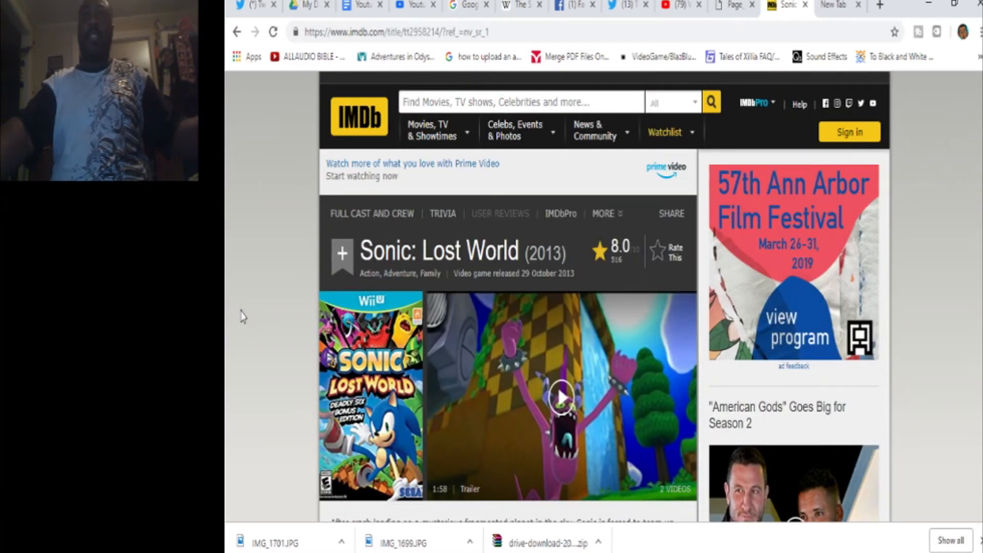
pyautogui.click(517, 101)
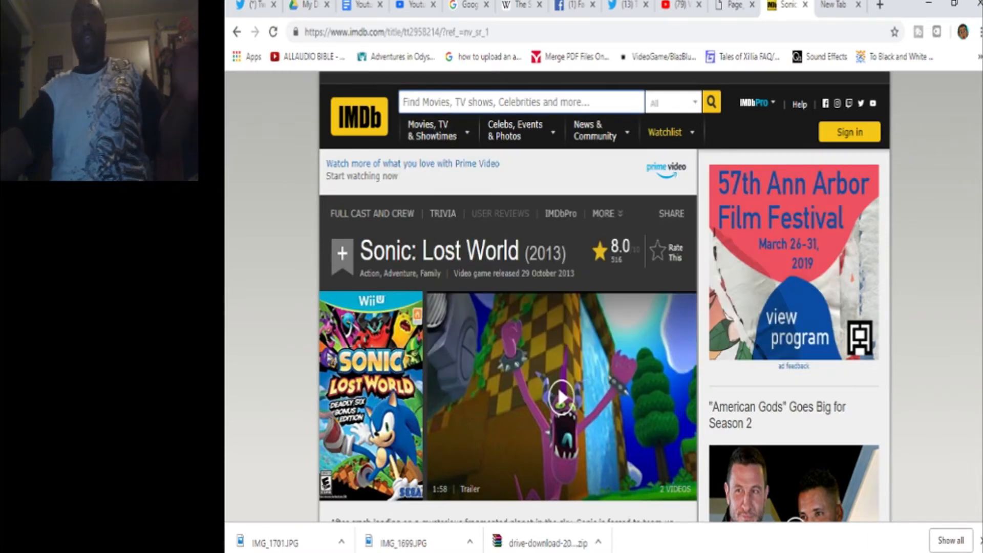
# Search 'sonic for' and open the Sonic Forces (2017) title page, rated 6.2.
pyautogui.write('sonic for')
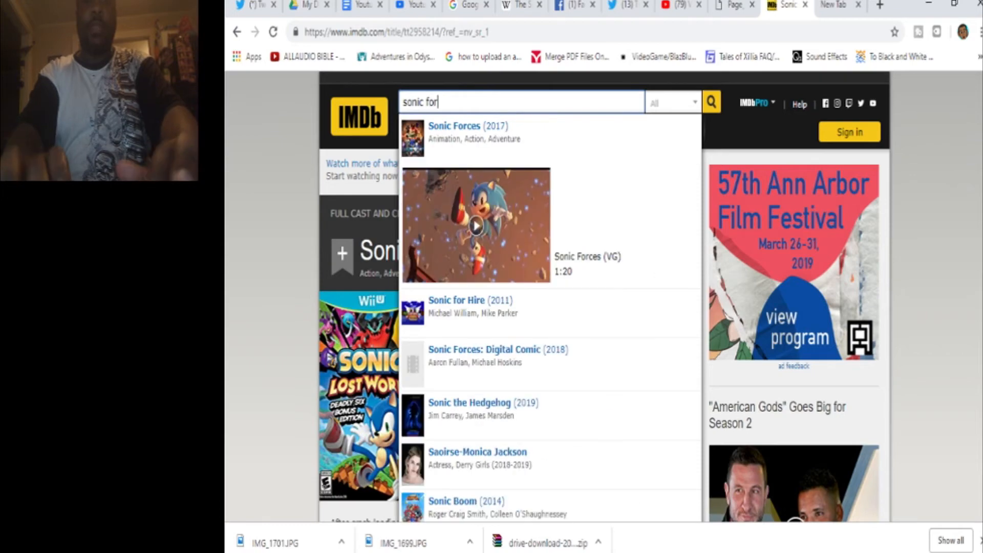
pyautogui.click(467, 132)
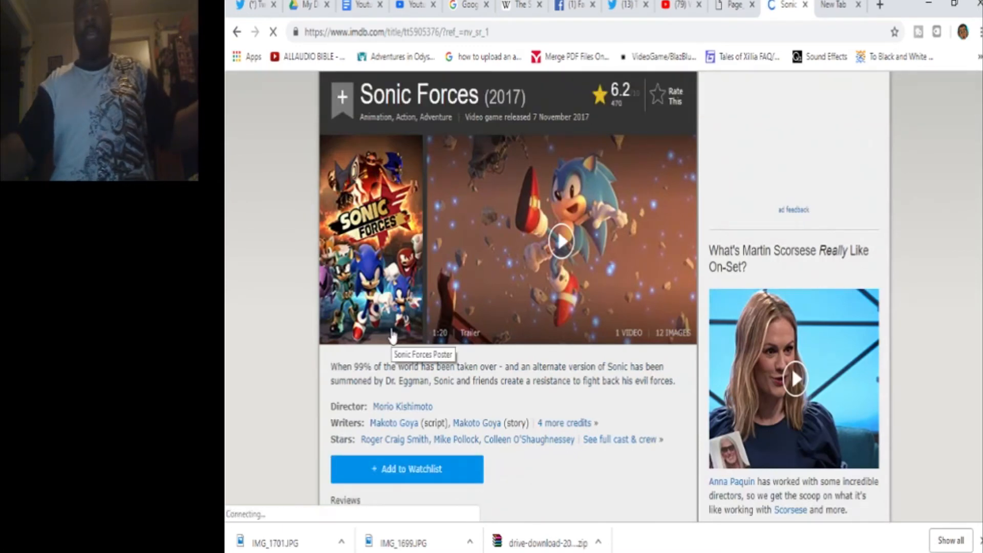
pyautogui.moveTo(649, 225)
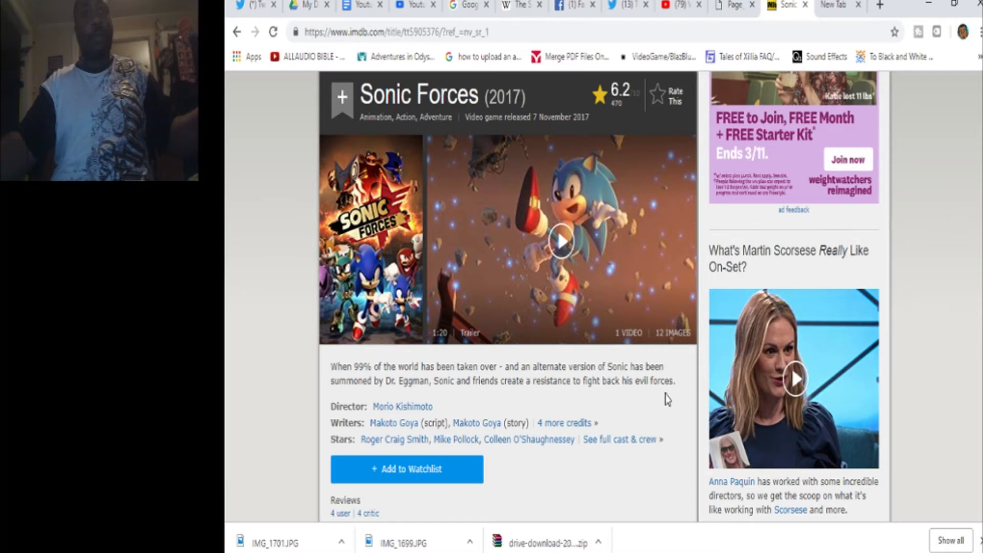
pyautogui.moveTo(401, 406)
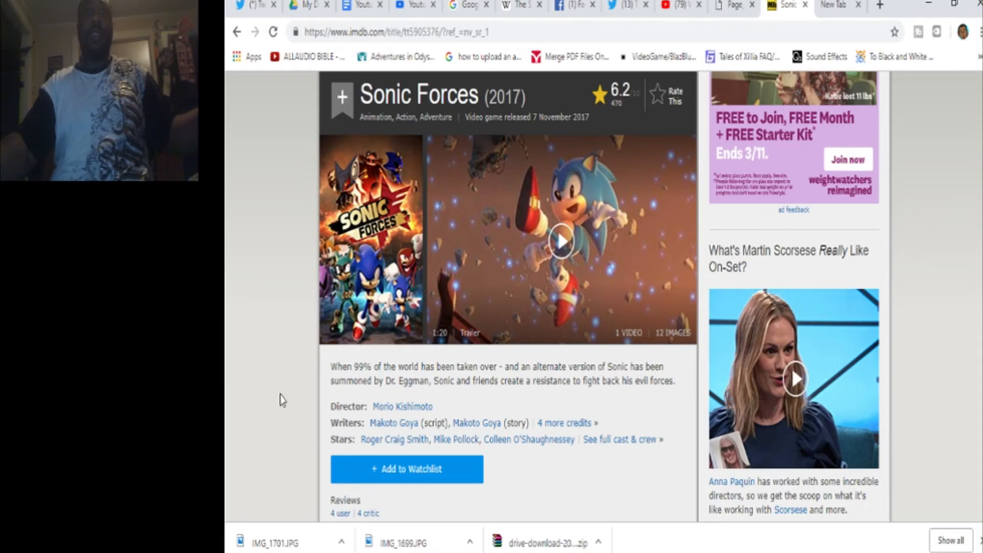
pyautogui.moveTo(513, 401)
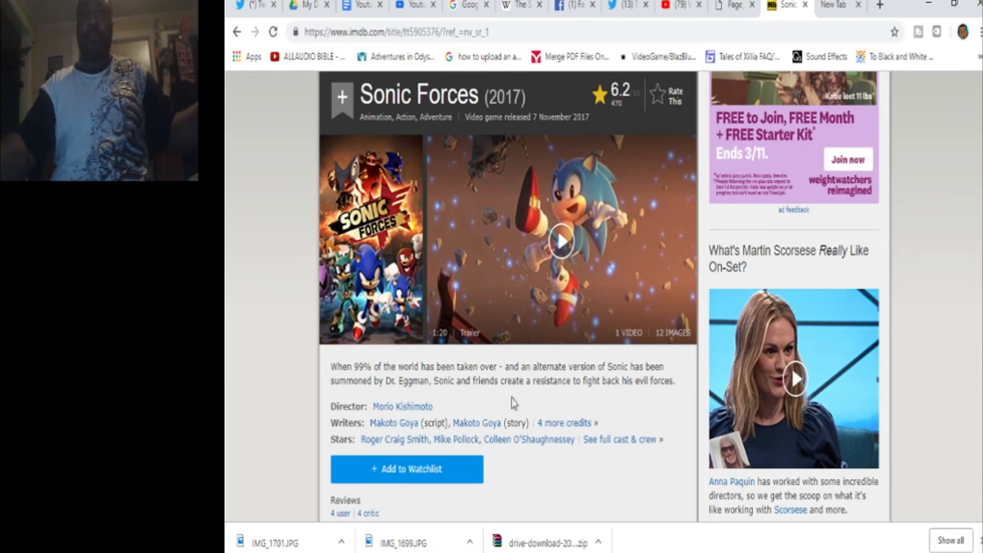
pyautogui.moveTo(563, 423)
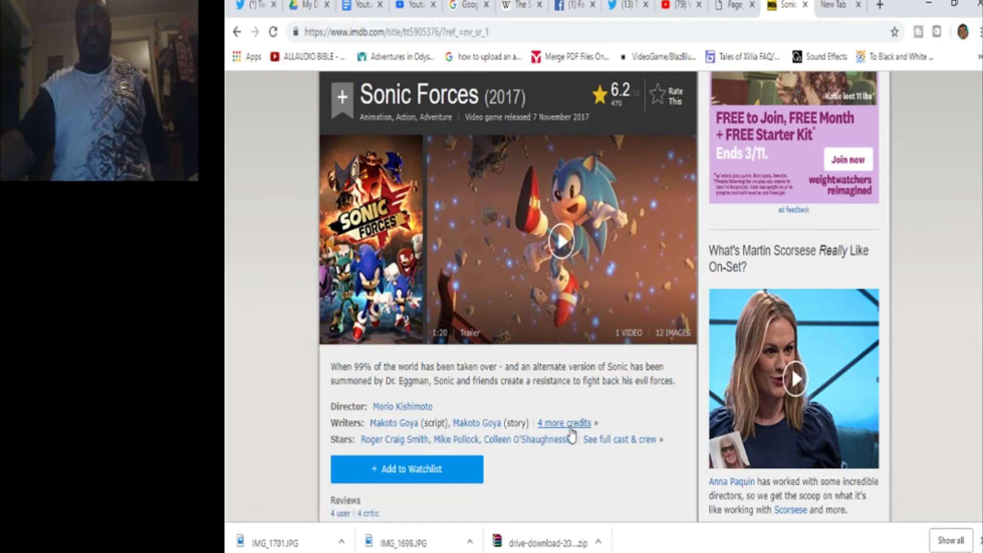
pyautogui.moveTo(563, 423)
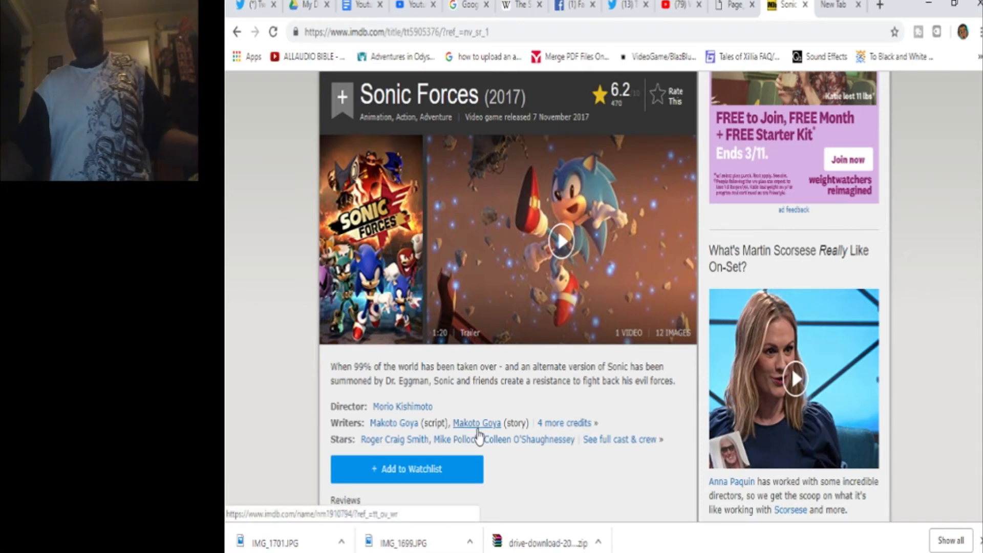
pyautogui.moveTo(474, 412)
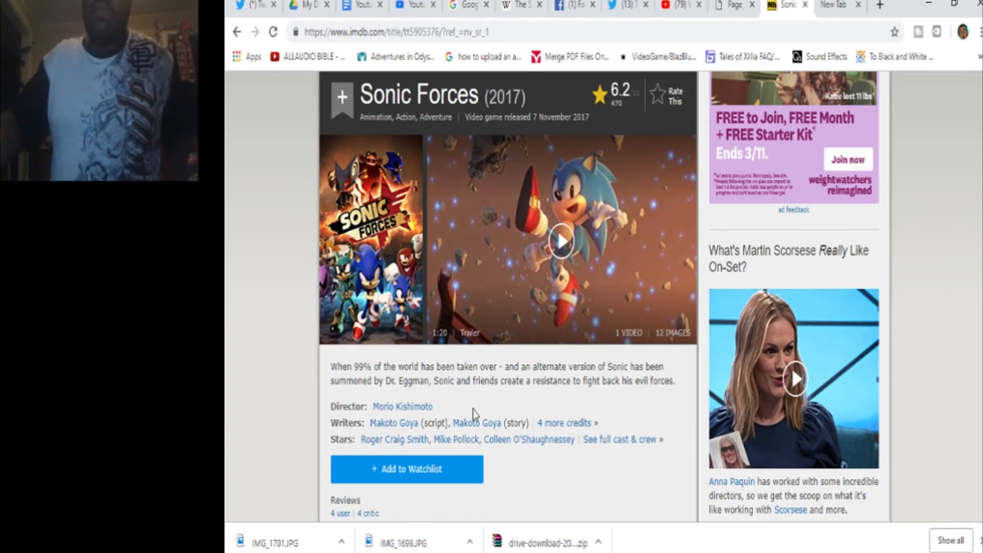
pyautogui.moveTo(584, 463)
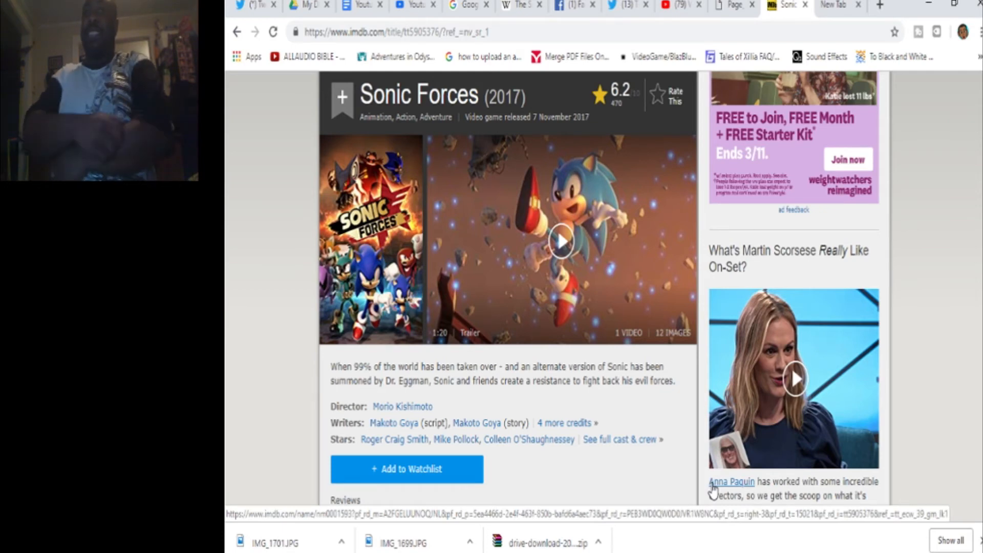
pyautogui.moveTo(713, 410)
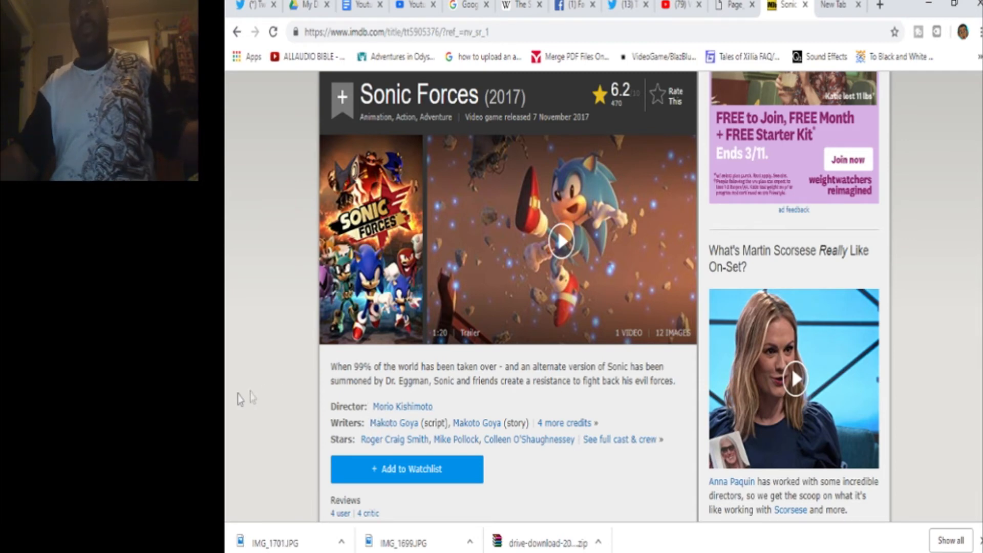
pyautogui.moveTo(225, 408)
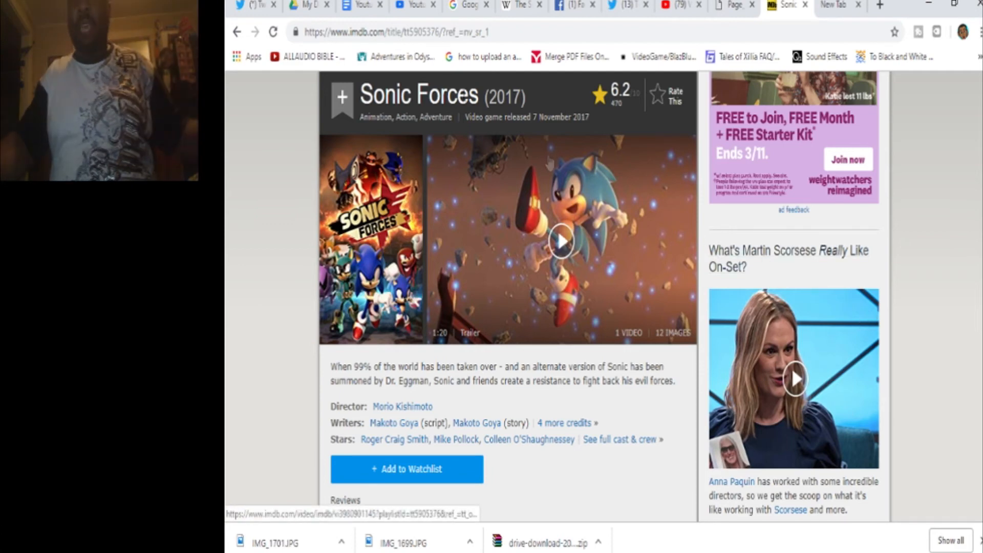
pyautogui.moveTo(500, 221)
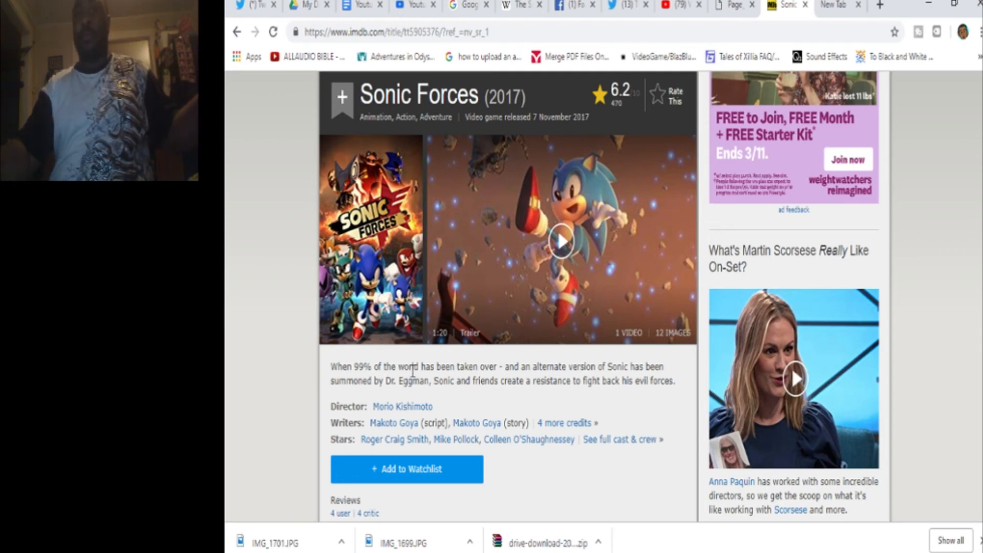
pyautogui.moveTo(436, 396)
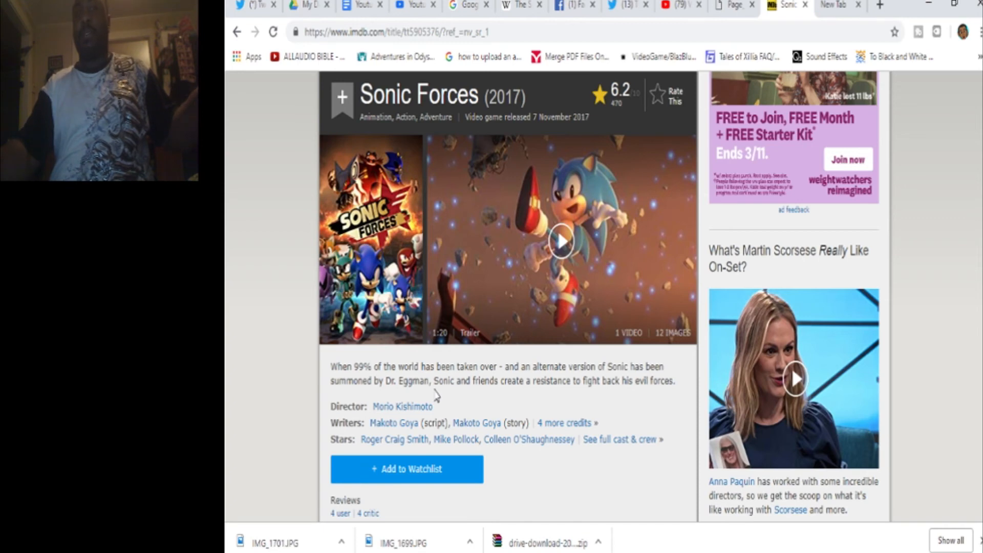
pyautogui.moveTo(432, 395)
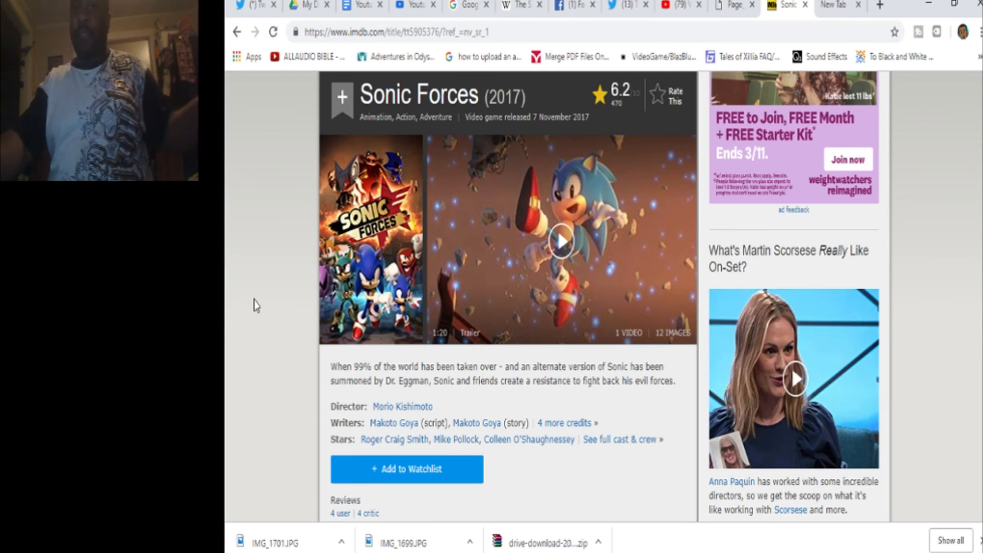
pyautogui.moveTo(467, 347)
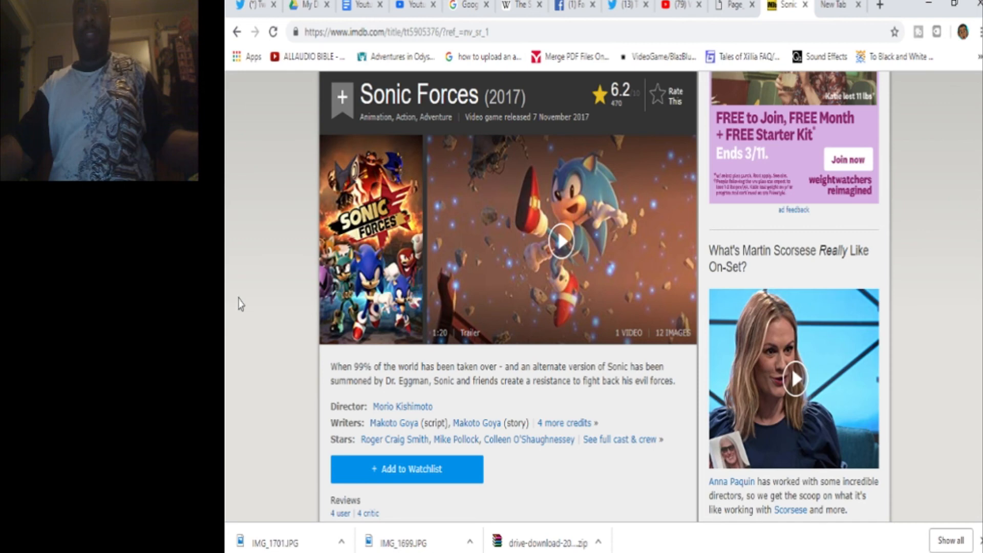
pyautogui.moveTo(247, 292)
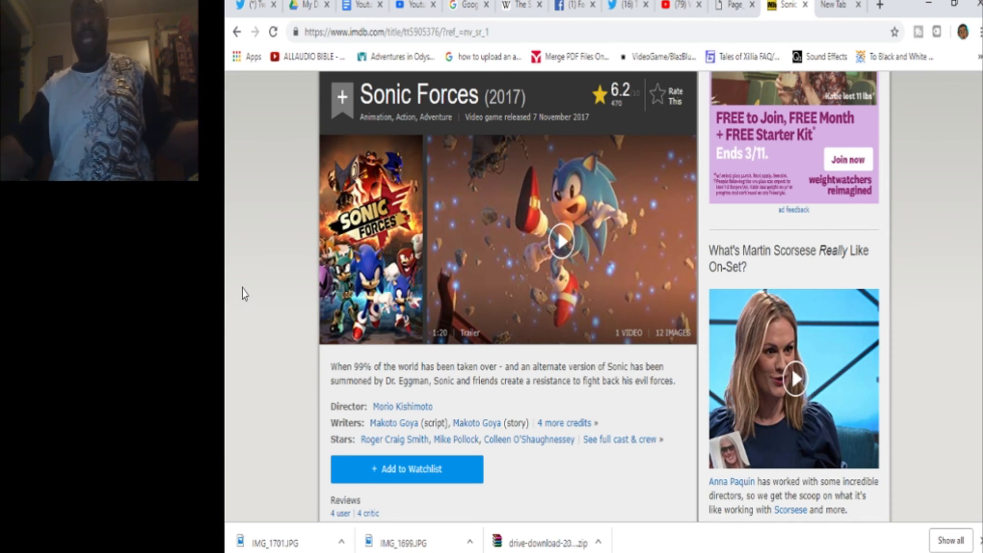
pyautogui.moveTo(233, 300)
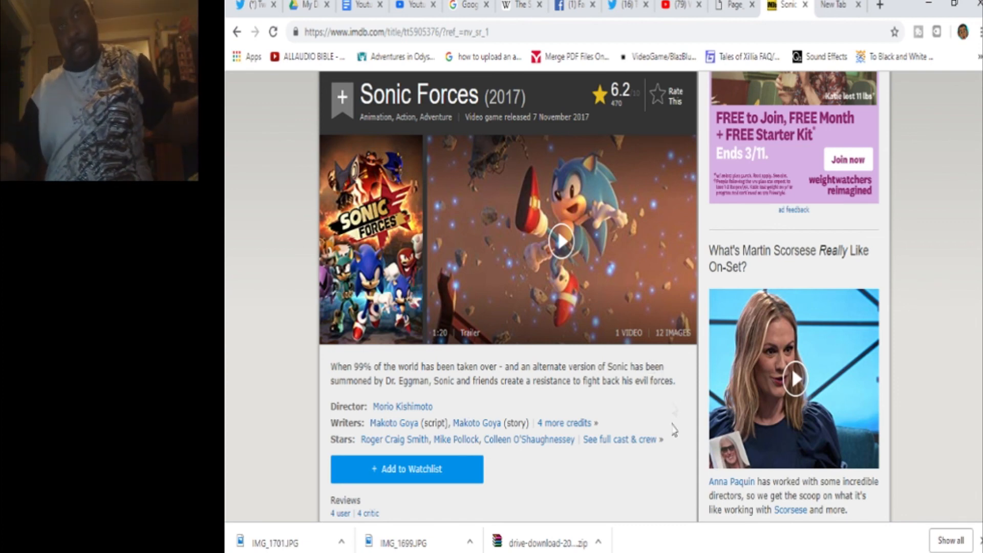
pyautogui.moveTo(667, 519)
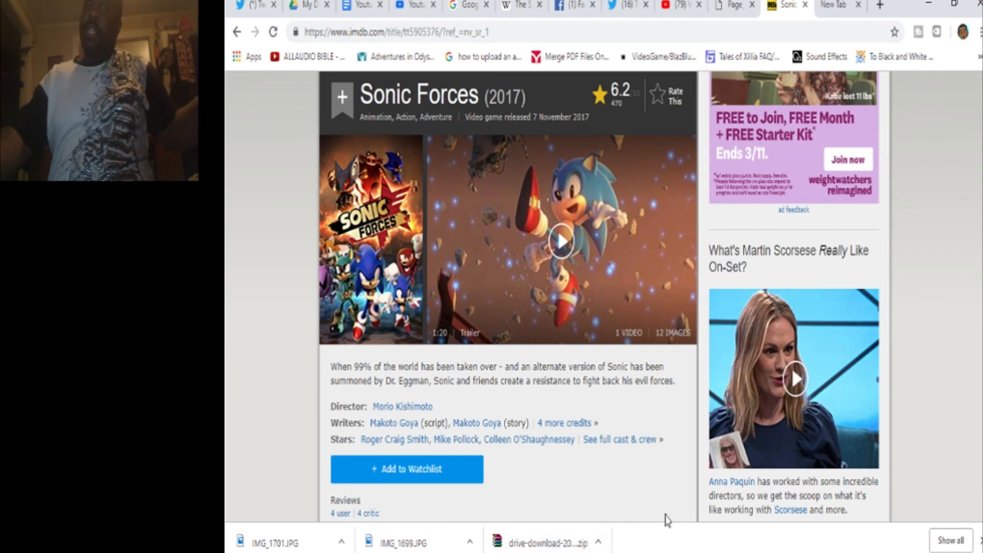
pyautogui.moveTo(509, 512)
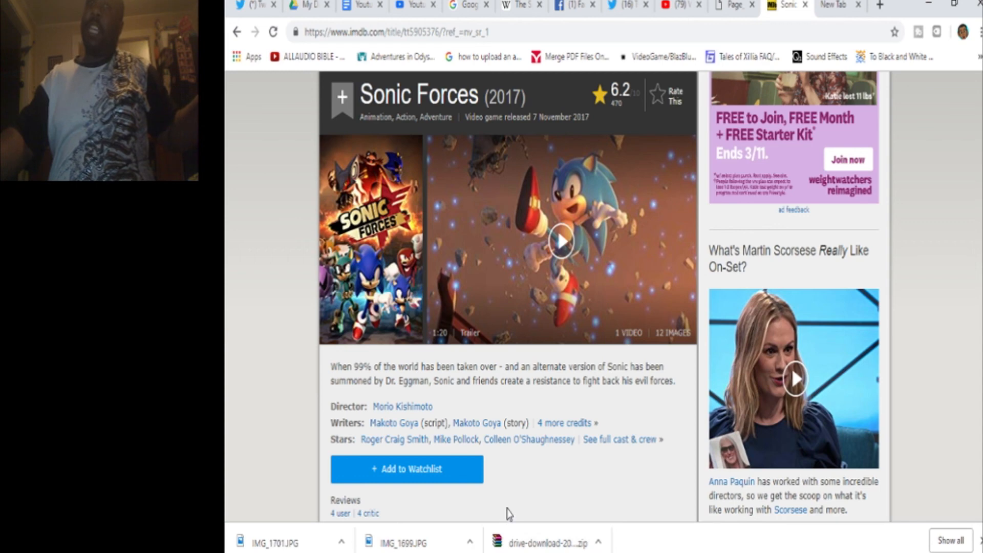
pyautogui.moveTo(495, 505)
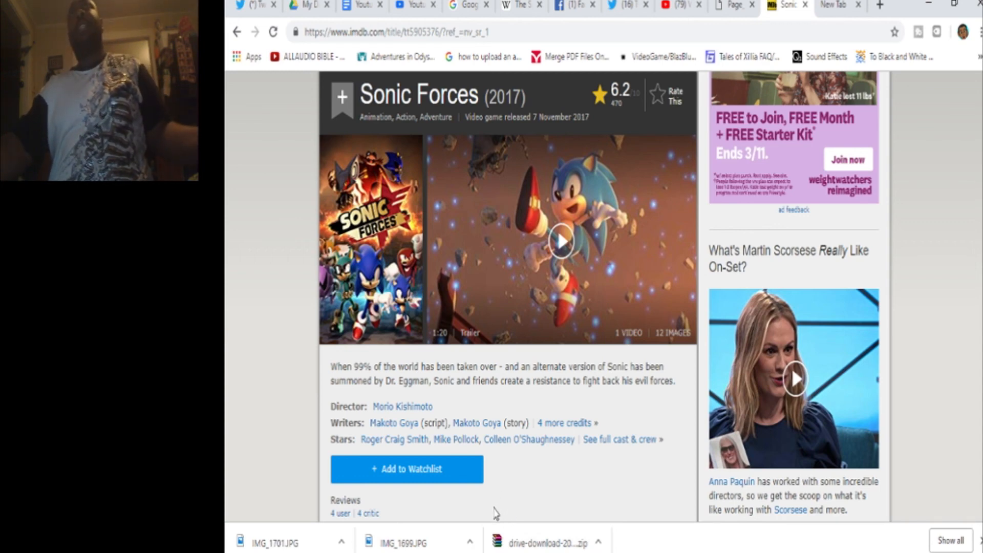
pyautogui.moveTo(513, 494)
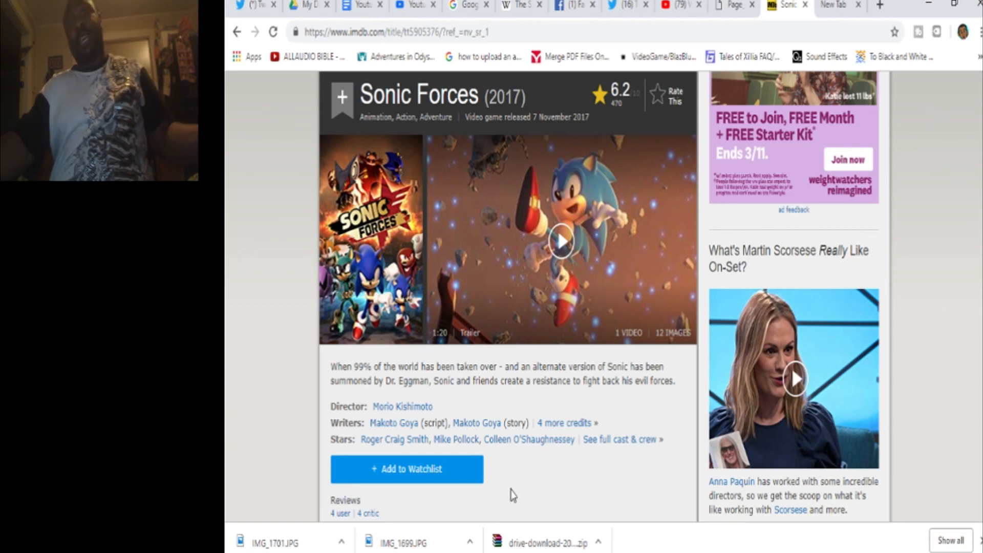
pyautogui.moveTo(532, 491)
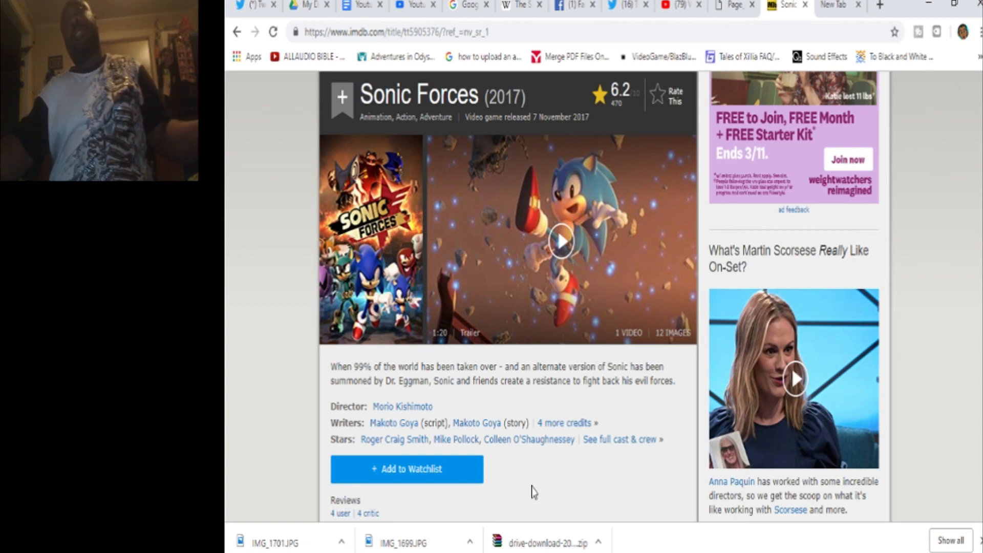